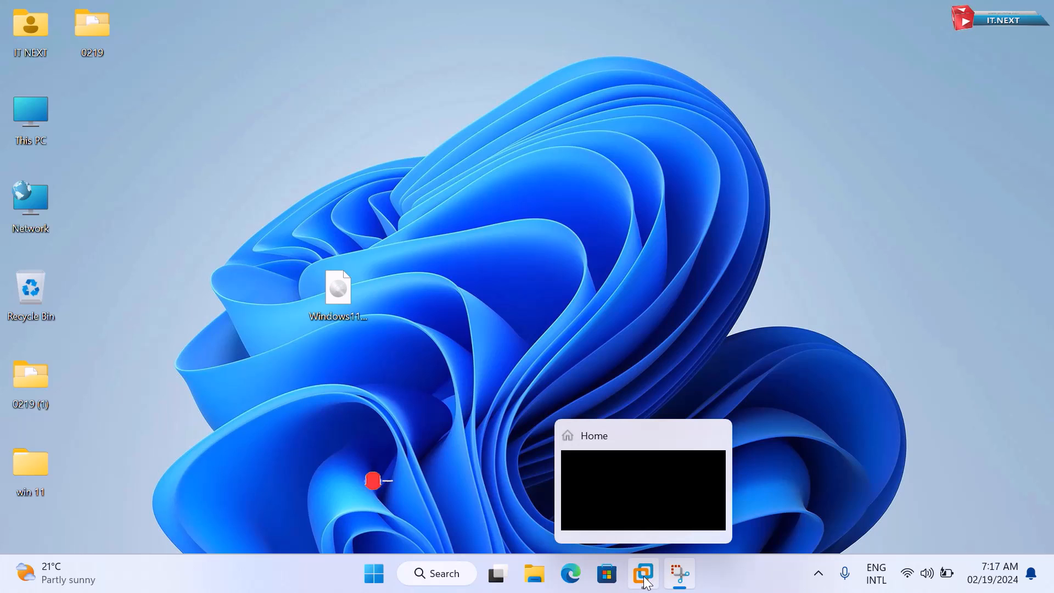
# Step: Restore the VMware Workstation Home window from its taskbar thumbnail
pyautogui.click(641, 573)
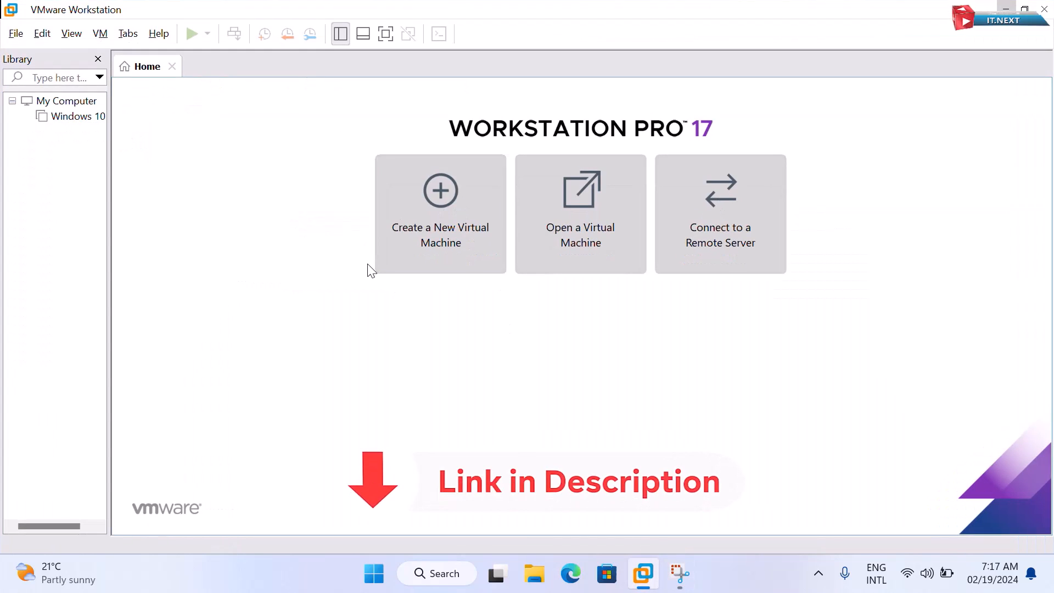
pyautogui.moveTo(467, 321)
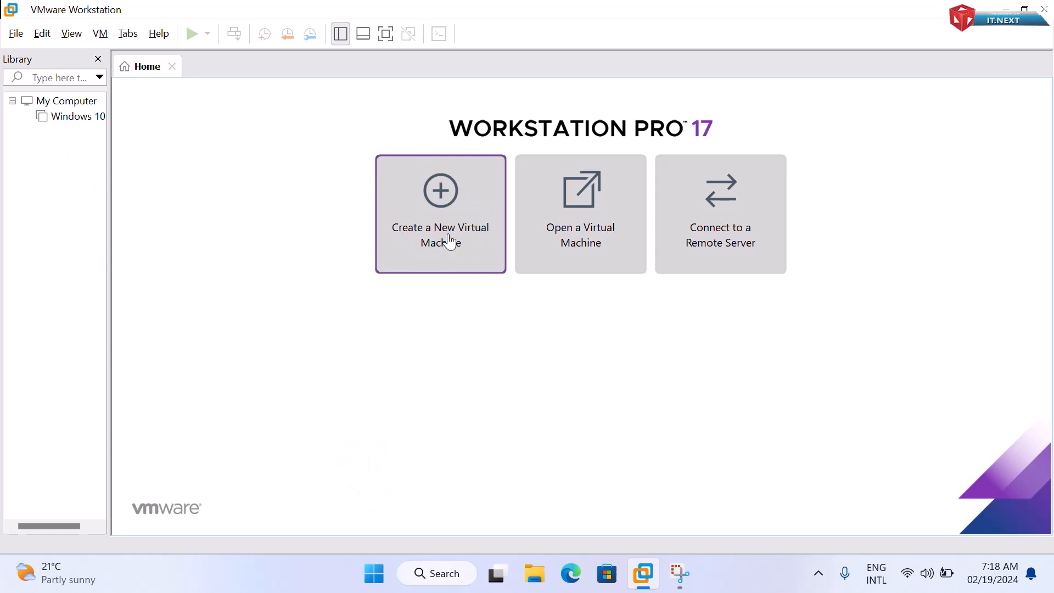
# Step: Start a Typical New Virtual Machine wizard with the operating system to be installed later
pyautogui.click(440, 214)
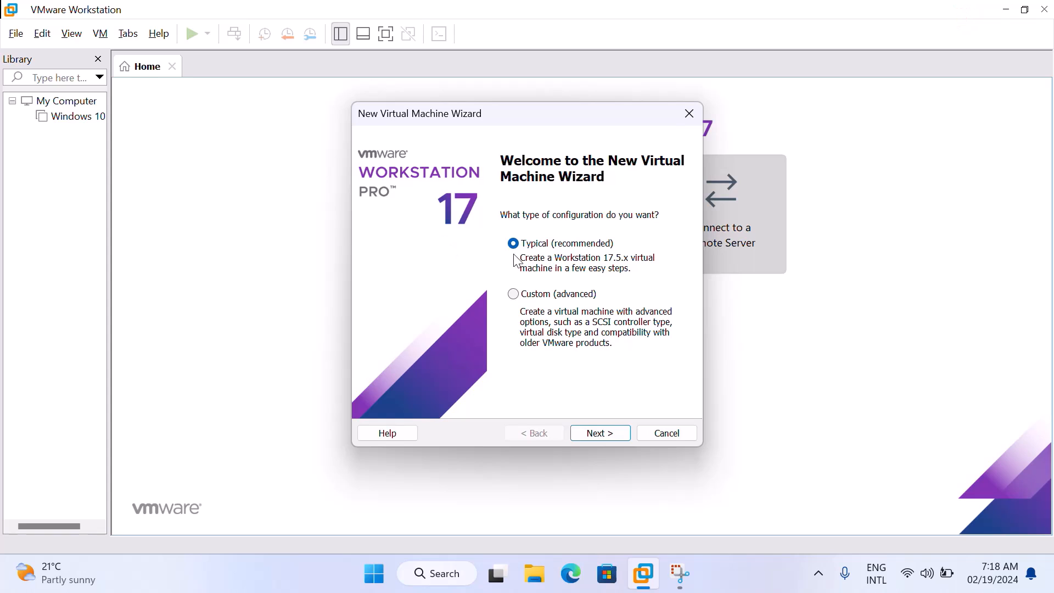
pyautogui.click(598, 432)
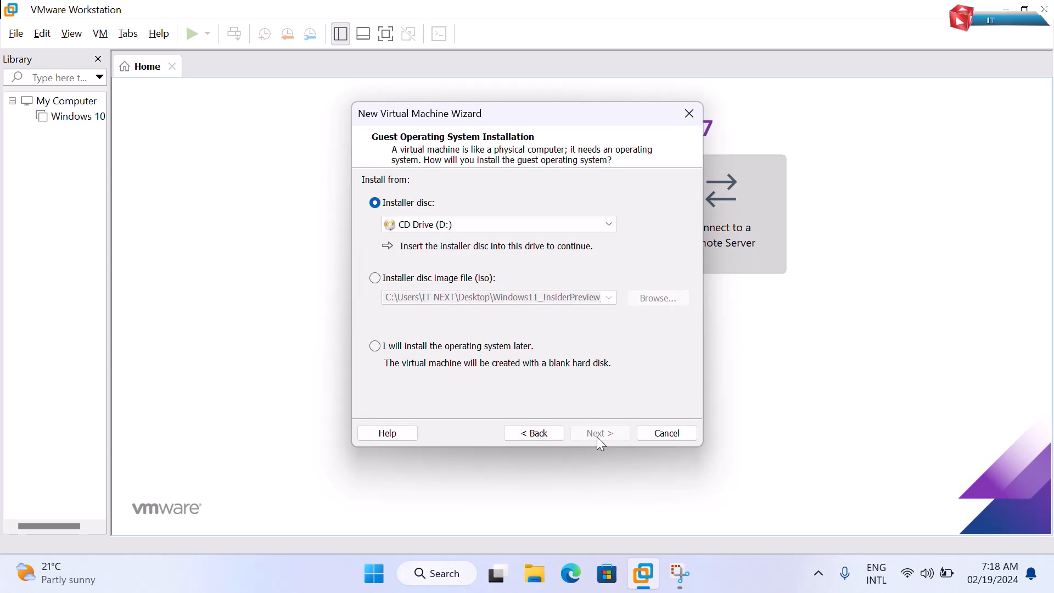
pyautogui.moveTo(427, 356)
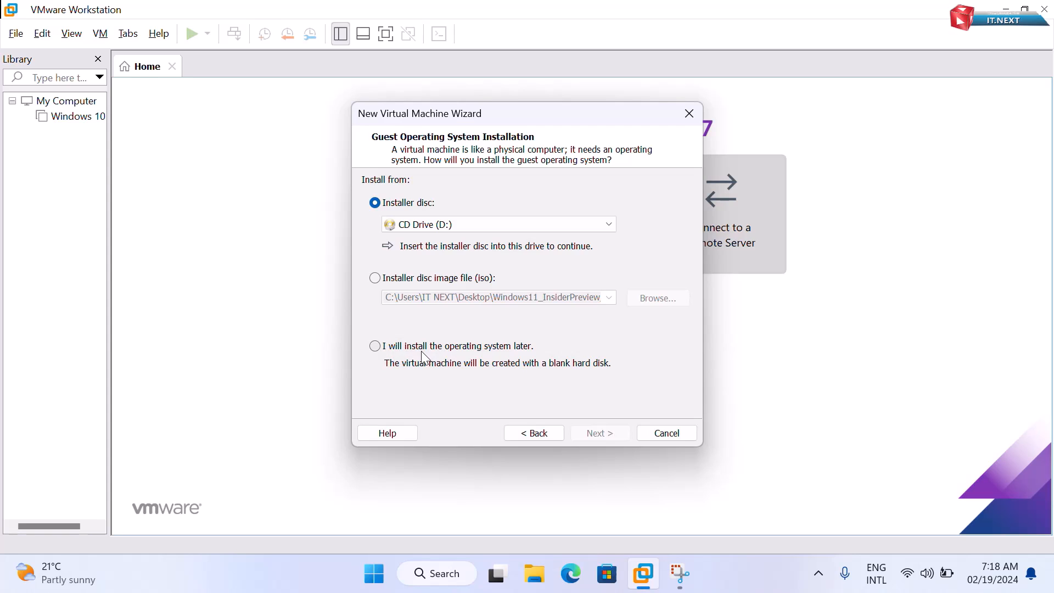
pyautogui.click(375, 345)
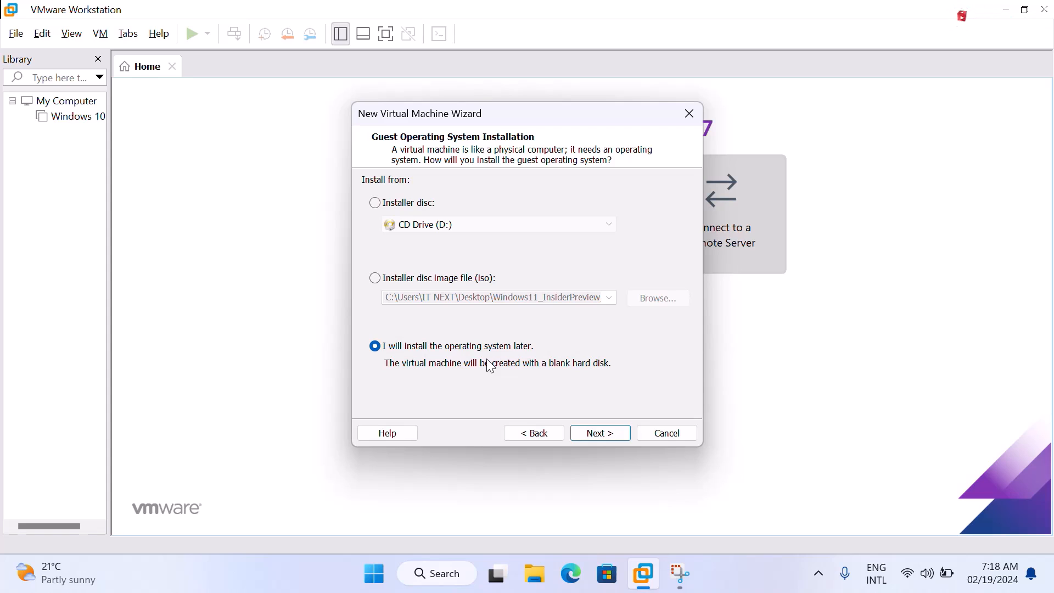
pyautogui.click(598, 433)
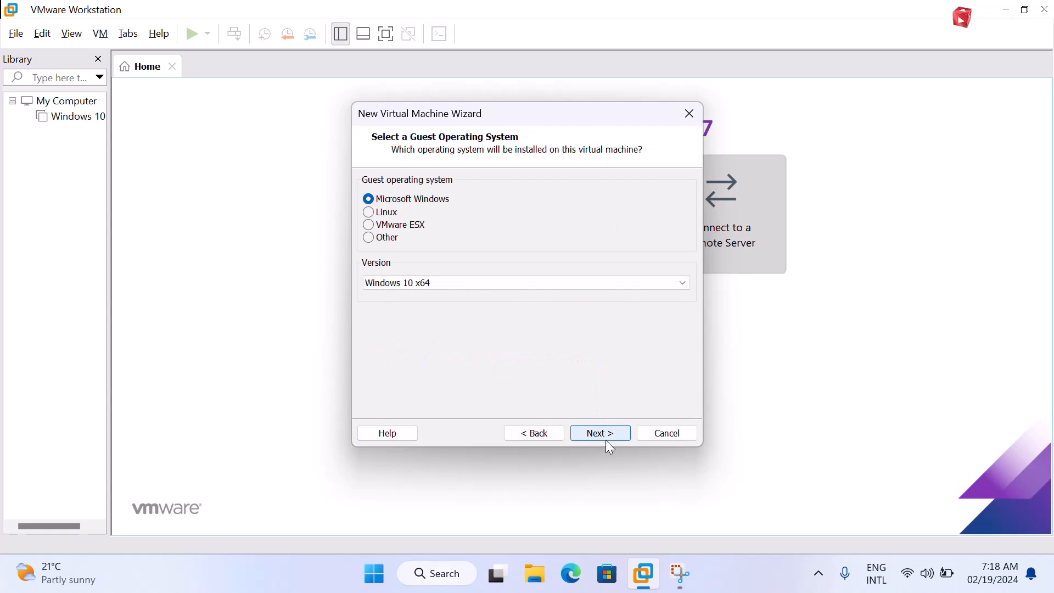
pyautogui.moveTo(563, 415)
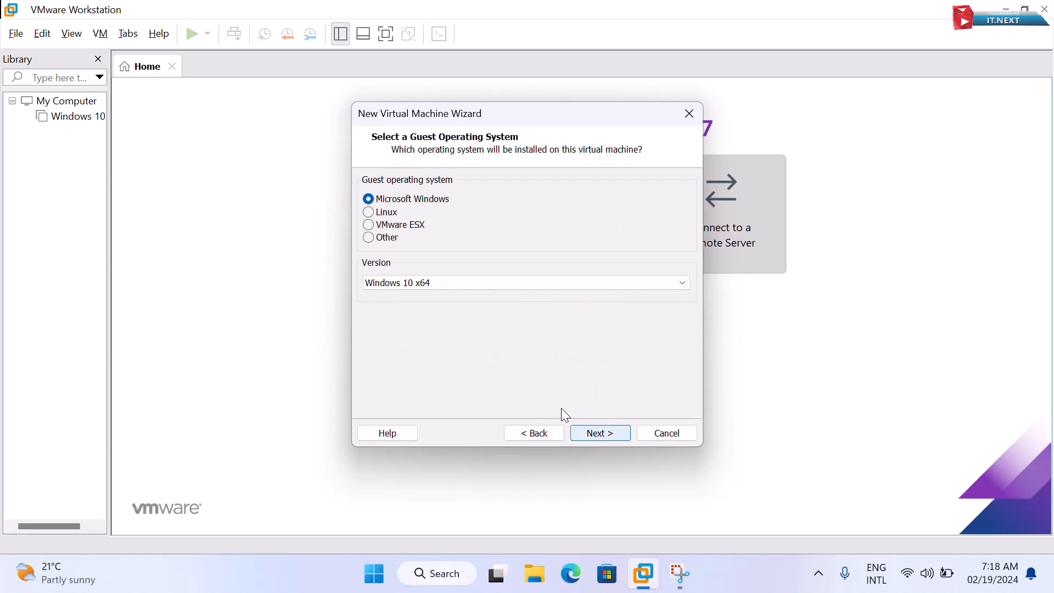
pyautogui.moveTo(616, 437)
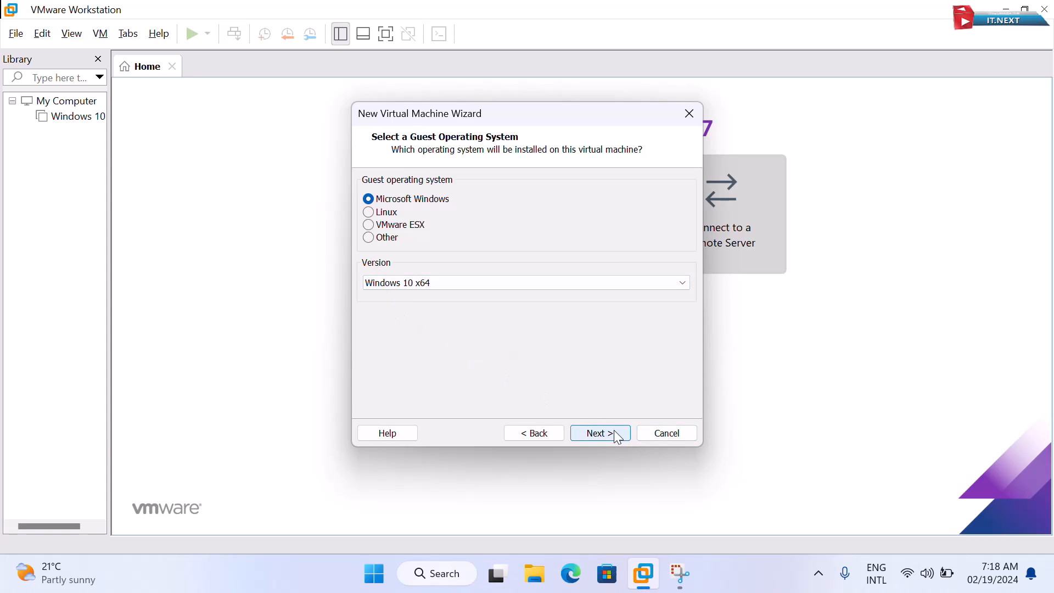
# Step: Keep Windows 10 x64, name the VM 'windows 11', and accept the 60 GB split disk
pyautogui.click(598, 433)
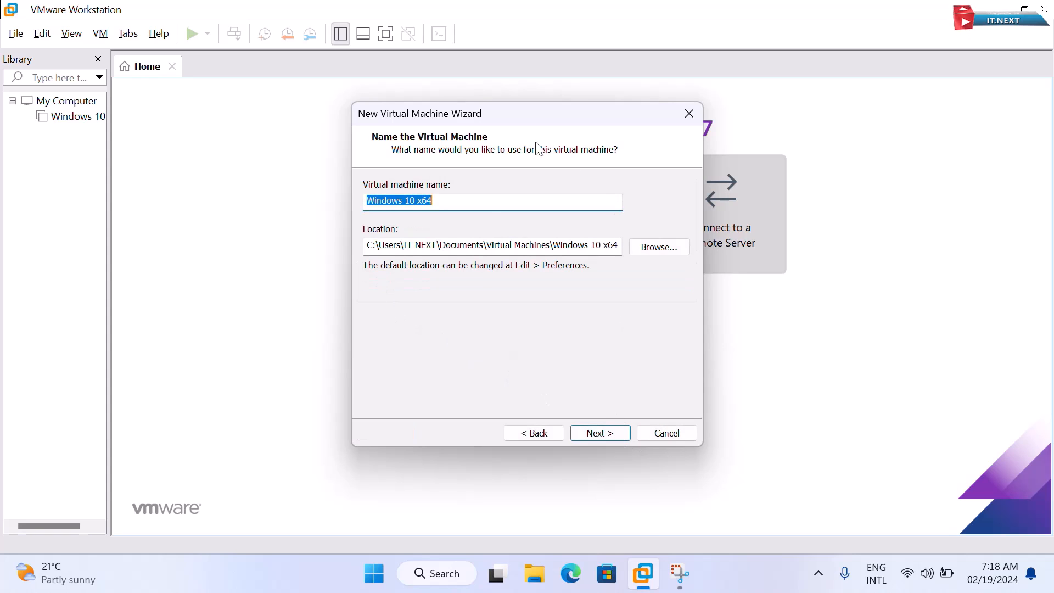
pyautogui.moveTo(237, 195)
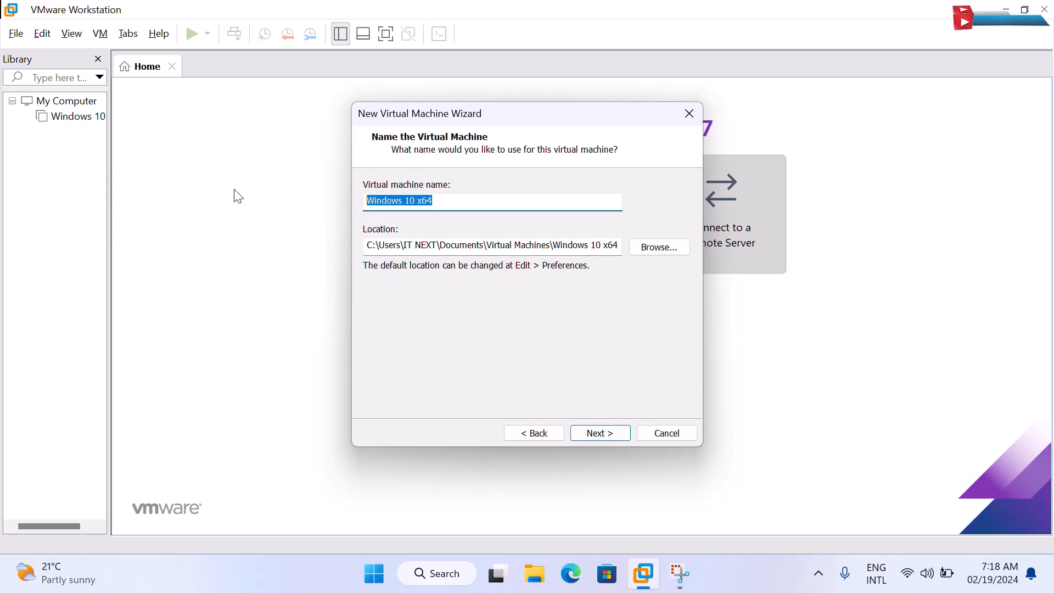
pyautogui.write('w')
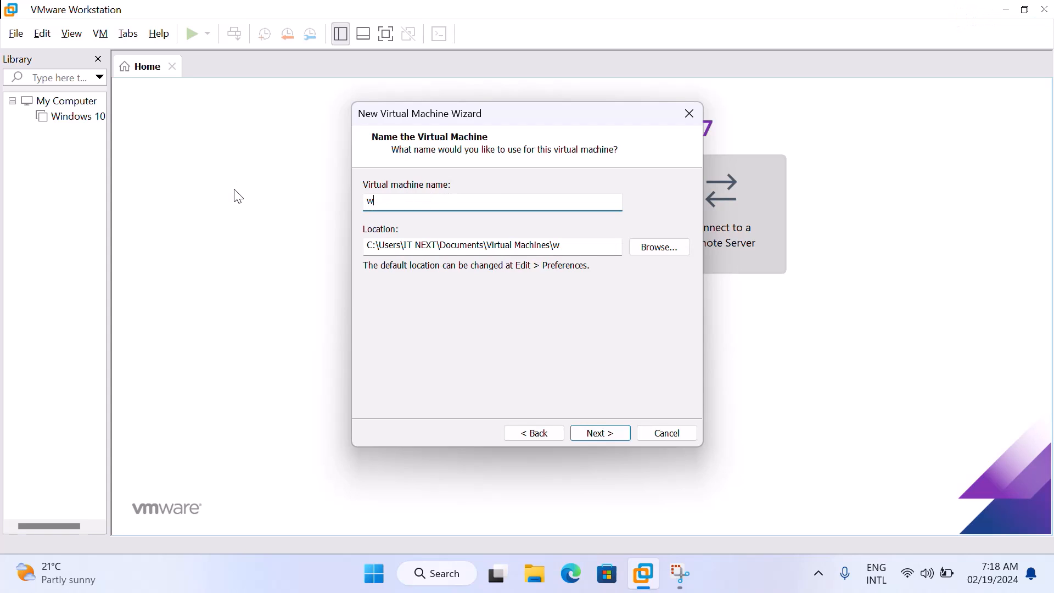
pyautogui.write('indows 11')
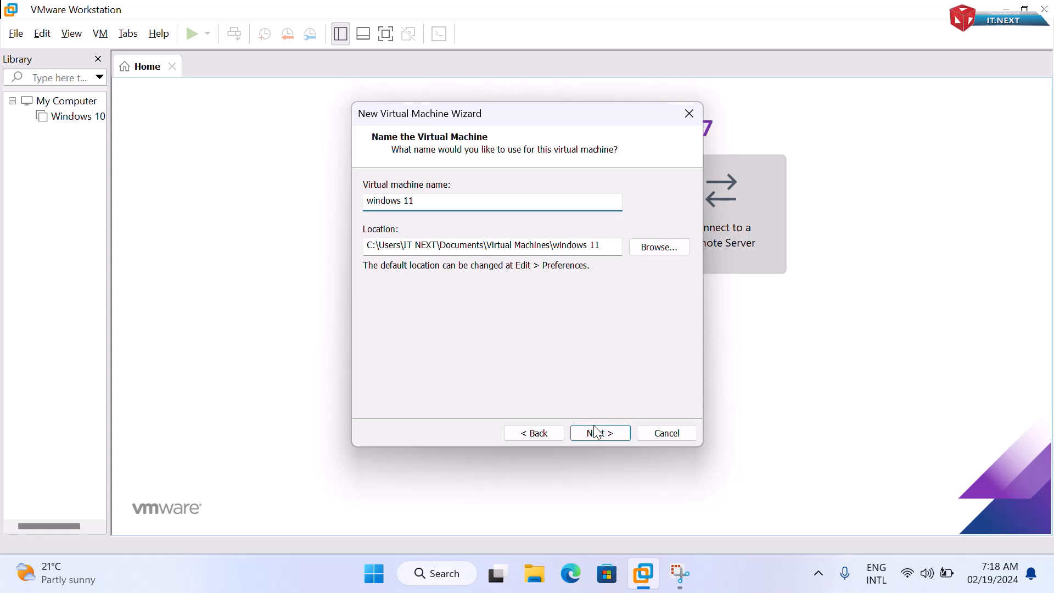
pyautogui.click(599, 431)
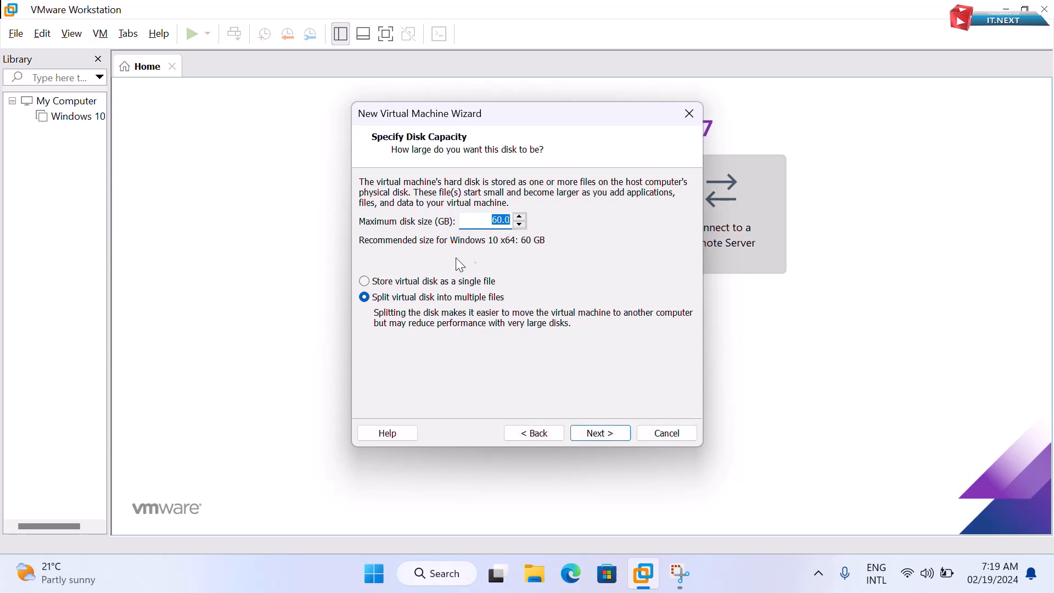
pyautogui.moveTo(599, 433)
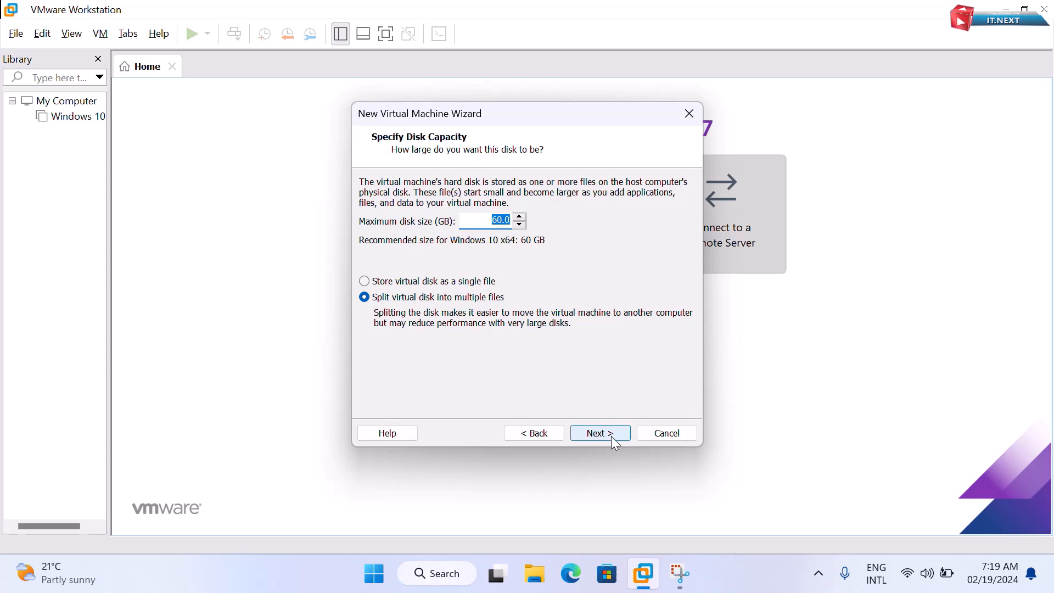
pyautogui.click(595, 433)
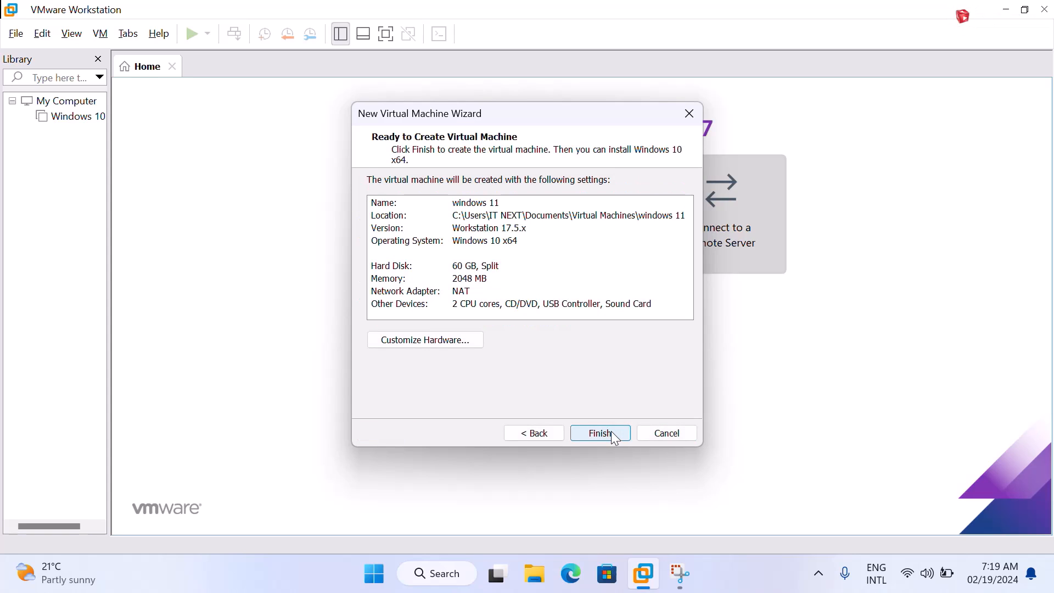
pyautogui.moveTo(497, 200)
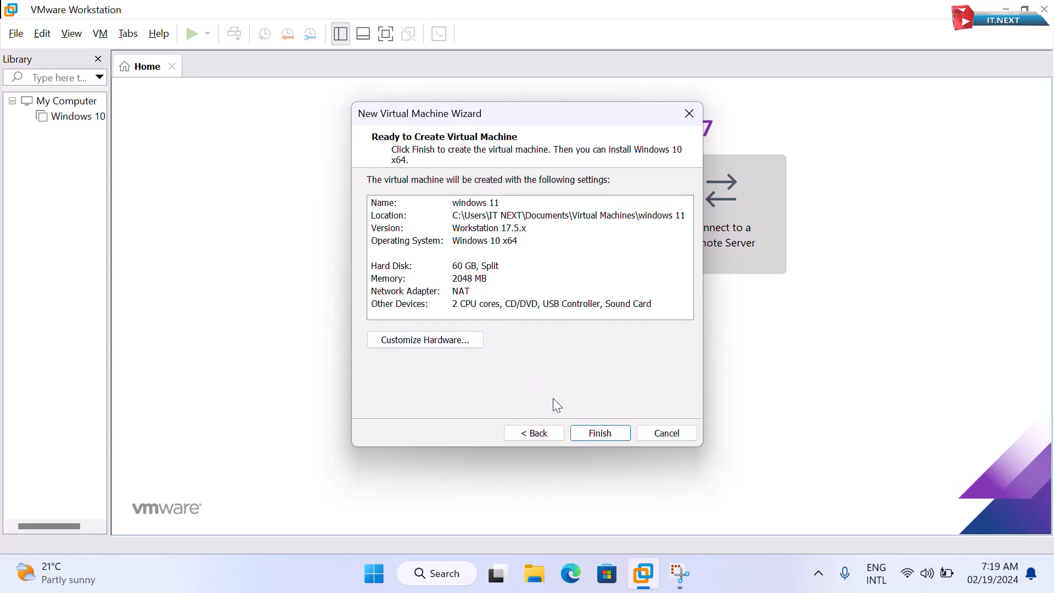
# Step: Finish creating the VM and raise its memory to about 5404 MB
pyautogui.click(599, 433)
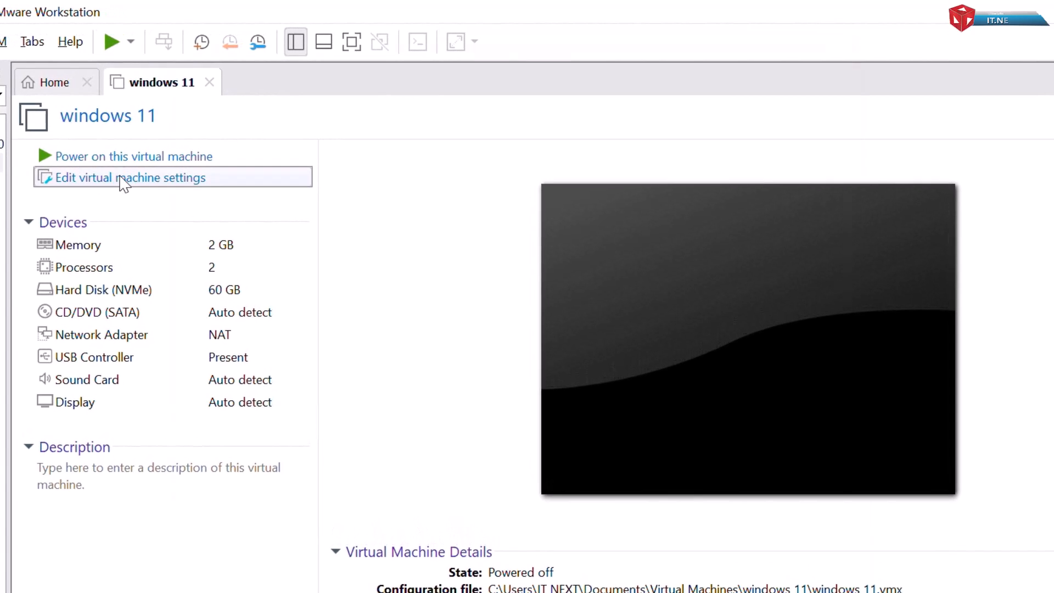
pyautogui.click(127, 177)
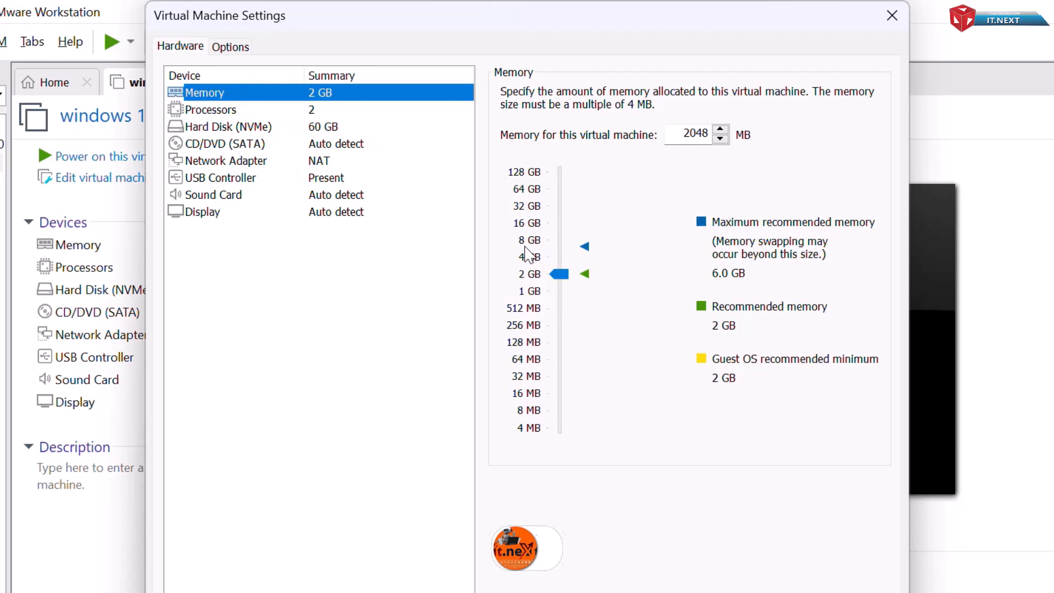
pyautogui.moveTo(557, 273); pyautogui.dragTo(559, 263)
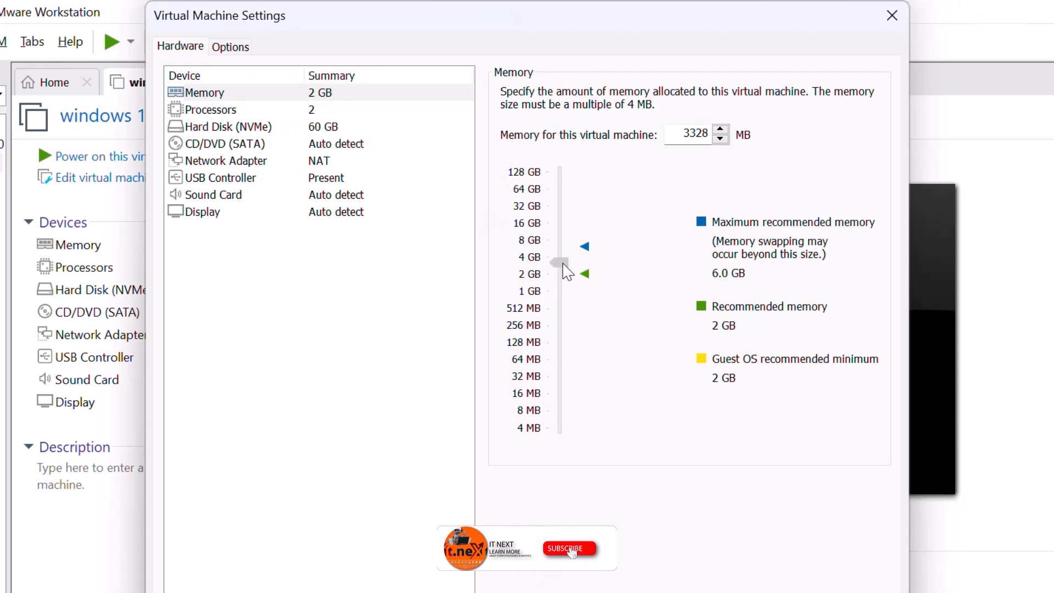
pyautogui.moveTo(561, 263); pyautogui.dragTo(561, 248)
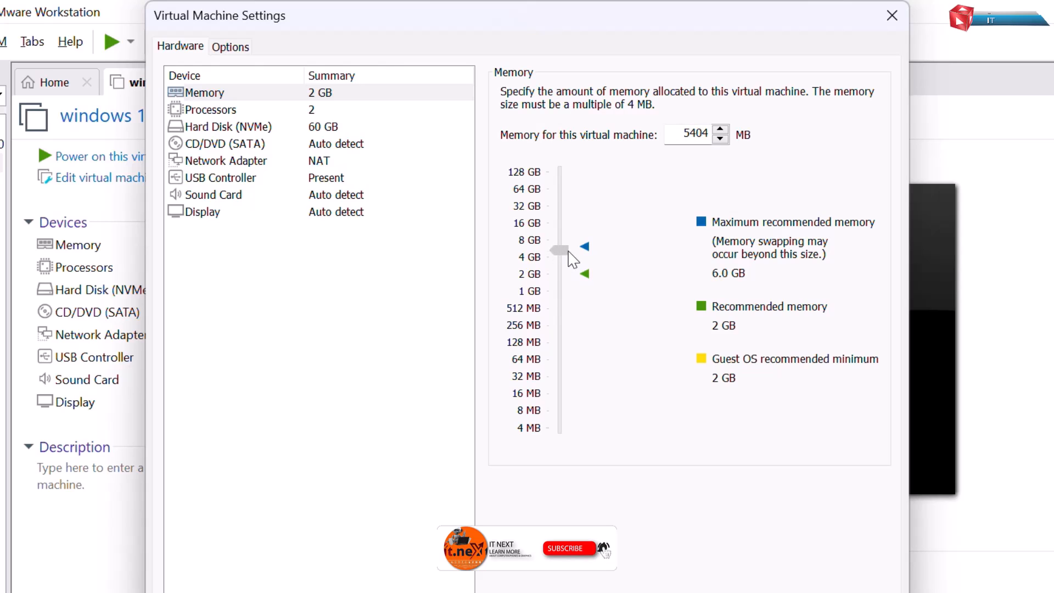
# Step: Set the number of processors to 4
pyautogui.click(212, 110)
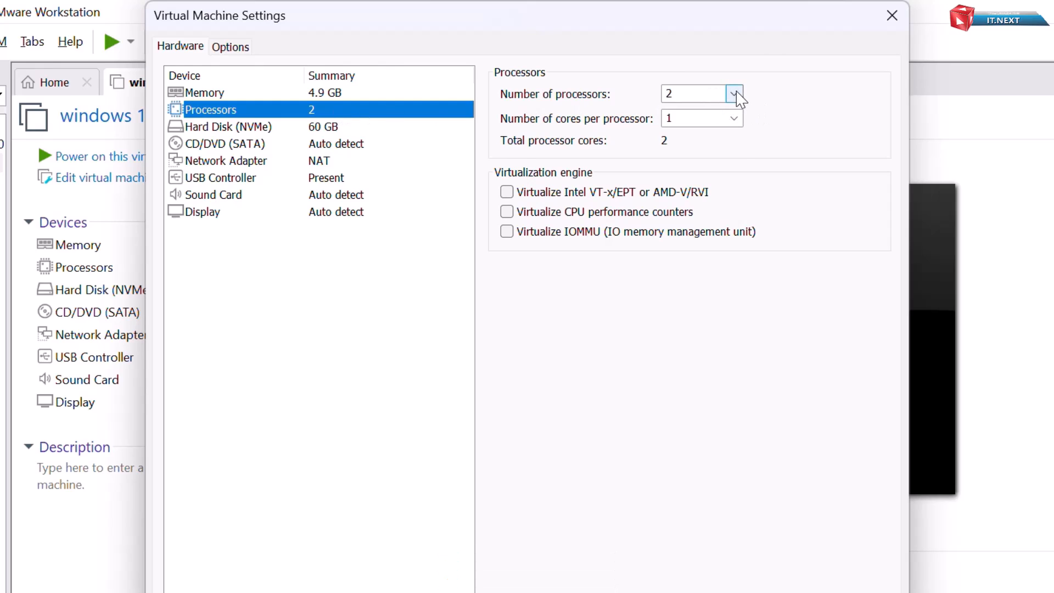
pyautogui.click(733, 93)
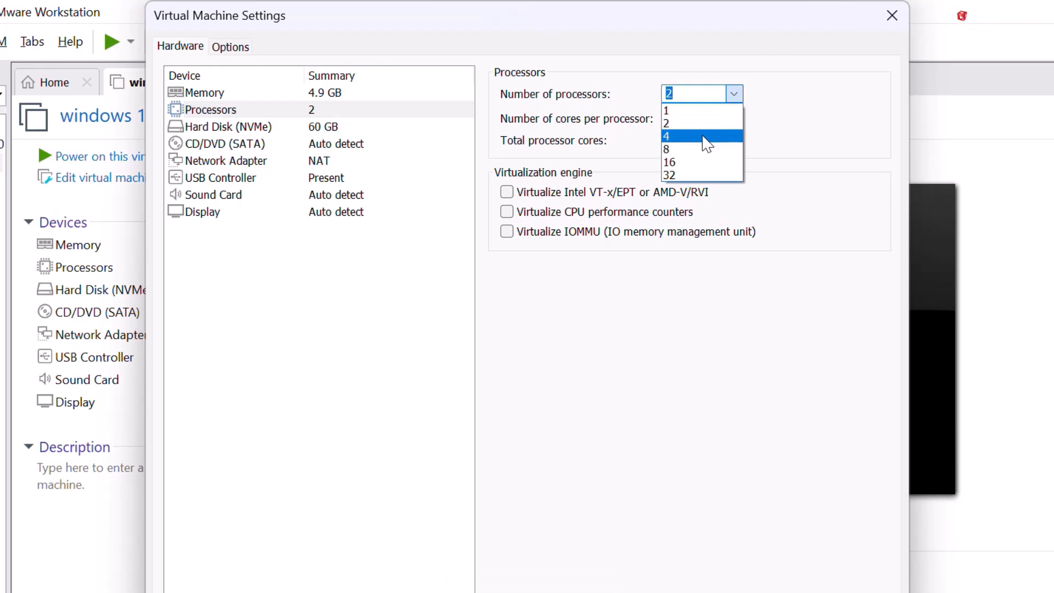
pyautogui.click(666, 135)
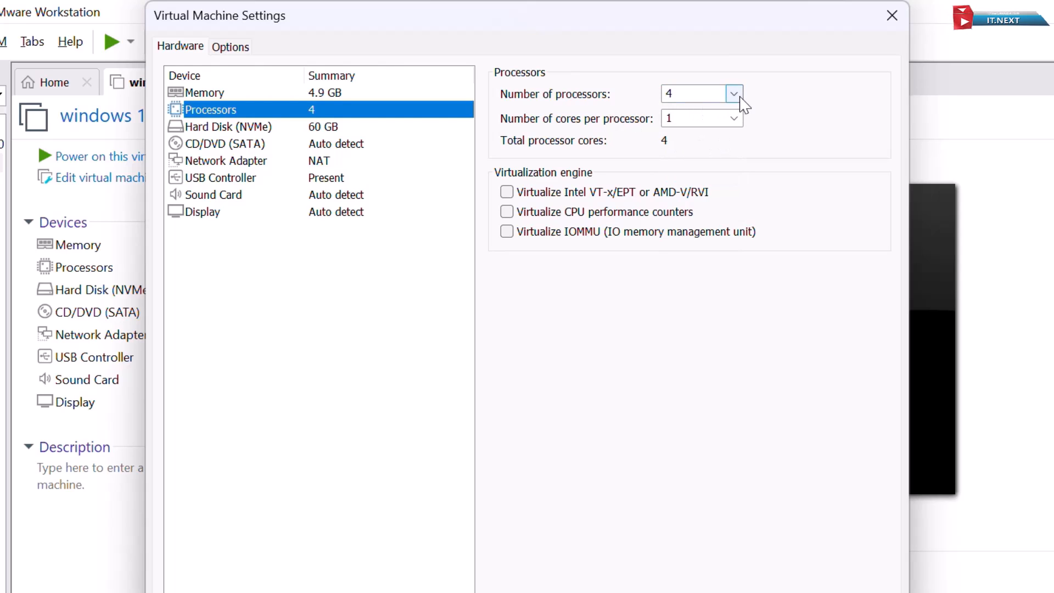
# Step: Point the CD/DVD (SATA) drive at the Windows 11 Insider Preview ISO on the Desktop
pyautogui.click(227, 143)
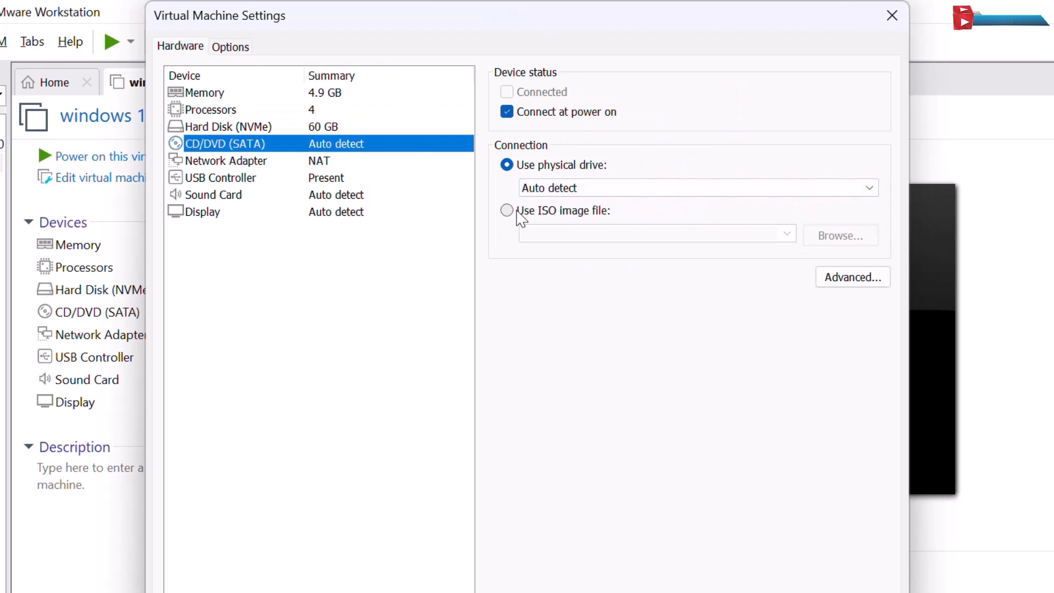
pyautogui.click(506, 210)
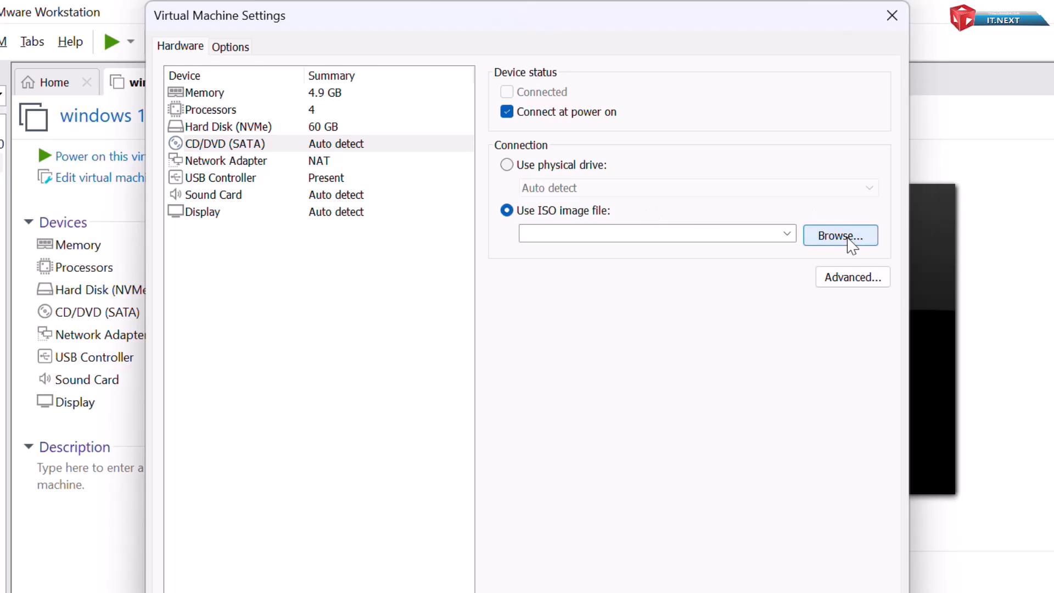
pyautogui.click(839, 235)
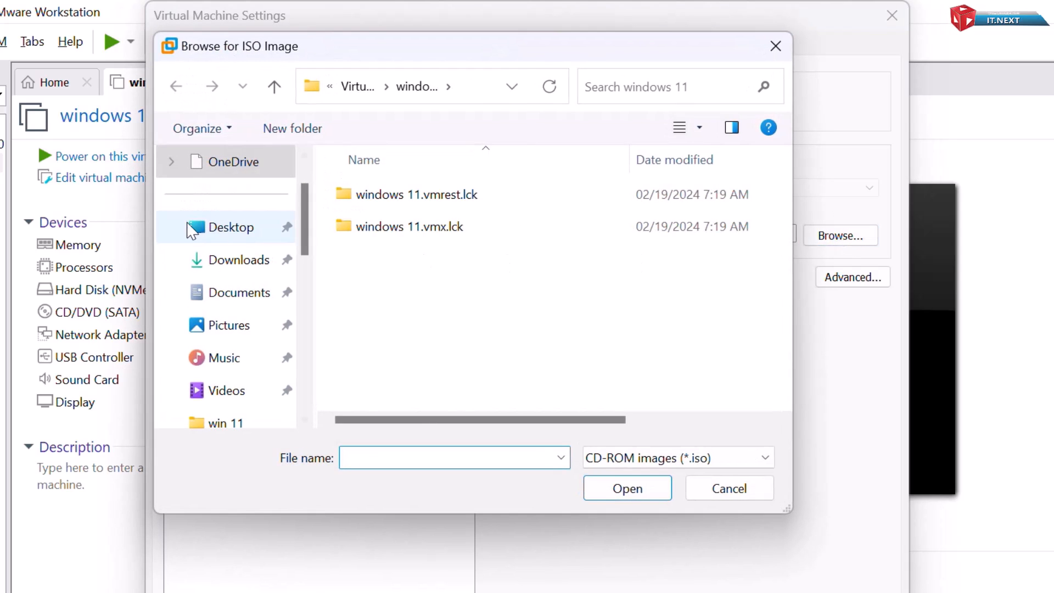
pyautogui.click(233, 227)
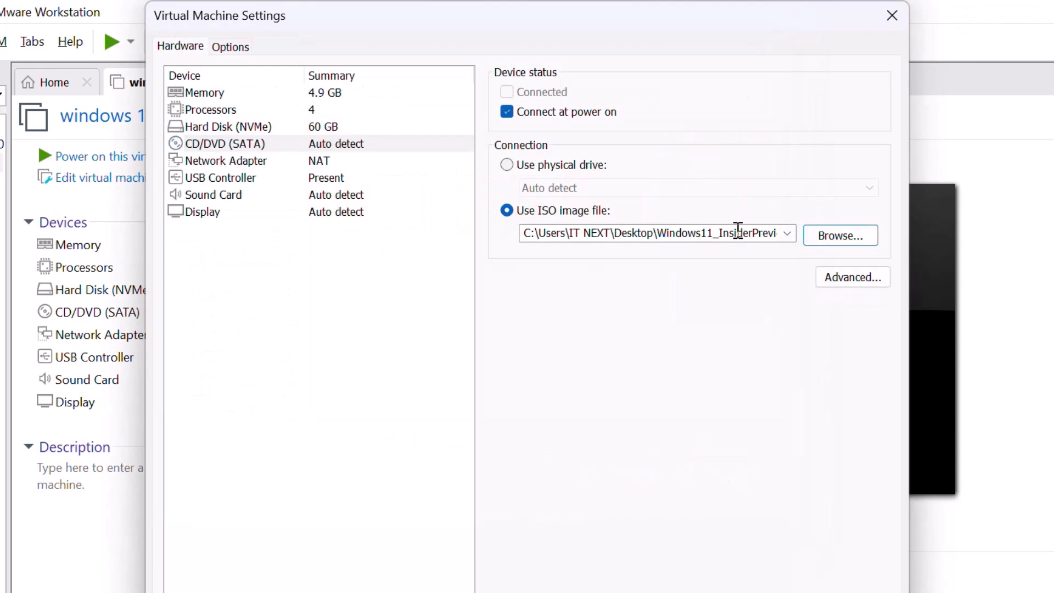
pyautogui.moveTo(721, 258)
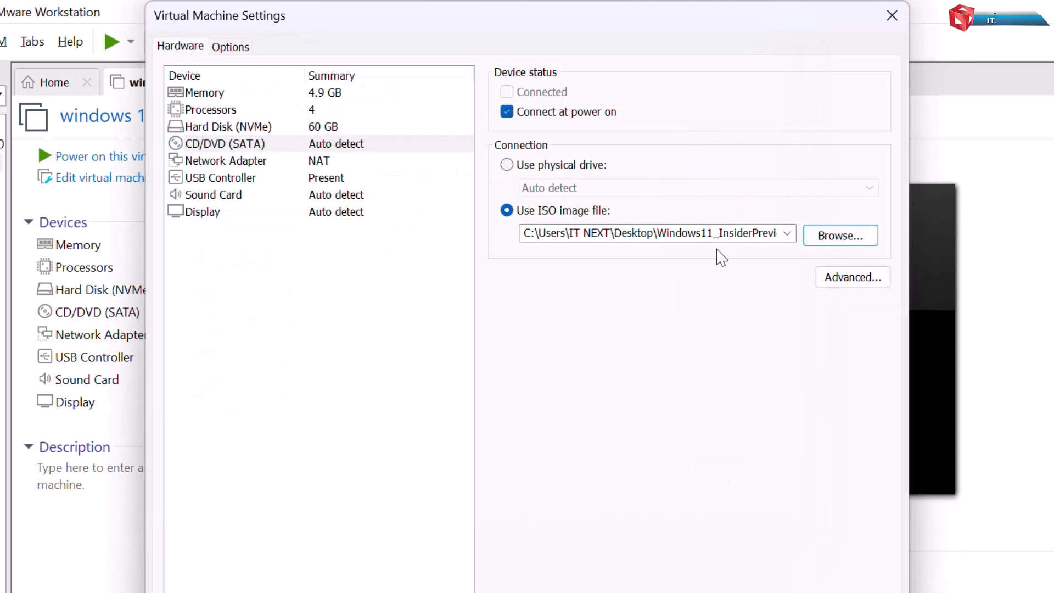
# Step: Disable Accelerate 3D graphics and set the working directory to E:\win 11
pyautogui.click(205, 211)
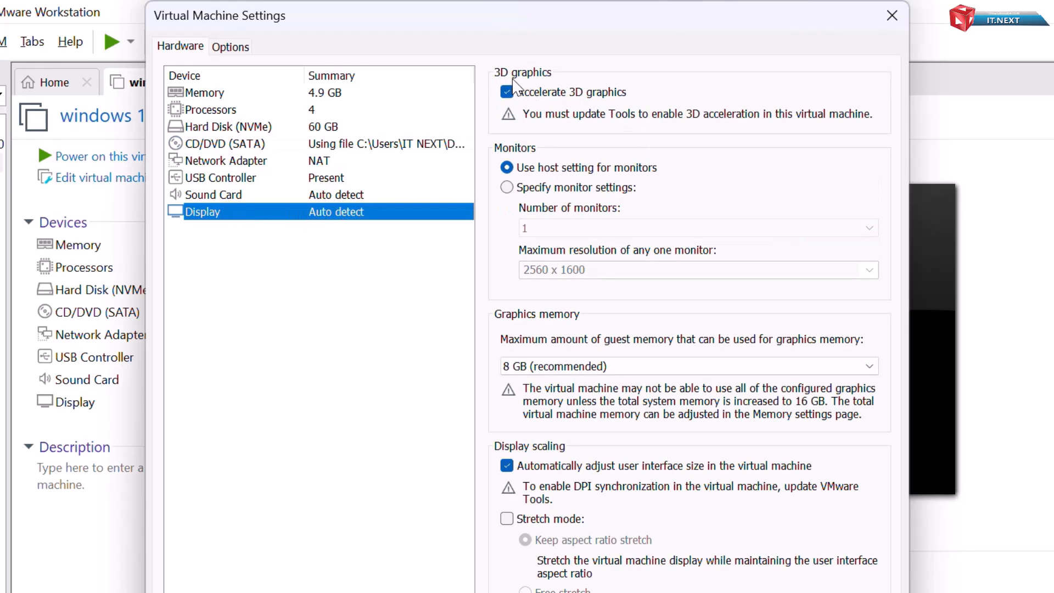
pyautogui.click(507, 92)
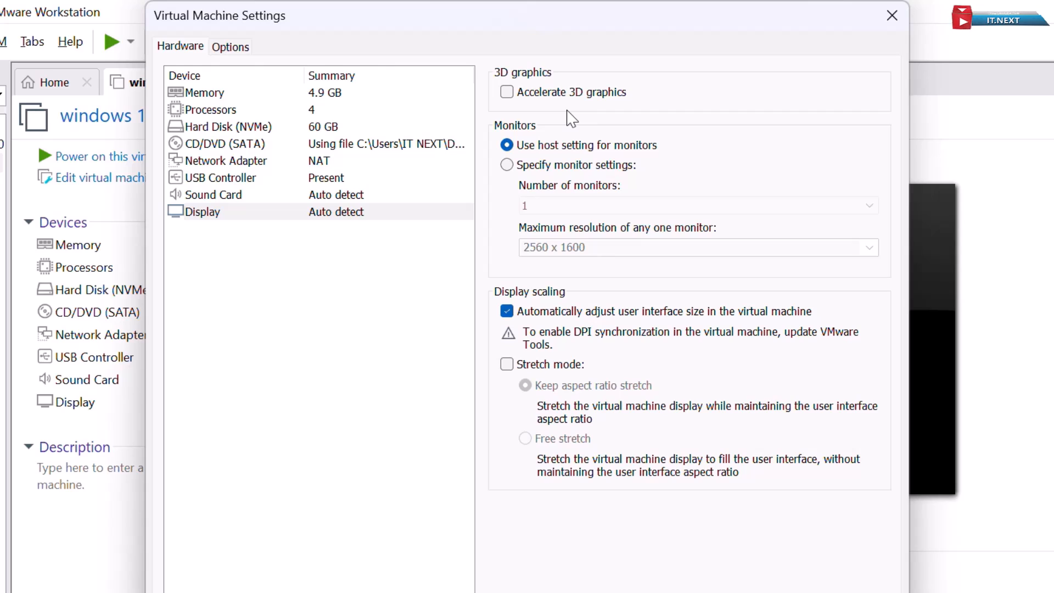
pyautogui.click(229, 46)
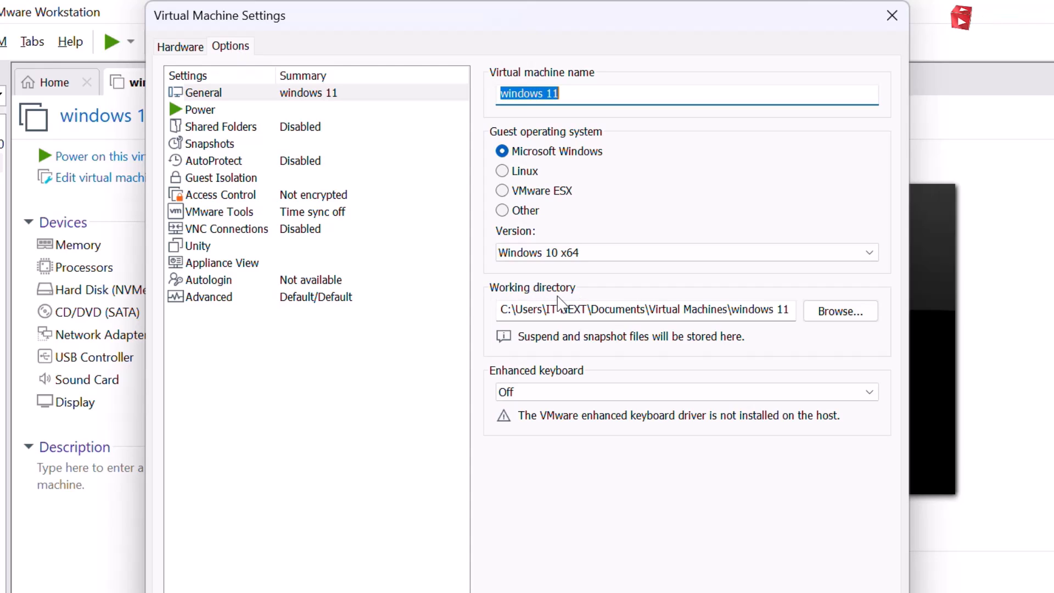
pyautogui.moveTo(593, 291)
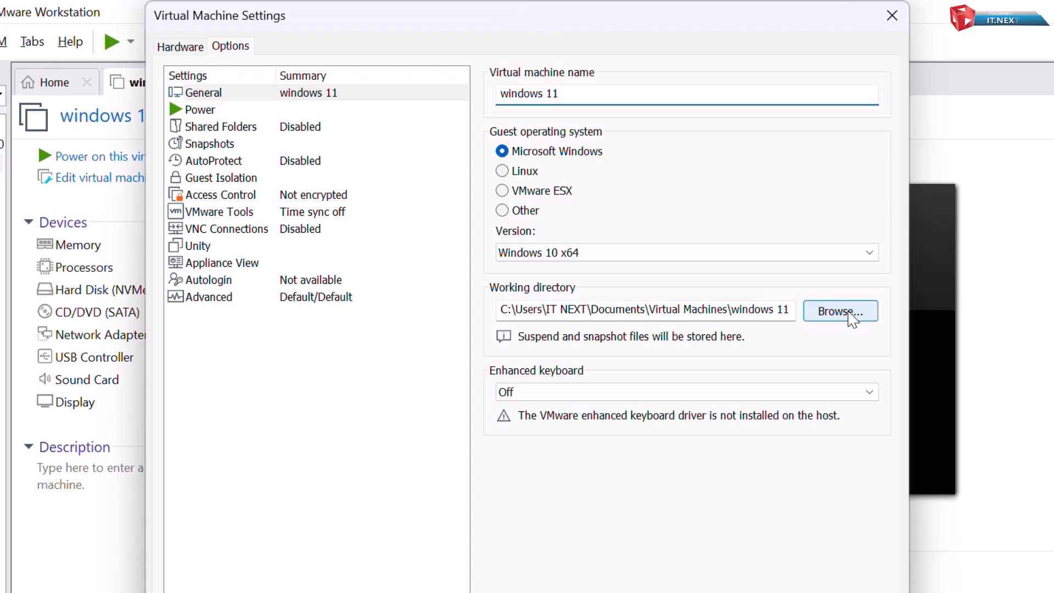
pyautogui.click(840, 310)
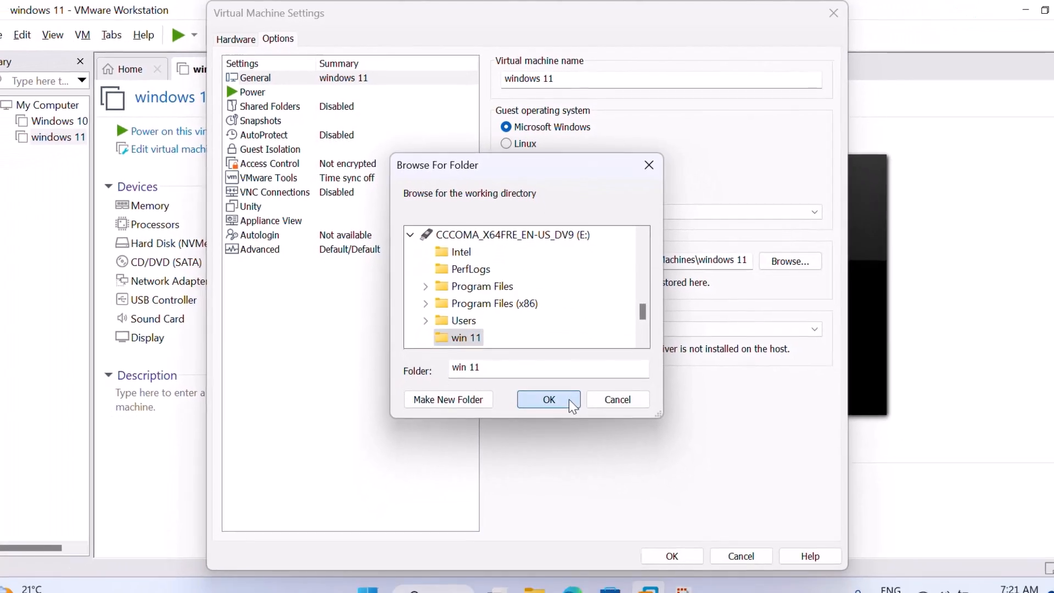
pyautogui.click(548, 399)
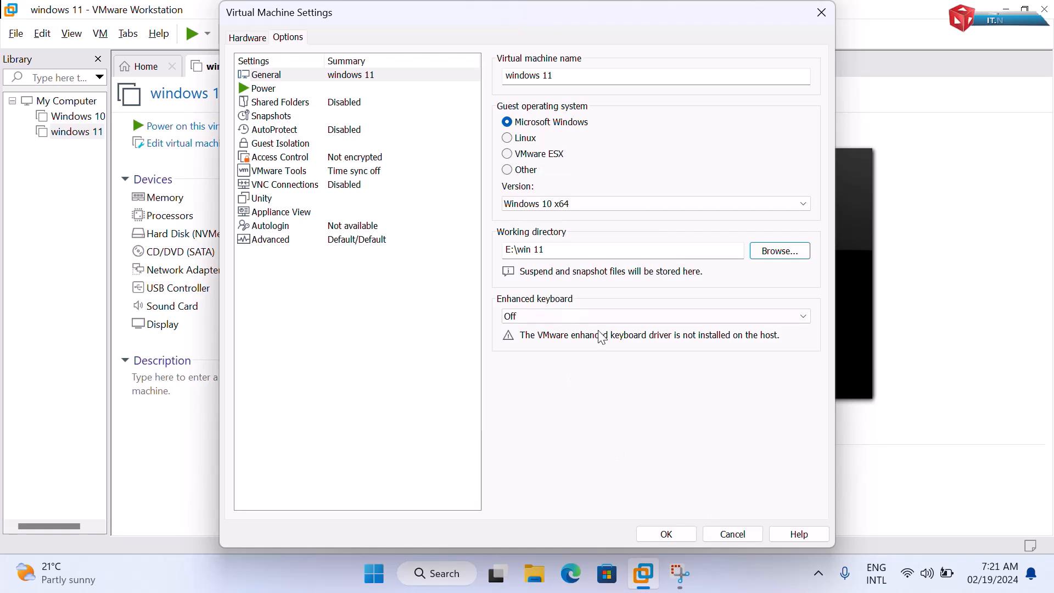
pyautogui.moveTo(555, 505)
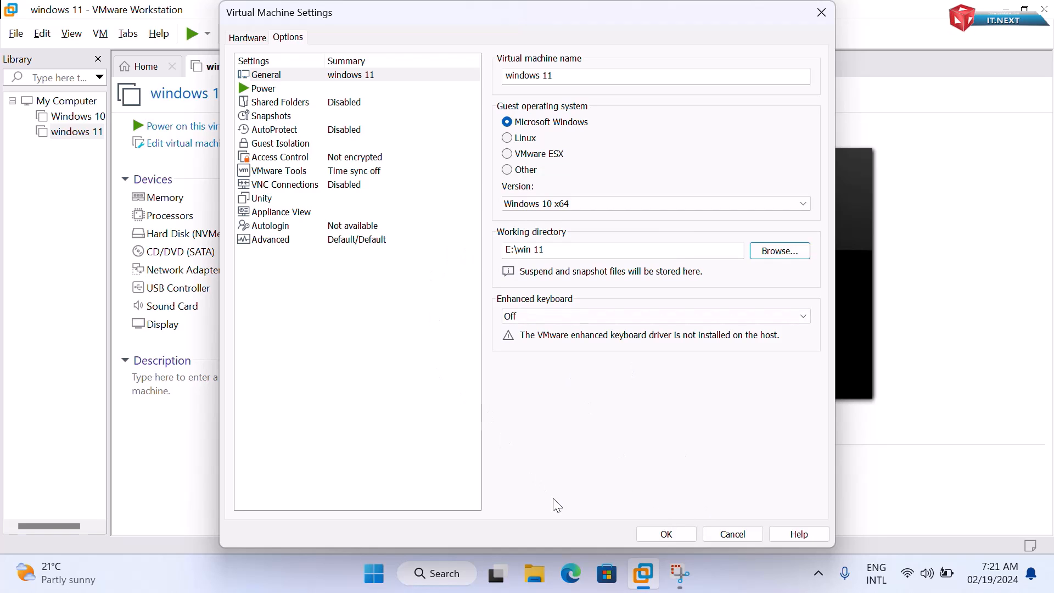
# Step: Save the VM settings, power on the VM, and accept the setup language
pyautogui.click(664, 534)
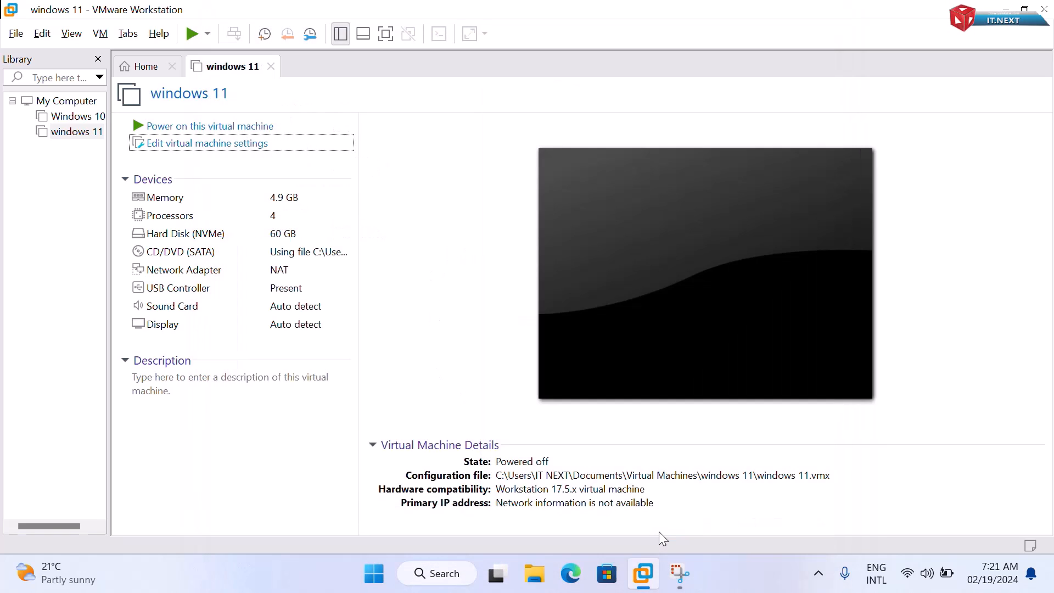
pyautogui.moveTo(652, 516)
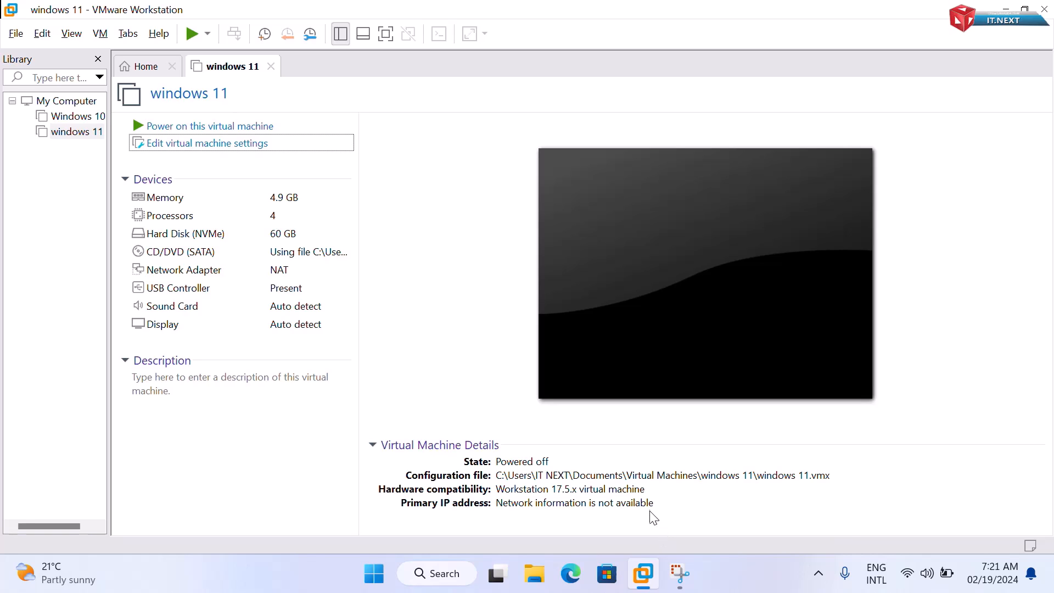
pyautogui.moveTo(222, 146)
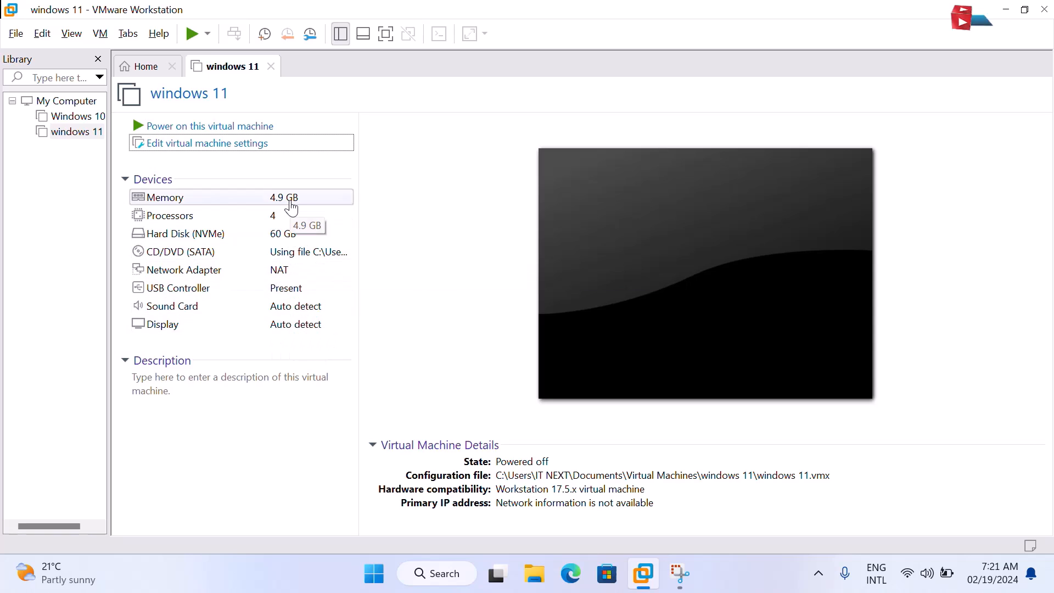
pyautogui.moveTo(191, 33)
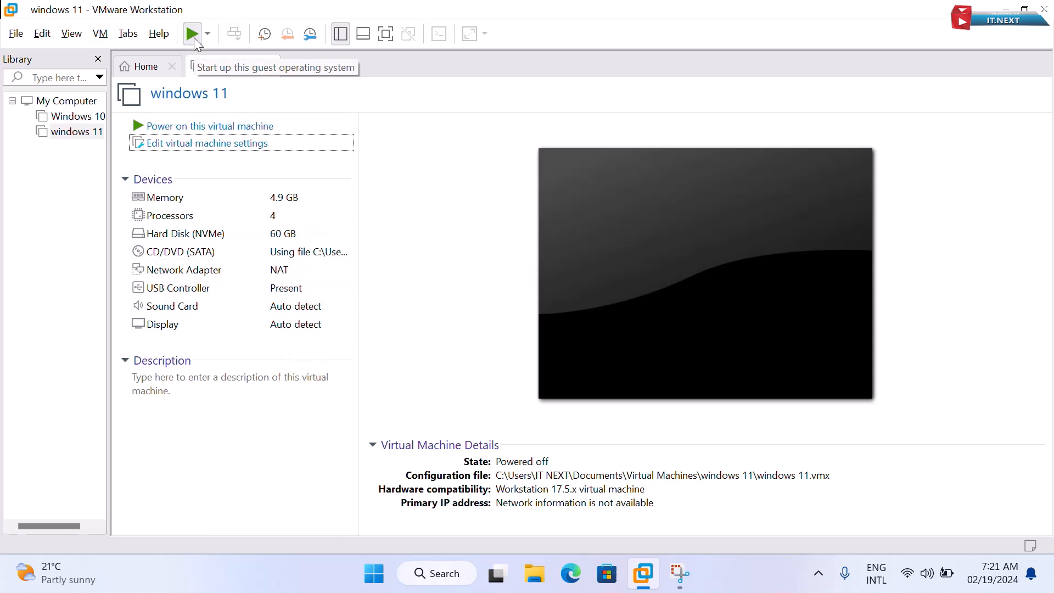
pyautogui.click(191, 34)
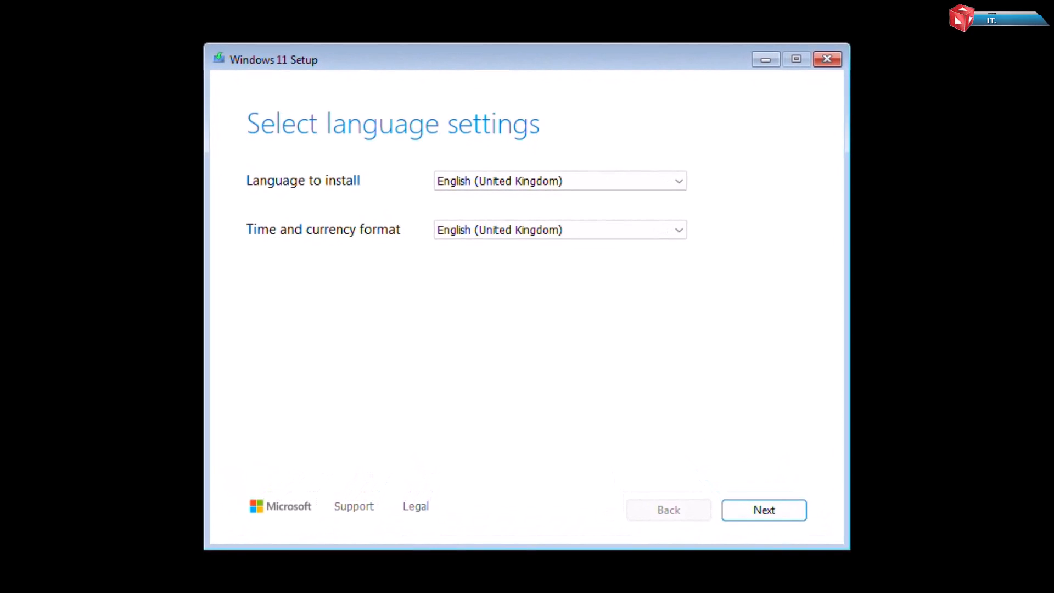
pyautogui.moveTo(548, 204)
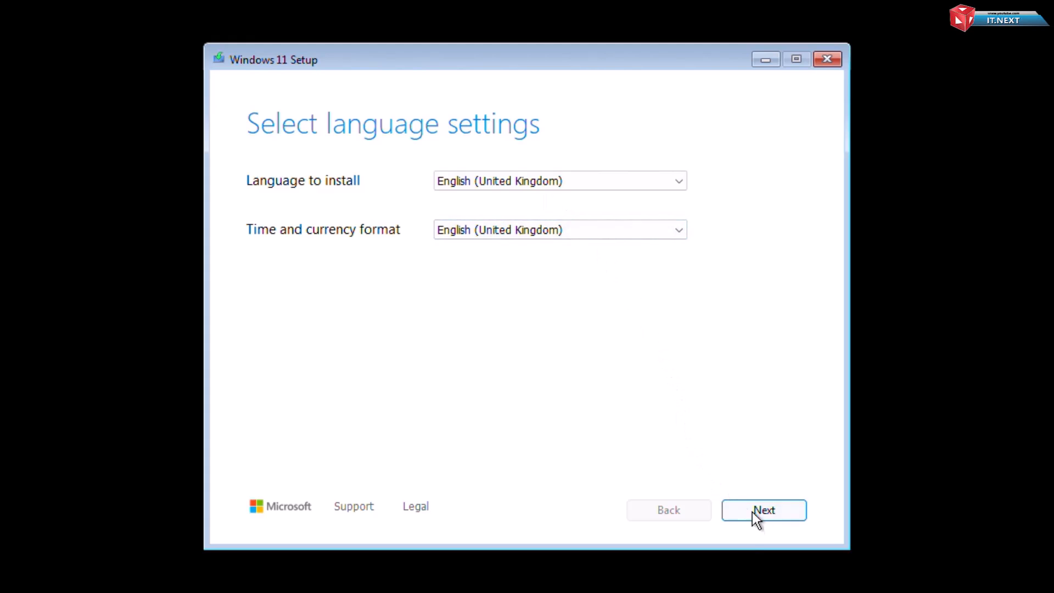
pyautogui.click(763, 509)
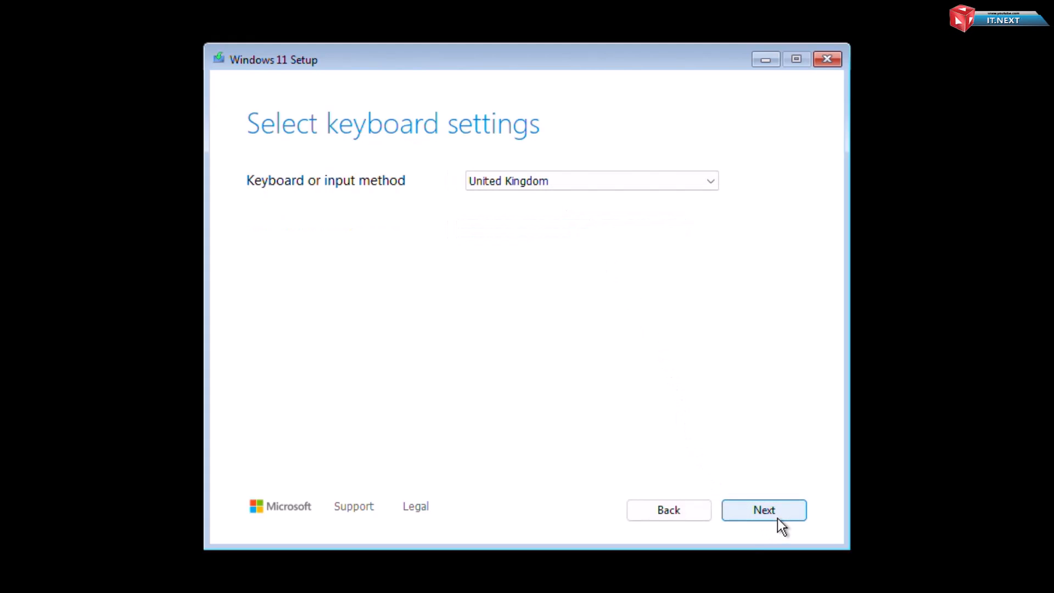
pyautogui.moveTo(282, 208)
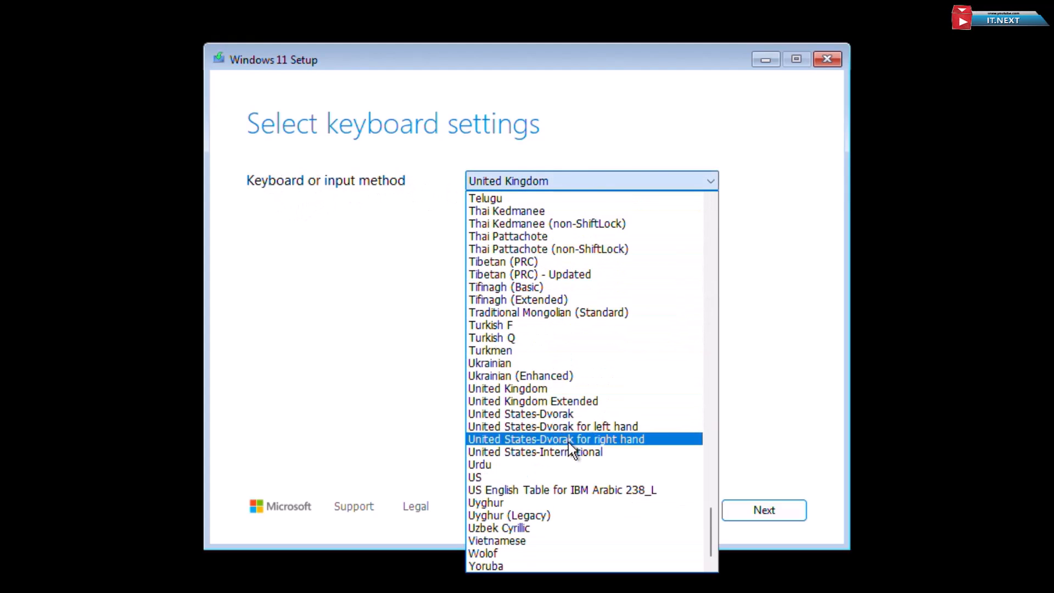
# Step: Choose the United States-International keyboard and agree to a clean install
pyautogui.click(534, 451)
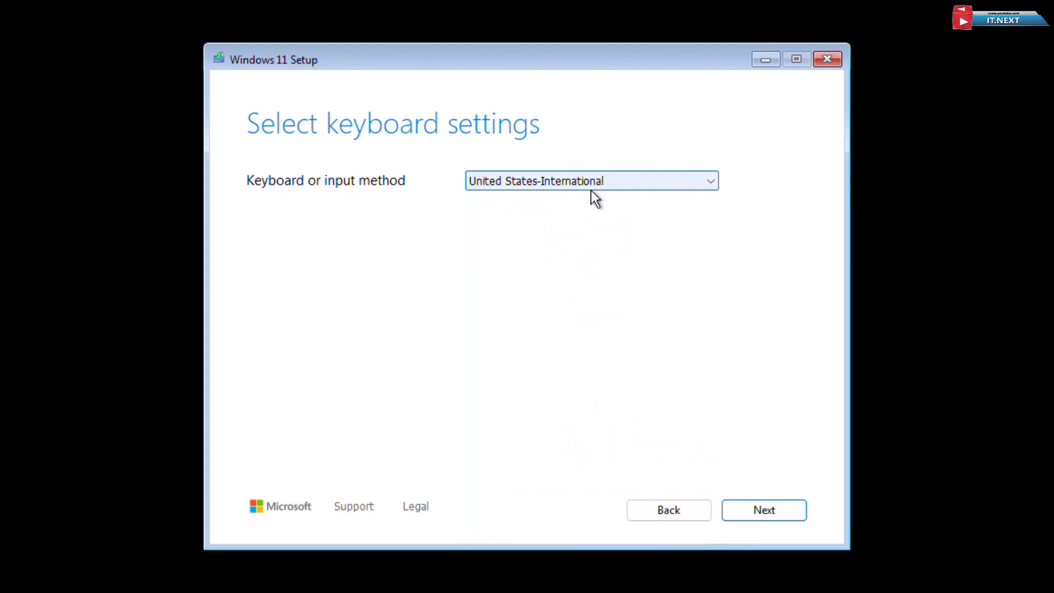
pyautogui.click(763, 509)
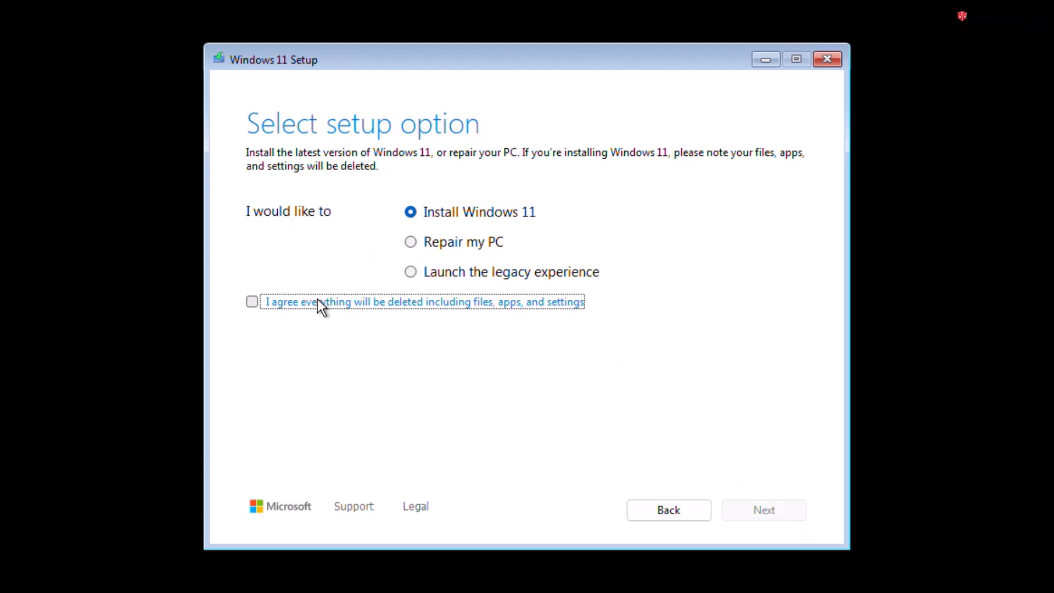
pyautogui.click(252, 301)
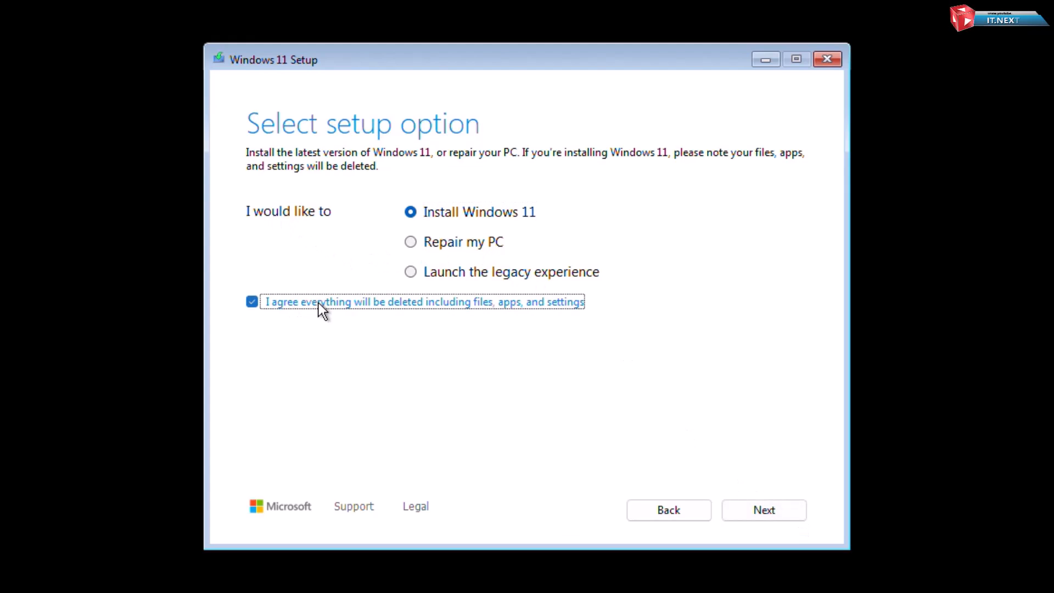
pyautogui.click(762, 509)
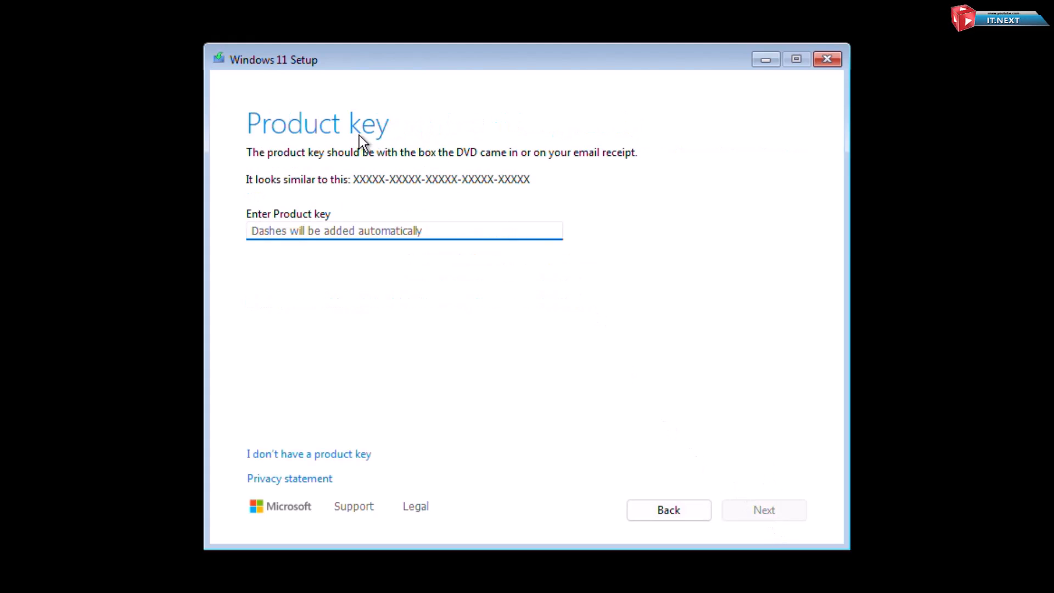
pyautogui.moveTo(410, 192)
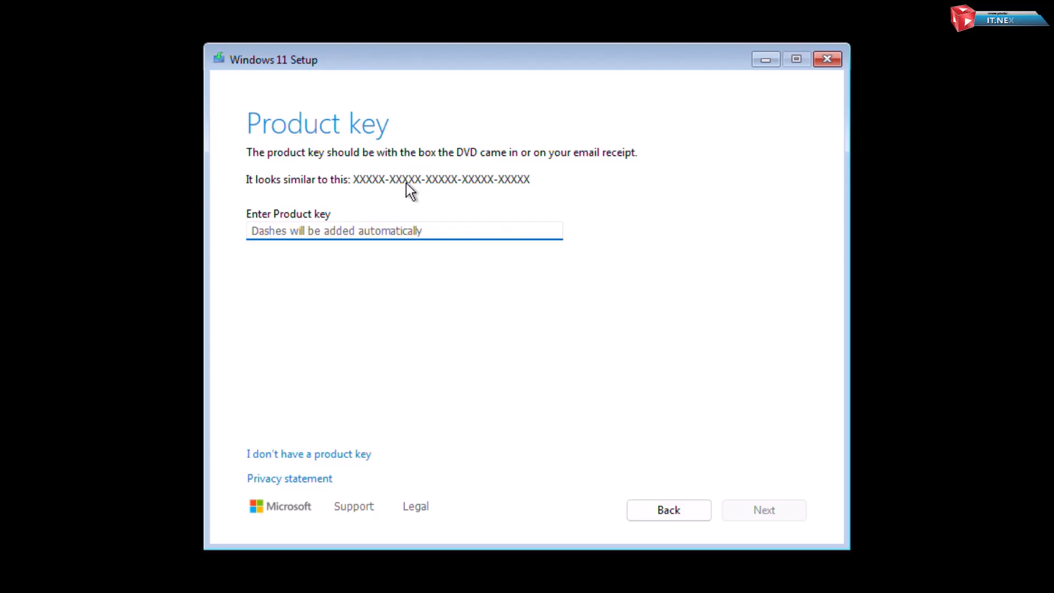
# Step: Skip the product key and choose the Windows 11 Pro edition
pyautogui.click(403, 230)
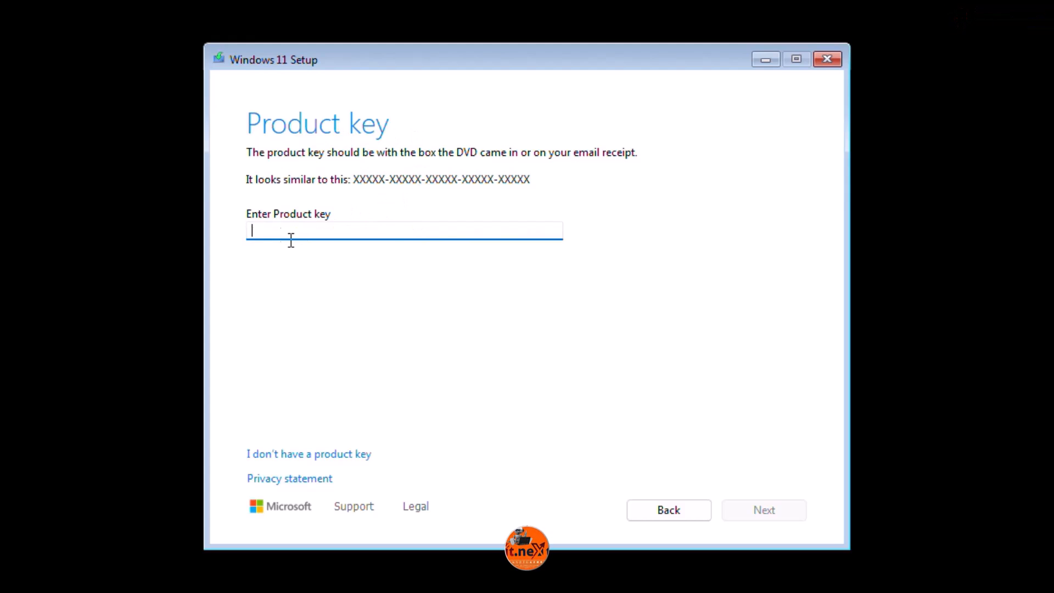
pyautogui.moveTo(386, 283)
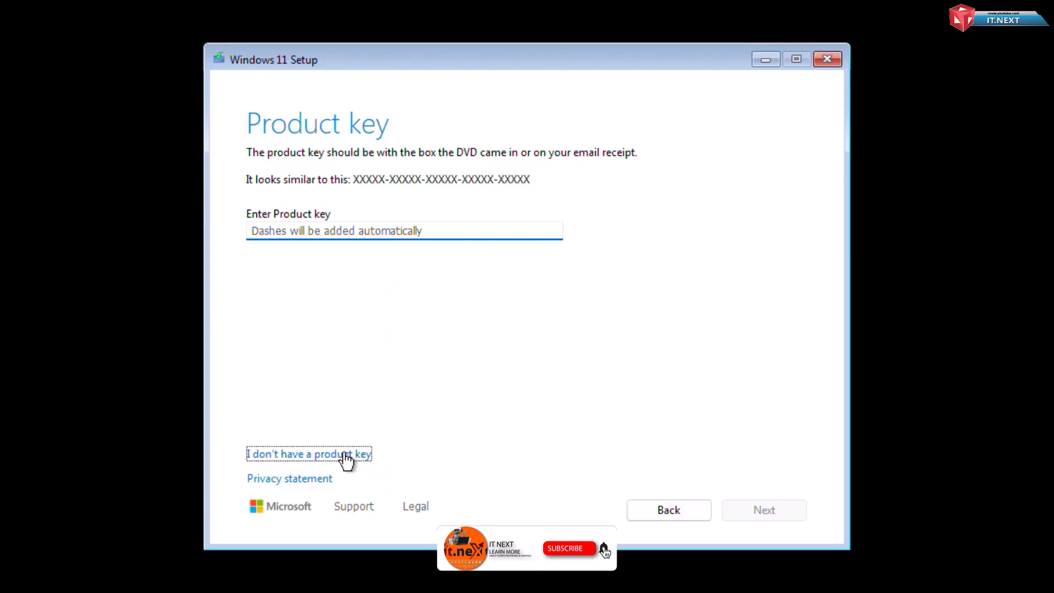
pyautogui.click(309, 454)
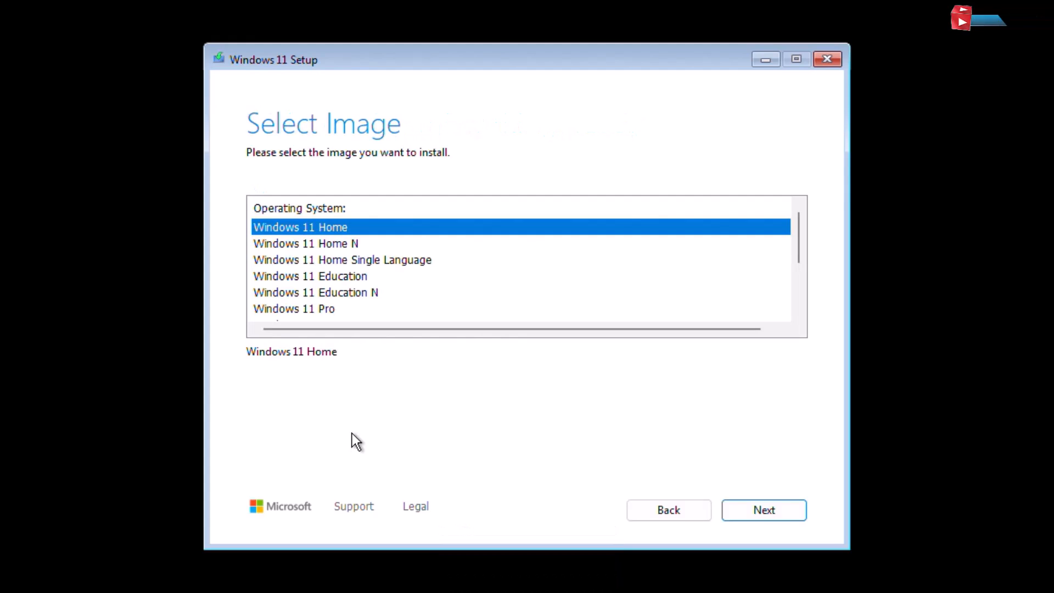
pyautogui.click(294, 308)
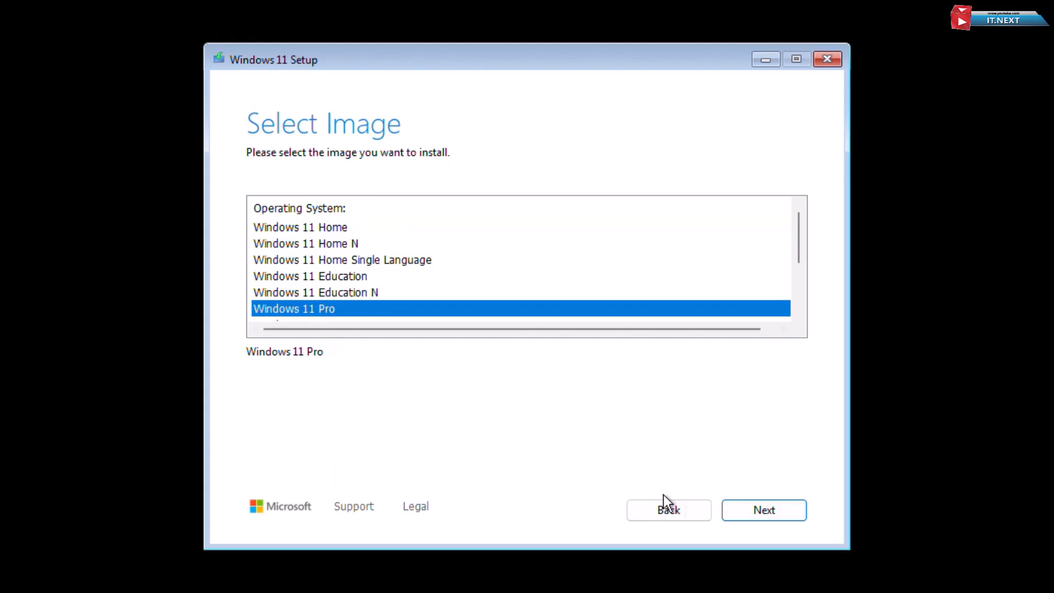
pyautogui.click(763, 509)
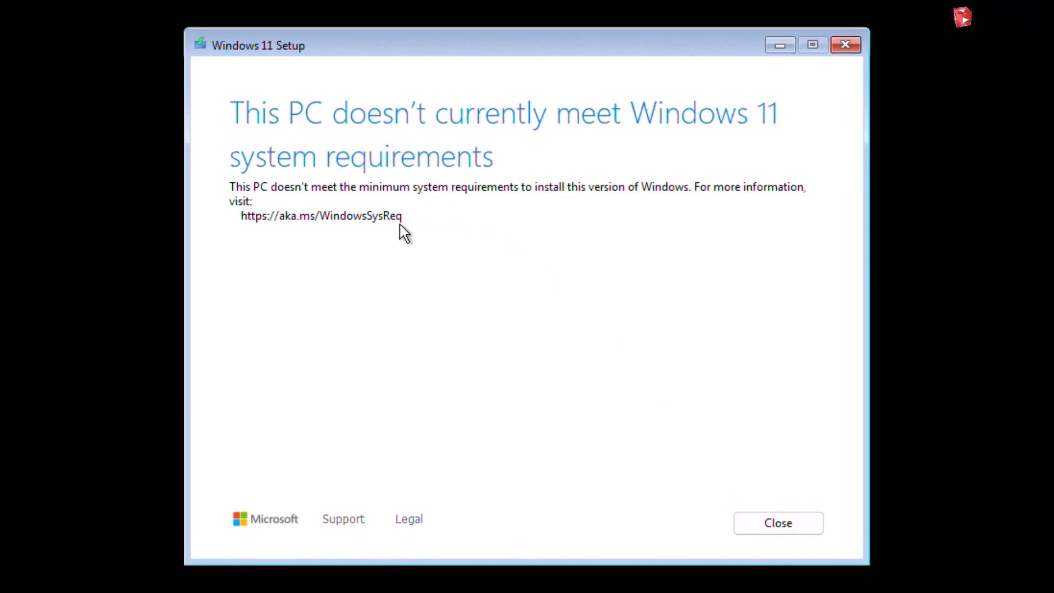
pyautogui.moveTo(381, 126)
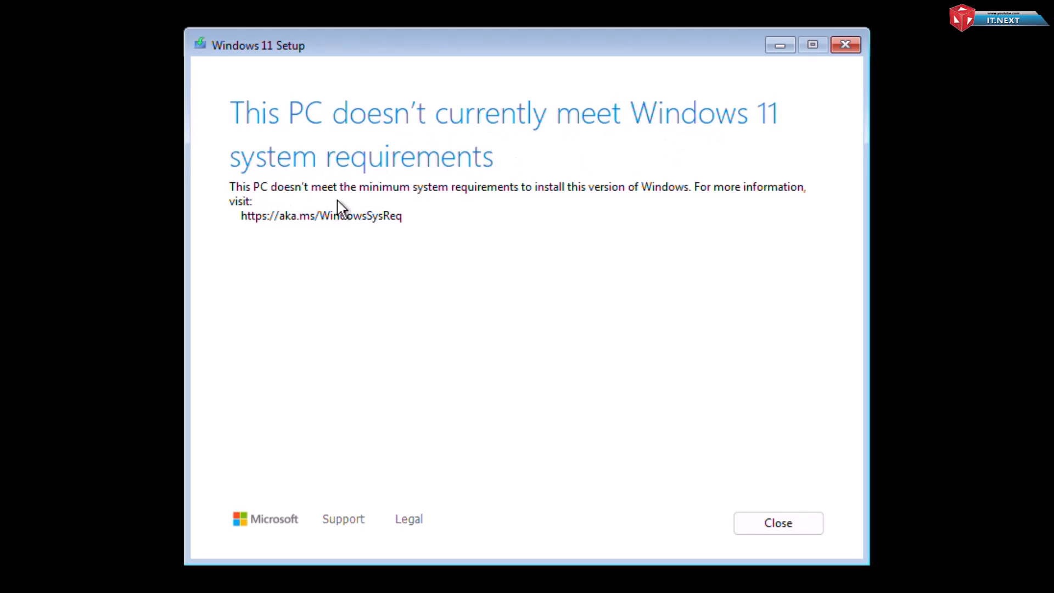
pyautogui.moveTo(732, 459)
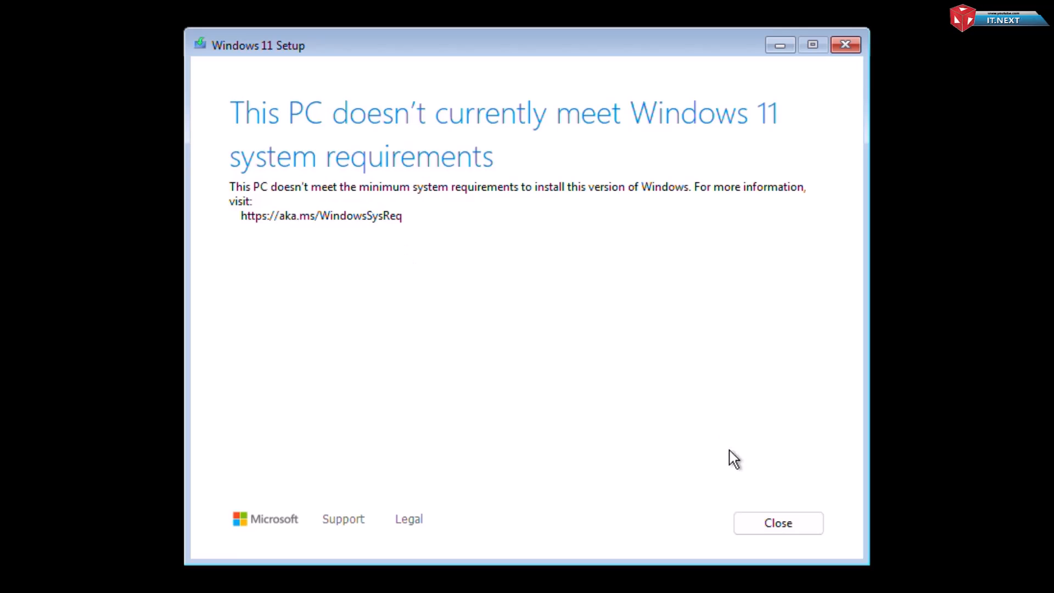
pyautogui.moveTo(778, 523)
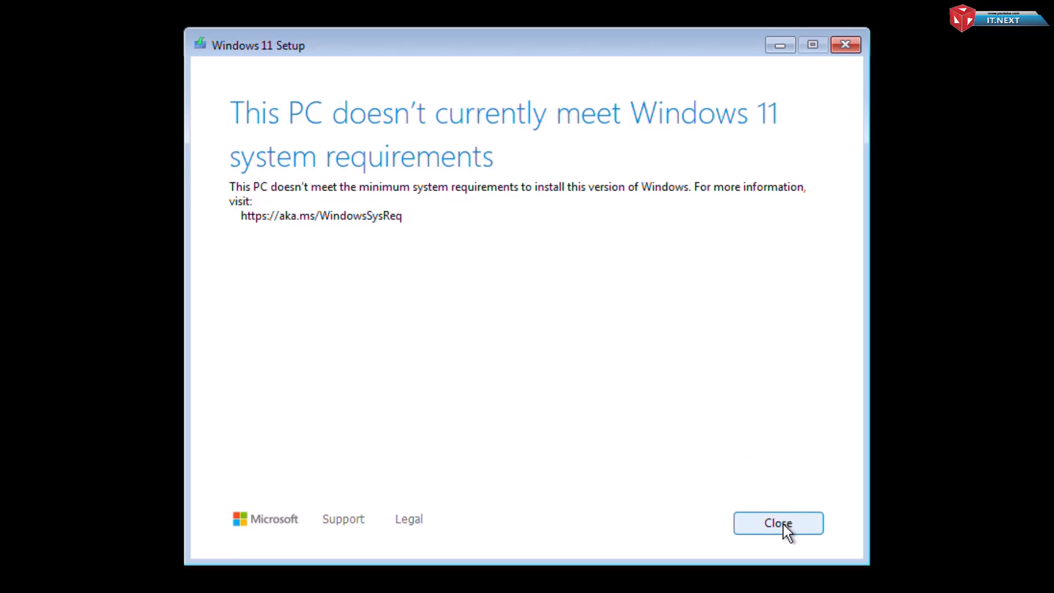
# Step: Close the 'This PC doesn't currently meet Windows 11 system requirements' page
pyautogui.click(778, 523)
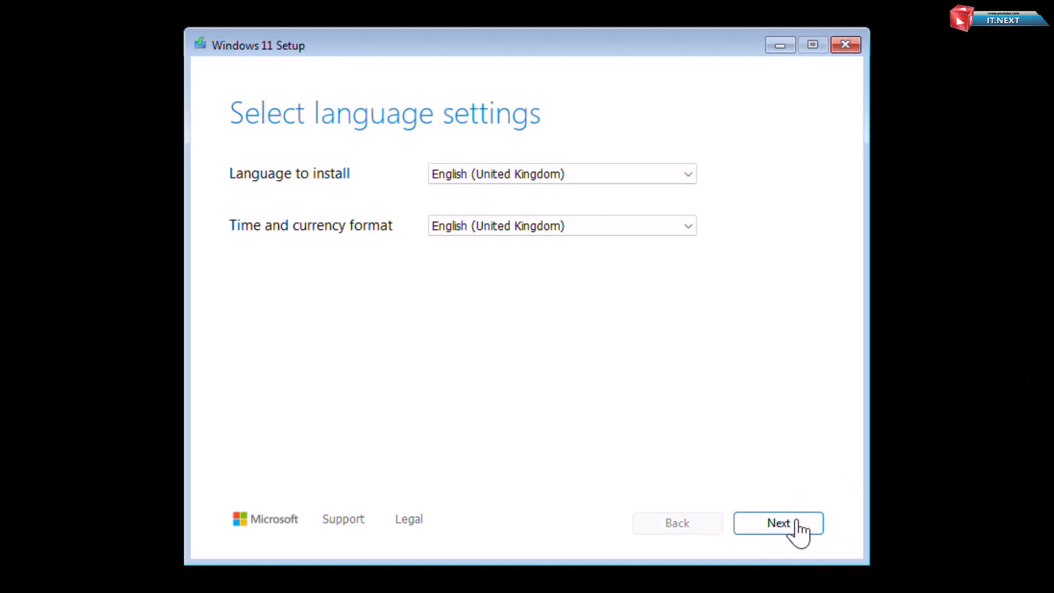
# Step: Accept English (United Kingdom) language and UK keyboard, then skip the product key
pyautogui.click(778, 523)
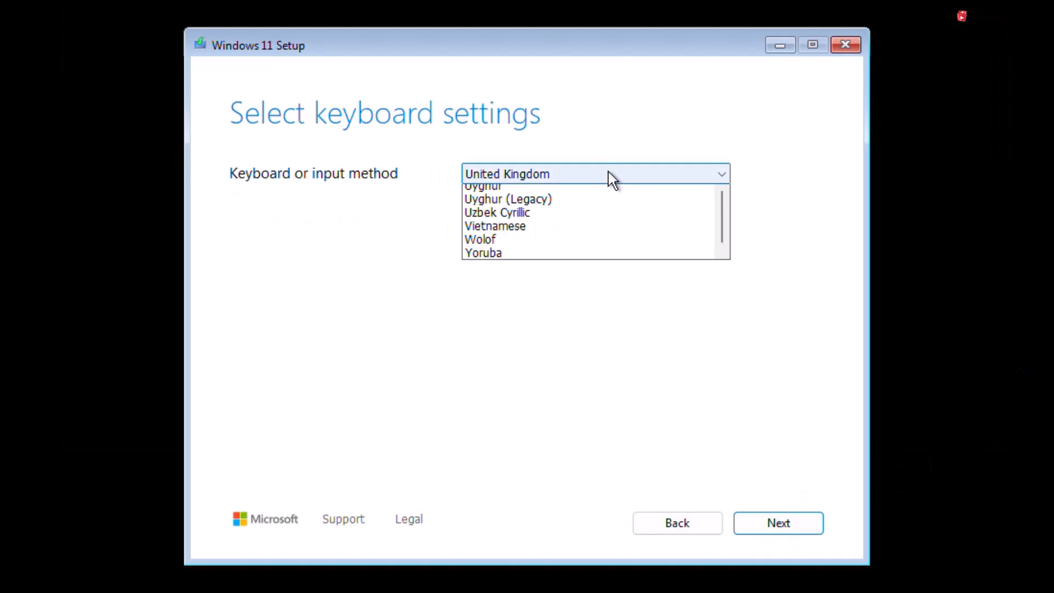
pyautogui.click(777, 523)
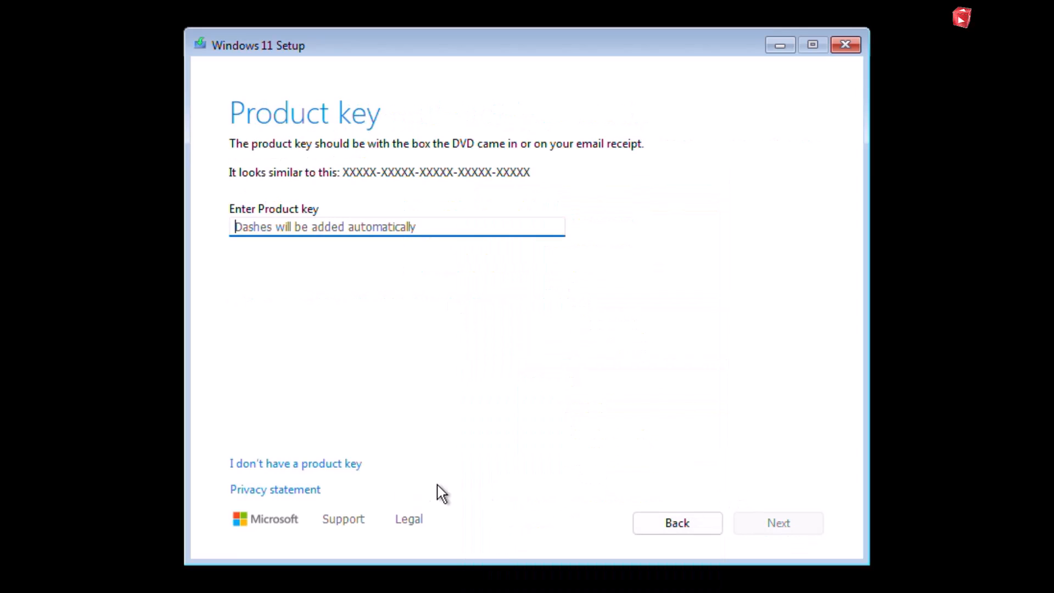
pyautogui.click(295, 463)
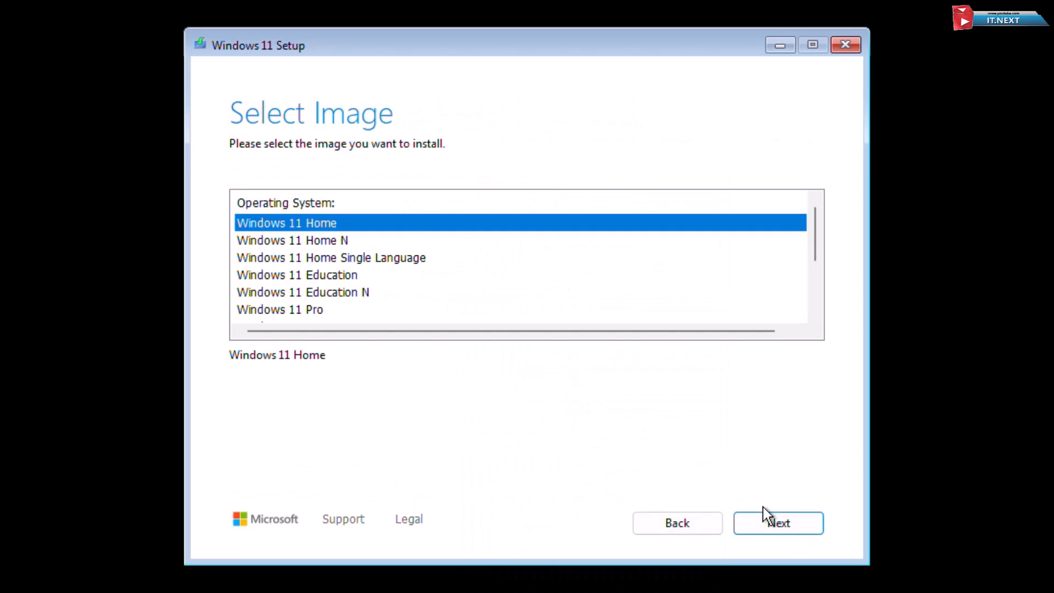
# Step: Open a command prompt over Windows Setup with Shift+F10 and launch regedit
pyautogui.press('shift+F10')
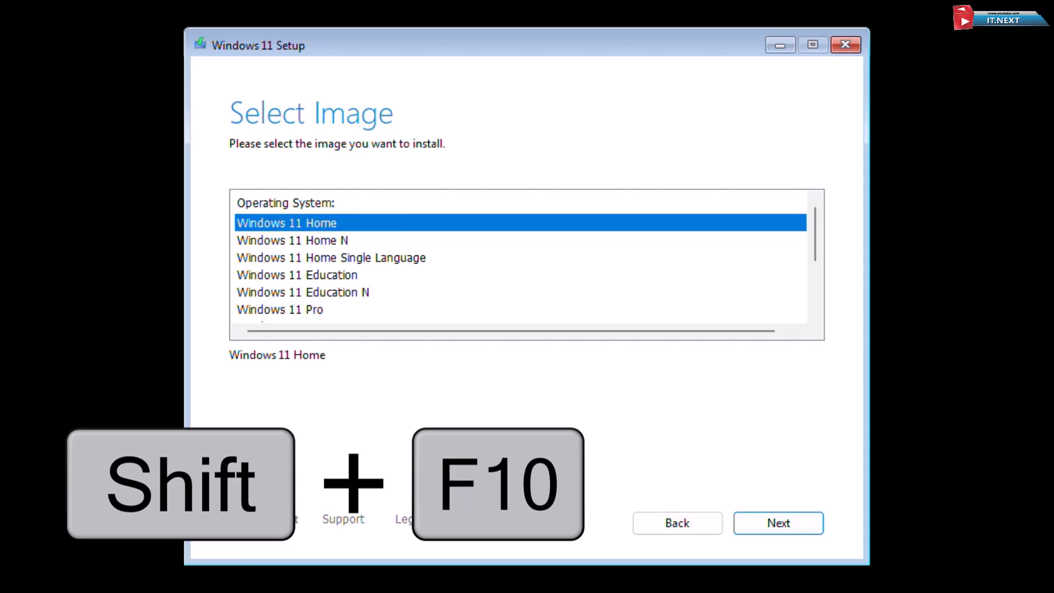
pyautogui.moveTo(1012, 305)
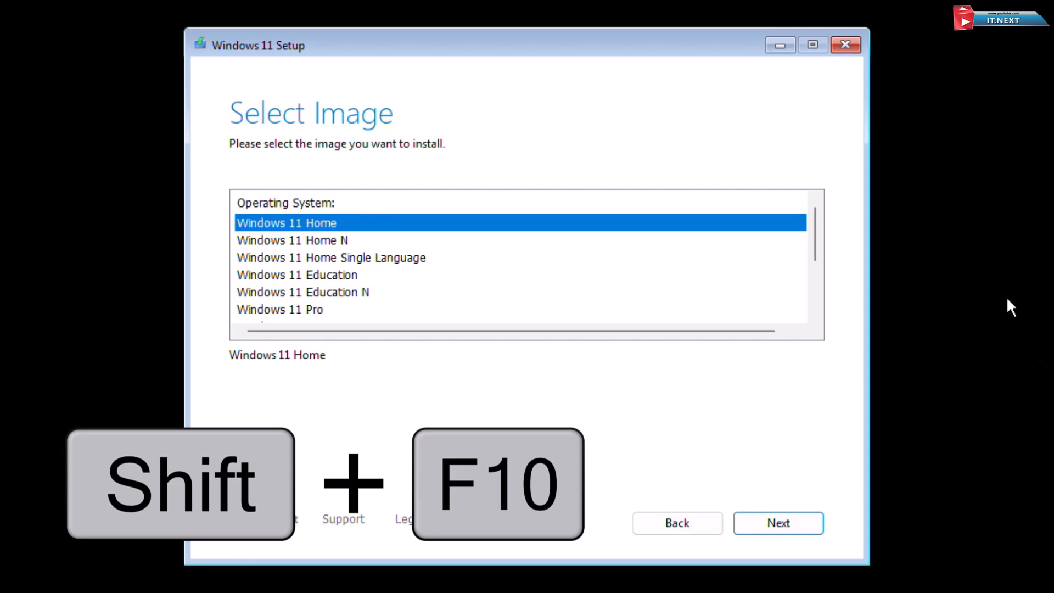
pyautogui.press('shift+f10')
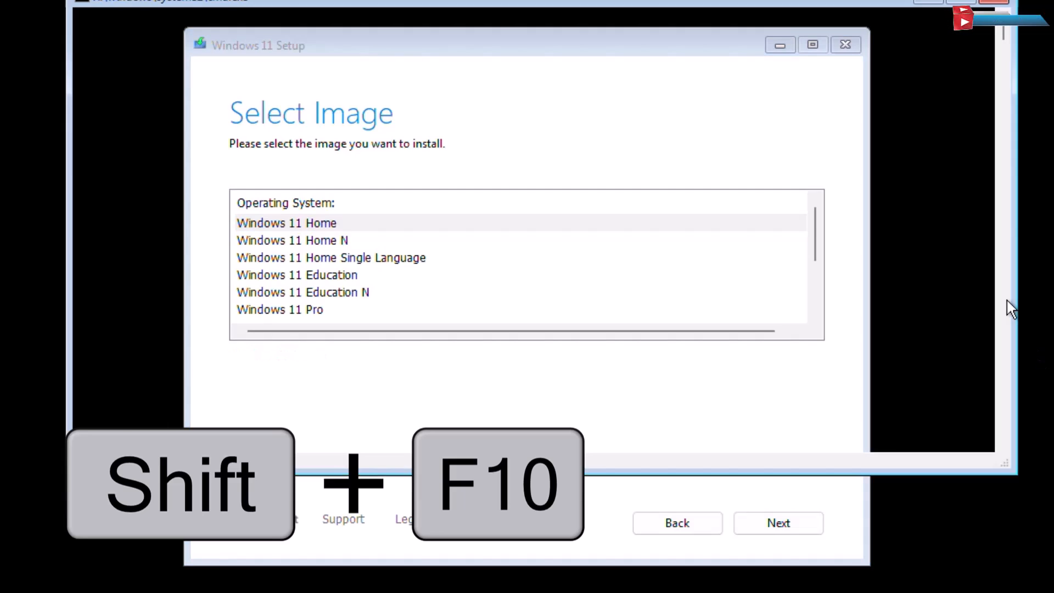
pyautogui.press('shift+f10')
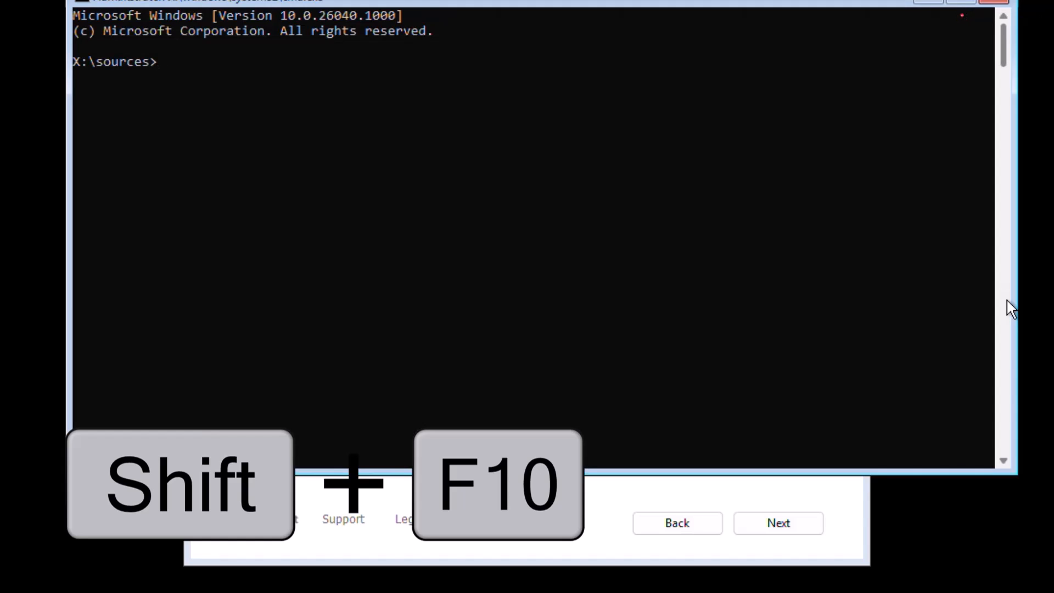
pyautogui.write('reg')
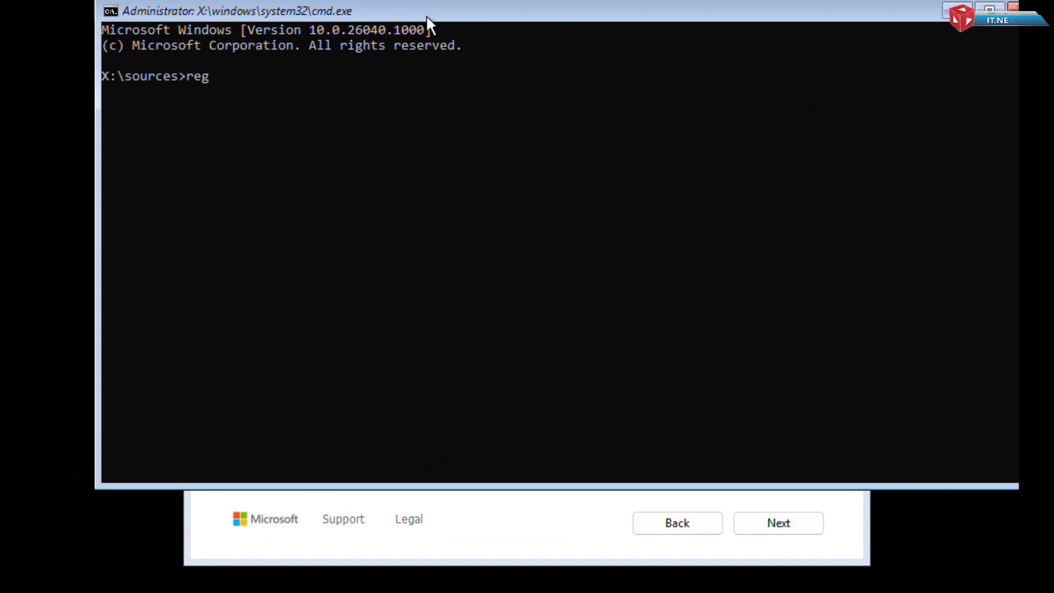
pyautogui.write('edit')
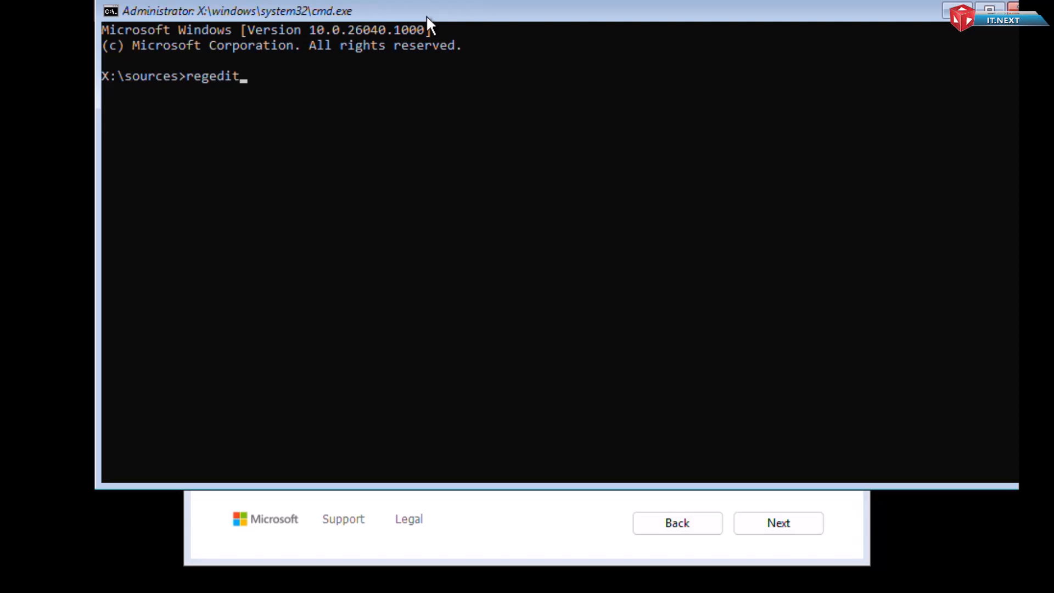
pyautogui.press('enter')
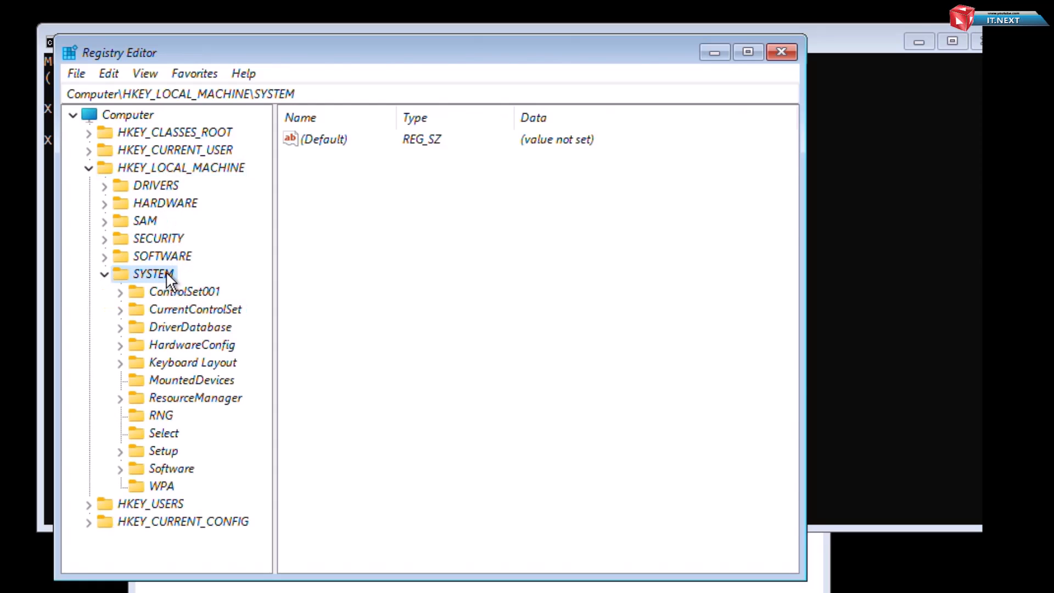
# Step: Add a new key named LabConfig under HKEY_LOCAL_MACHINE\SYSTEM\Setup
pyautogui.click(163, 450)
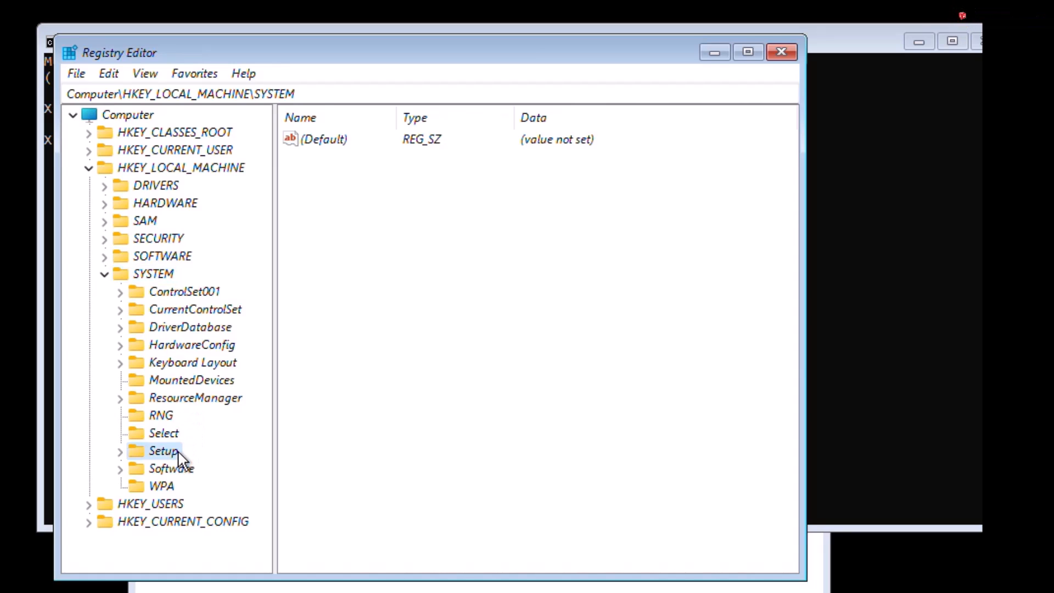
pyautogui.rightClick(162, 450)
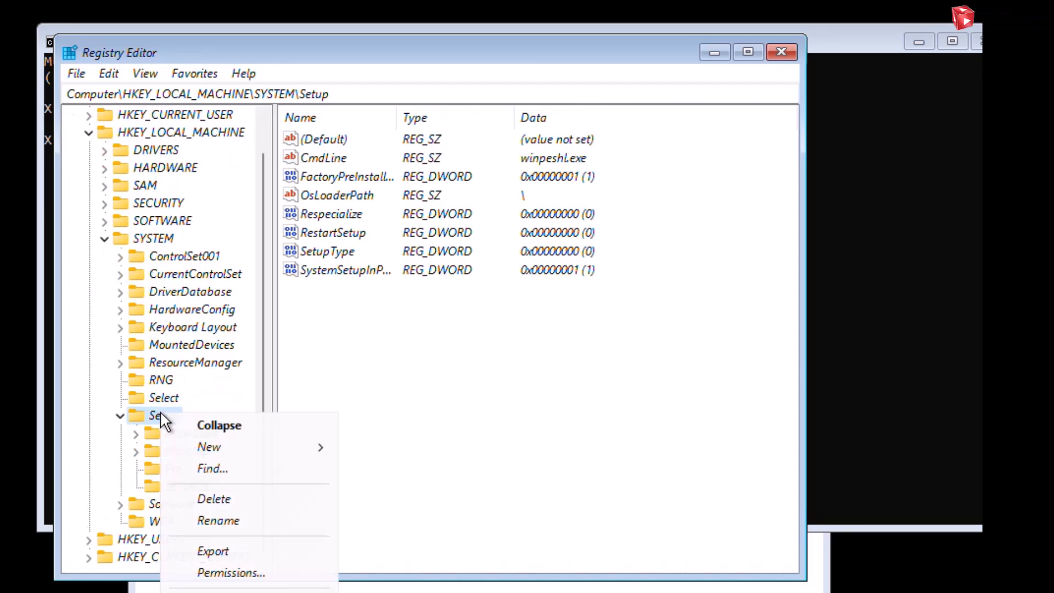
pyautogui.moveTo(209, 447)
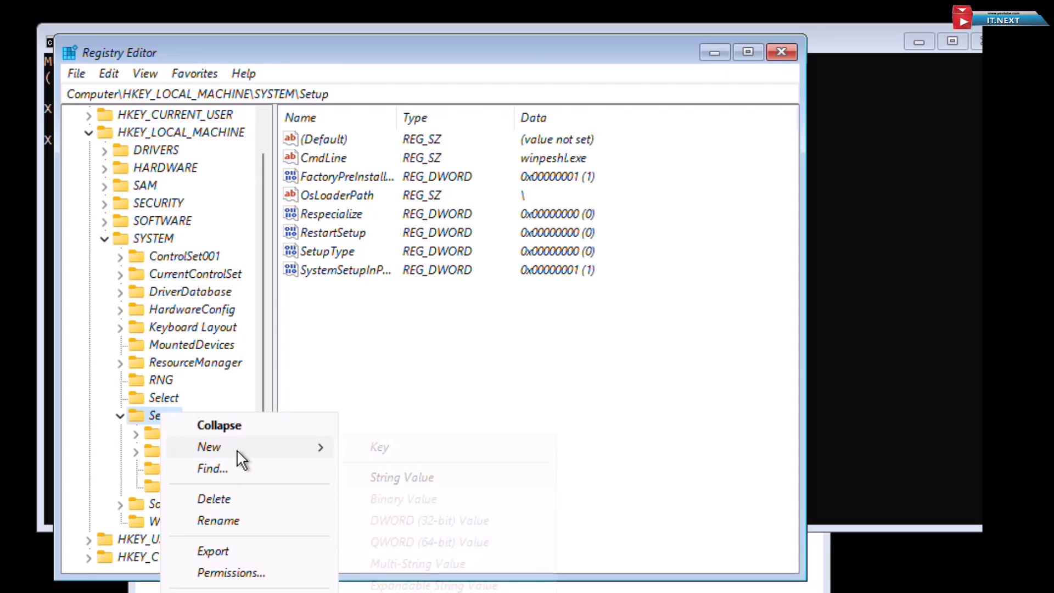
pyautogui.click(378, 446)
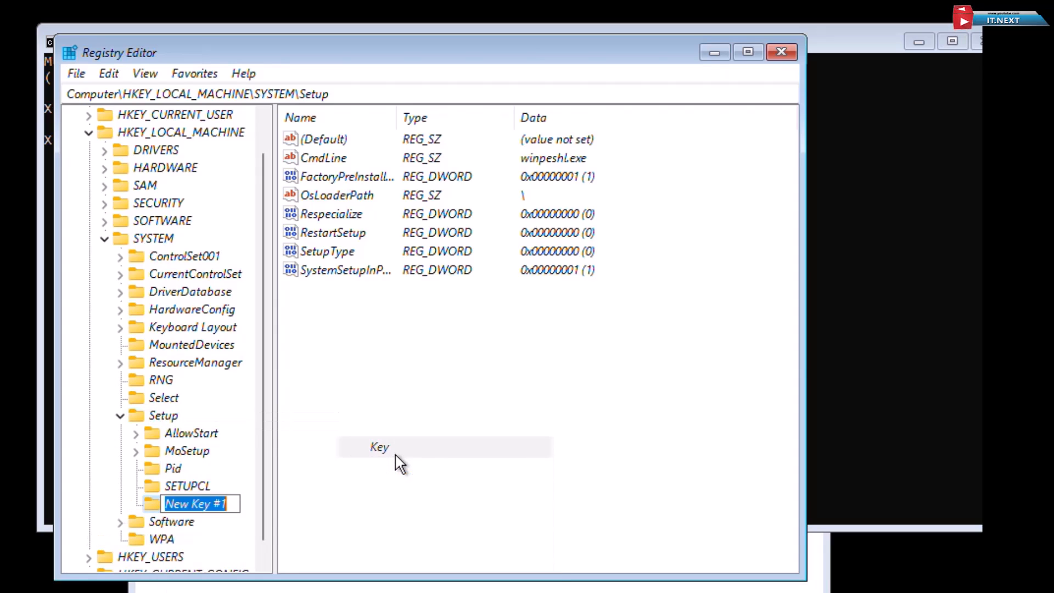
pyautogui.write('LabConfig')
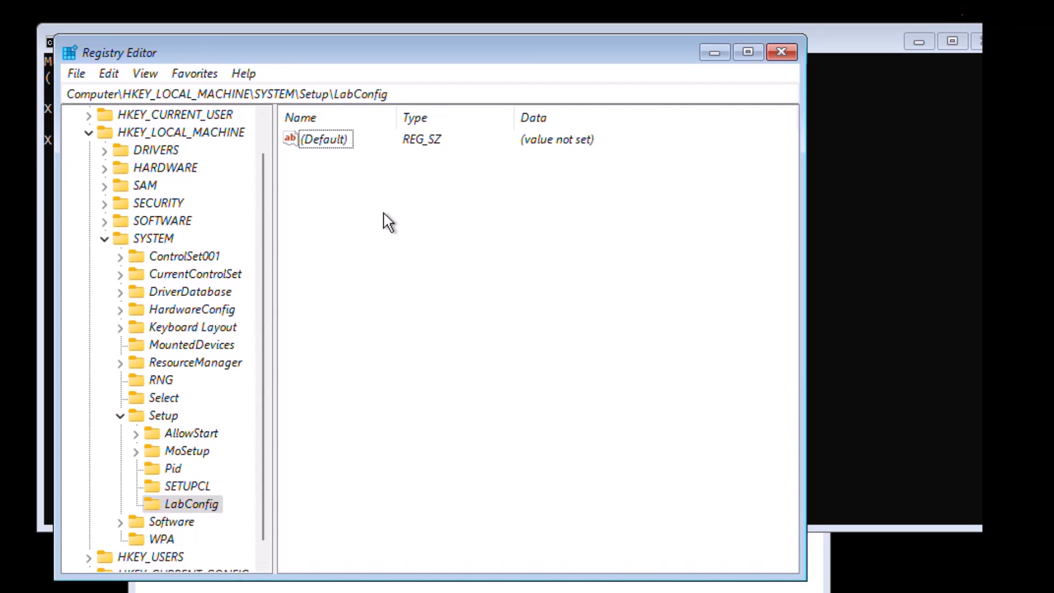
# Step: Add a DWORD (32-bit) value named BypassTPMCheck to LabConfig
pyautogui.rightClick(387, 221)
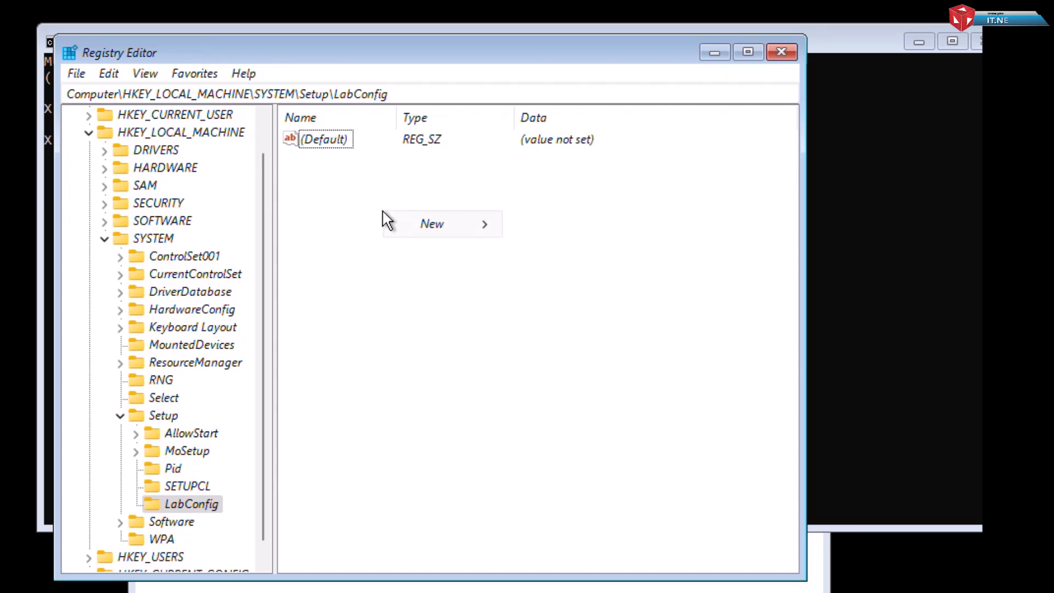
pyautogui.moveTo(432, 224)
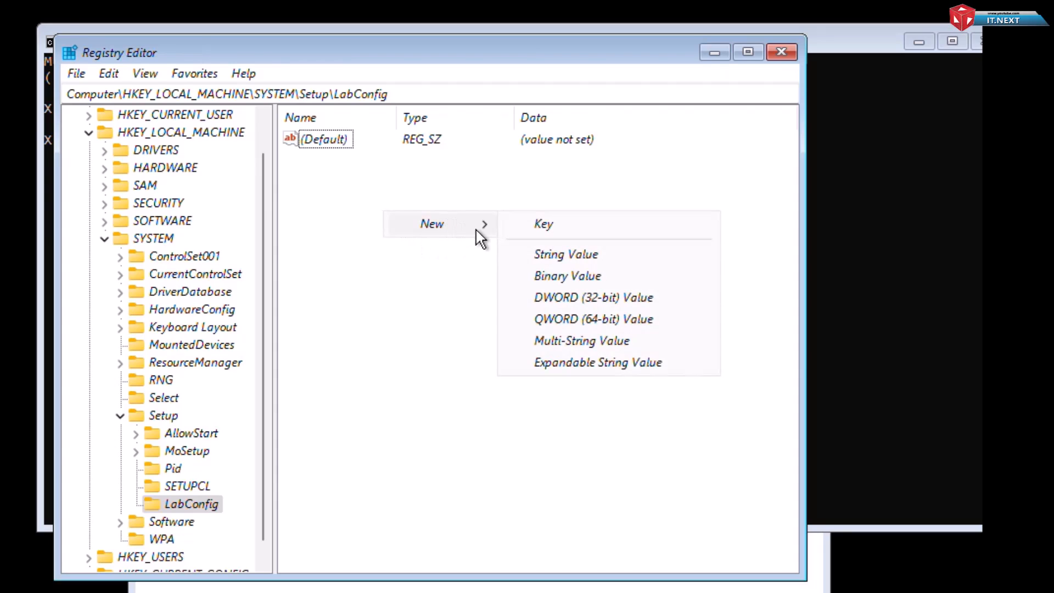
pyautogui.click(593, 297)
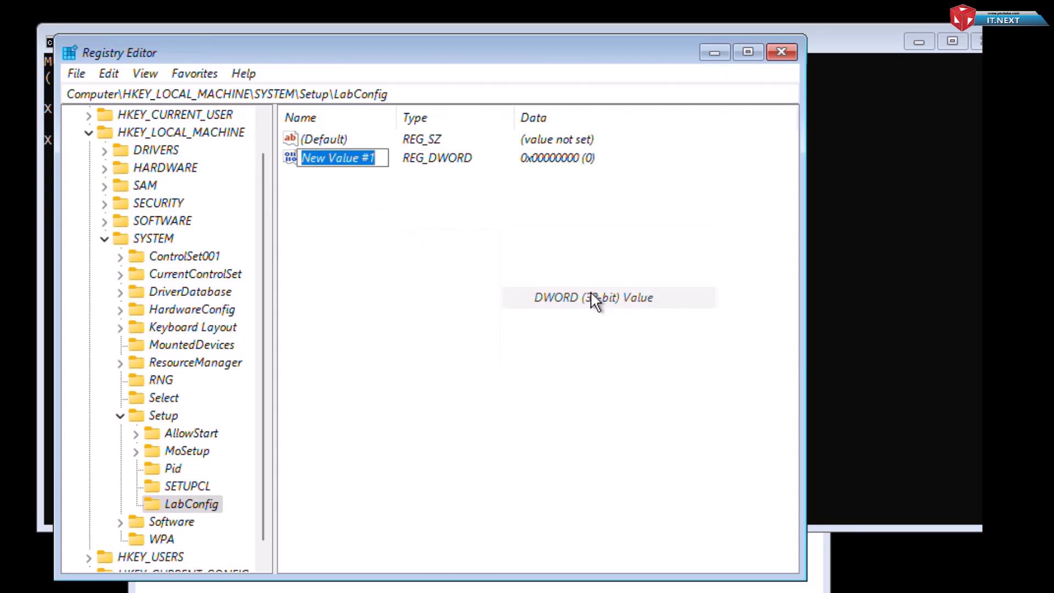
pyautogui.write('Byp')
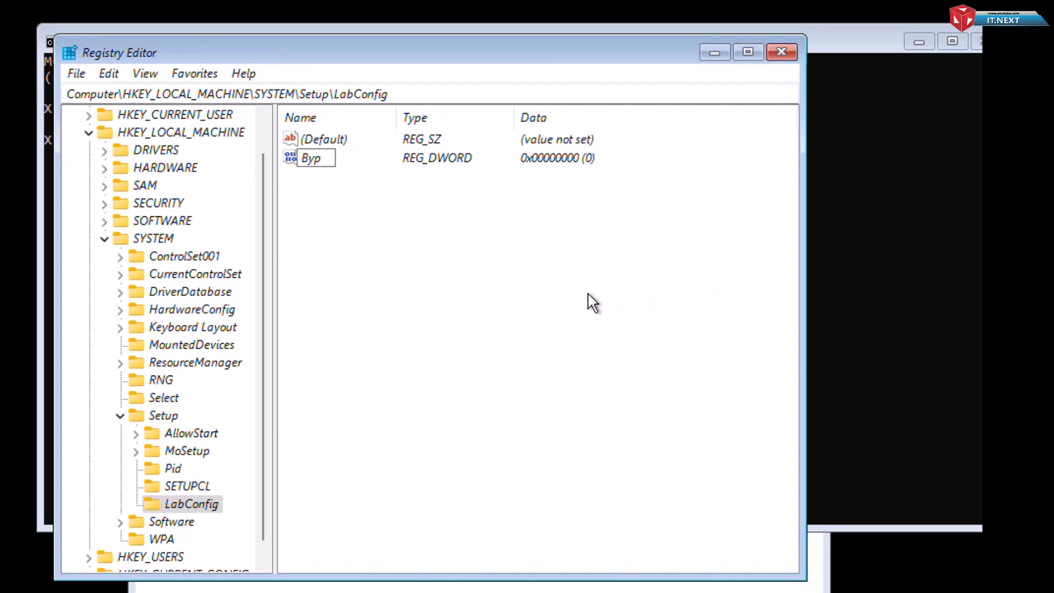
pyautogui.write('ass')
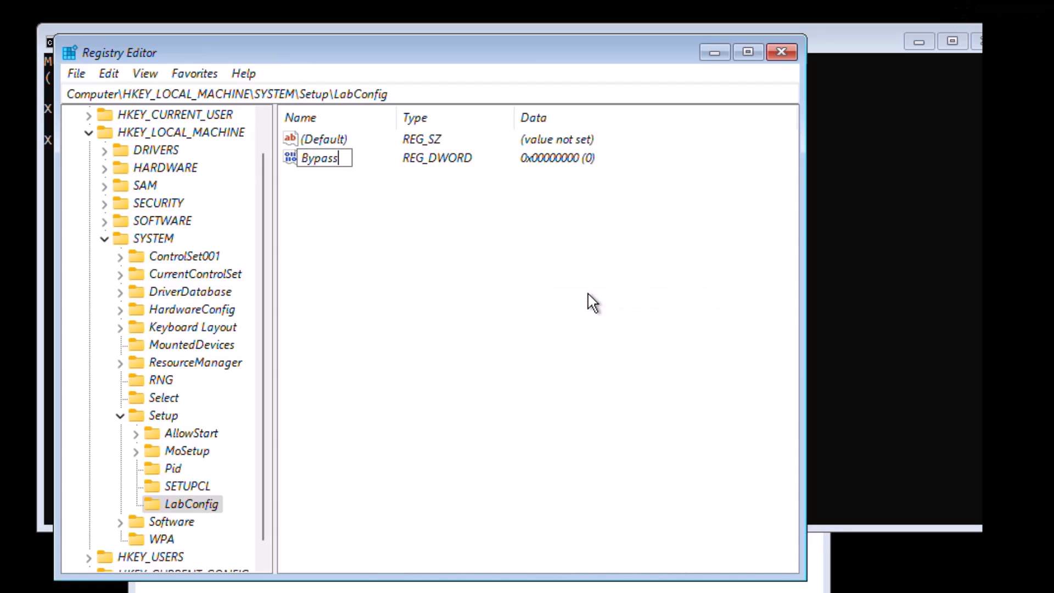
pyautogui.write('TPMCheck')
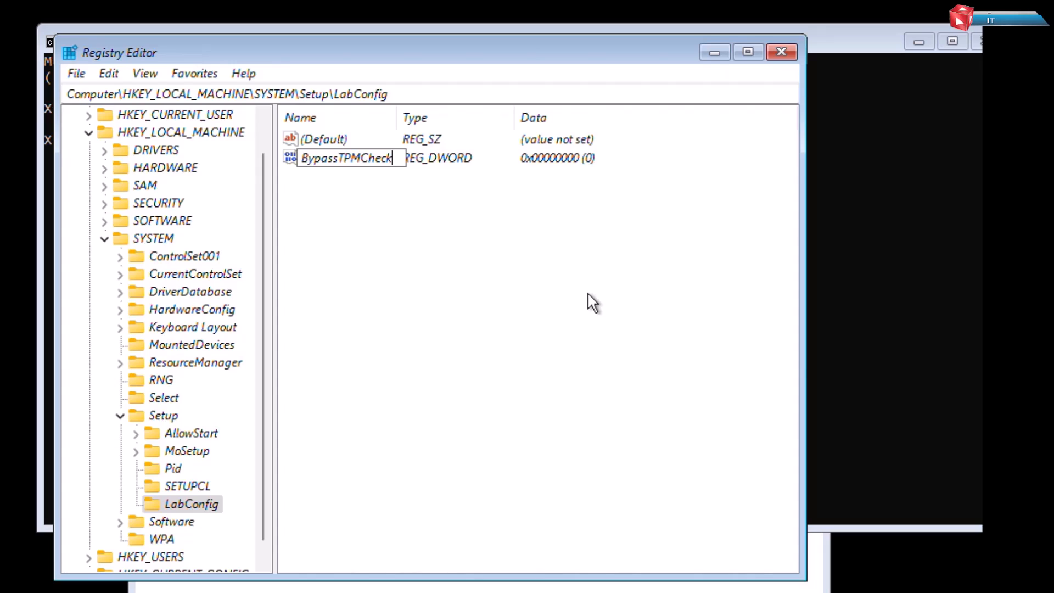
pyautogui.moveTo(362, 189)
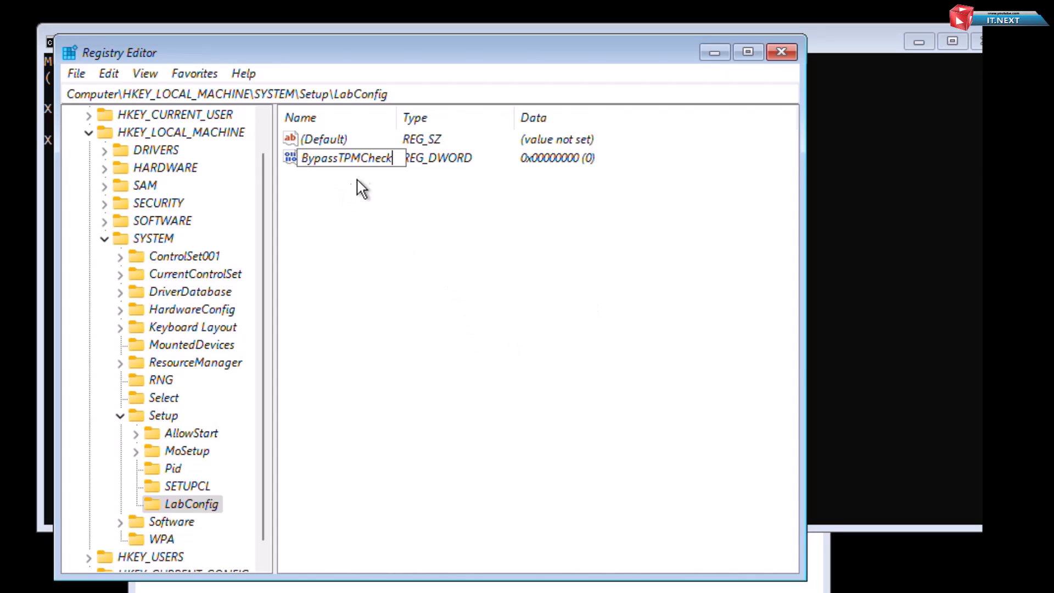
pyautogui.click(399, 226)
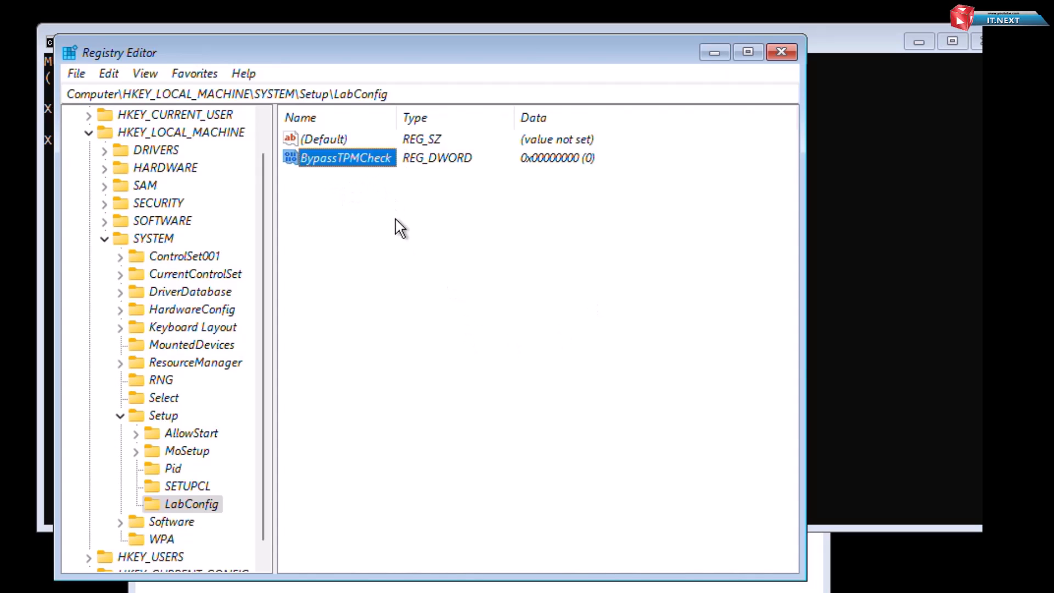
# Step: Add the BypassRAMCheck, BypassSecureBootCheck and BypassCPUCheck DWORD values
pyautogui.rightClick(396, 225)
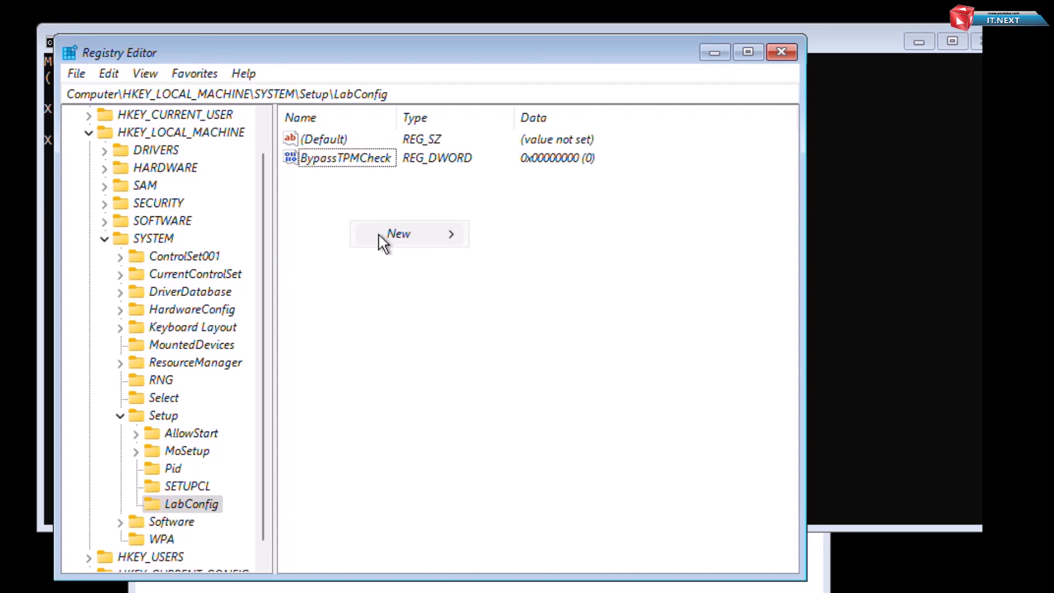
pyautogui.moveTo(398, 233)
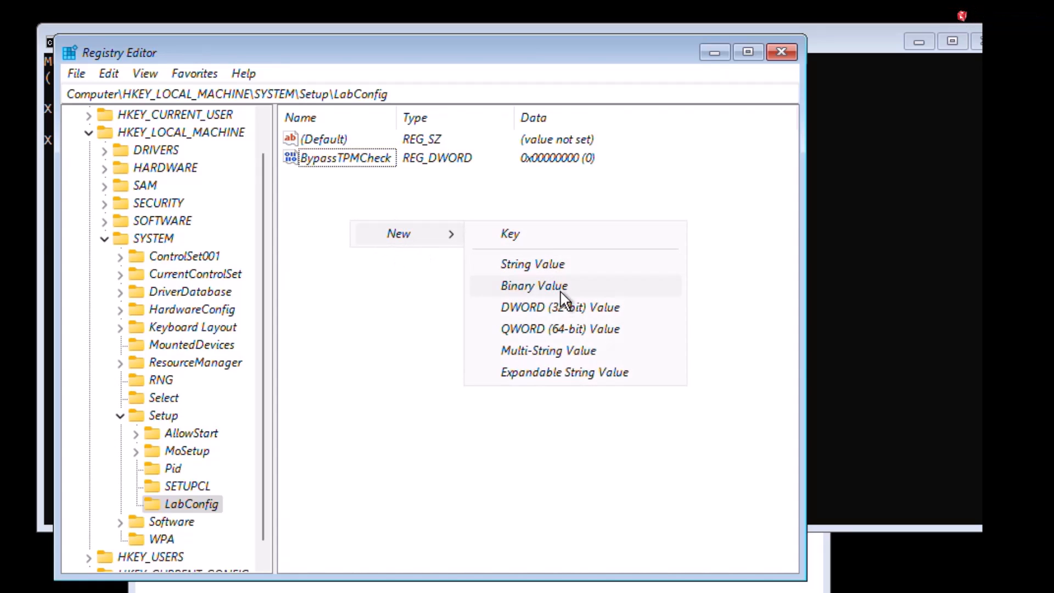
pyautogui.click(560, 308)
pyautogui.write('BypassSecureBootC')
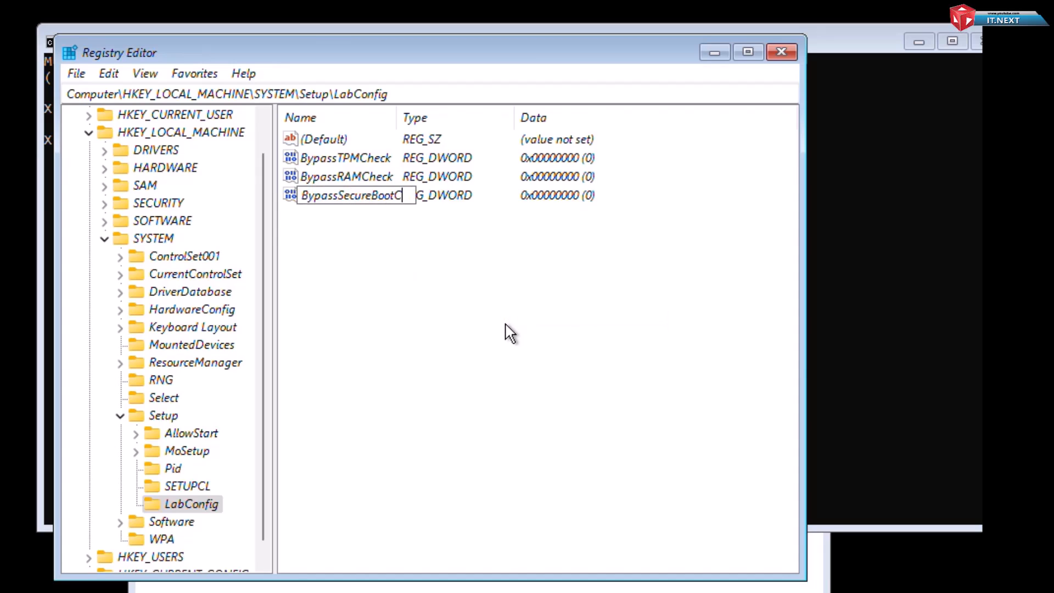
pyautogui.write('heck')
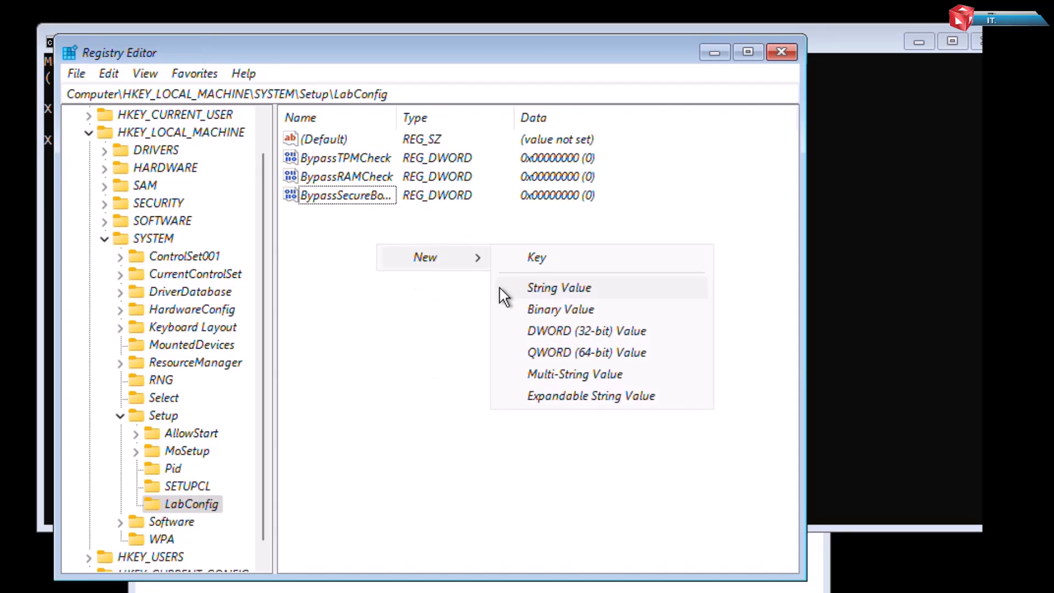
pyautogui.click(586, 330)
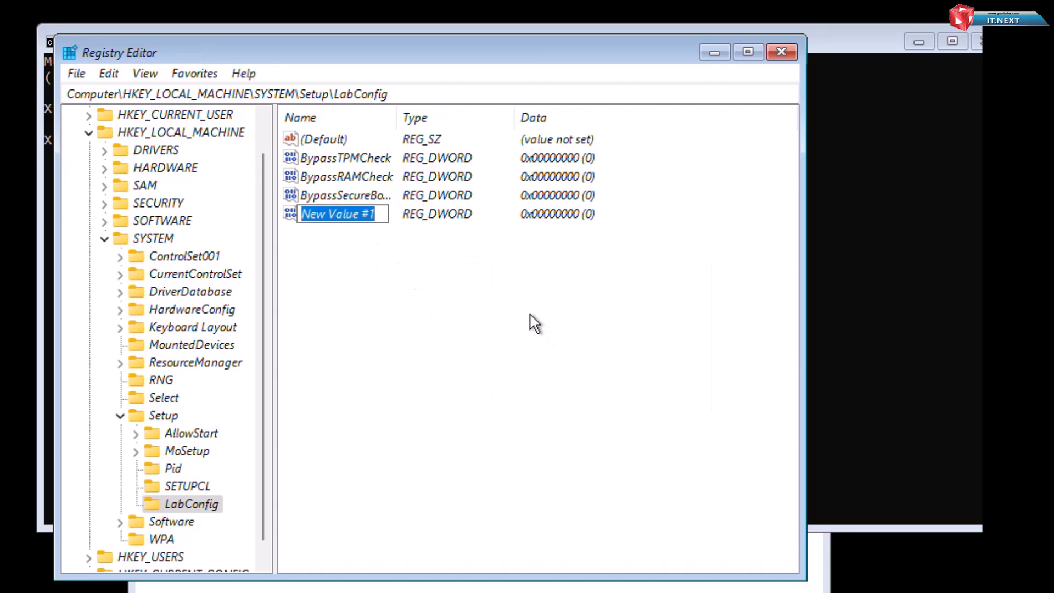
pyautogui.write('BypassCPU')
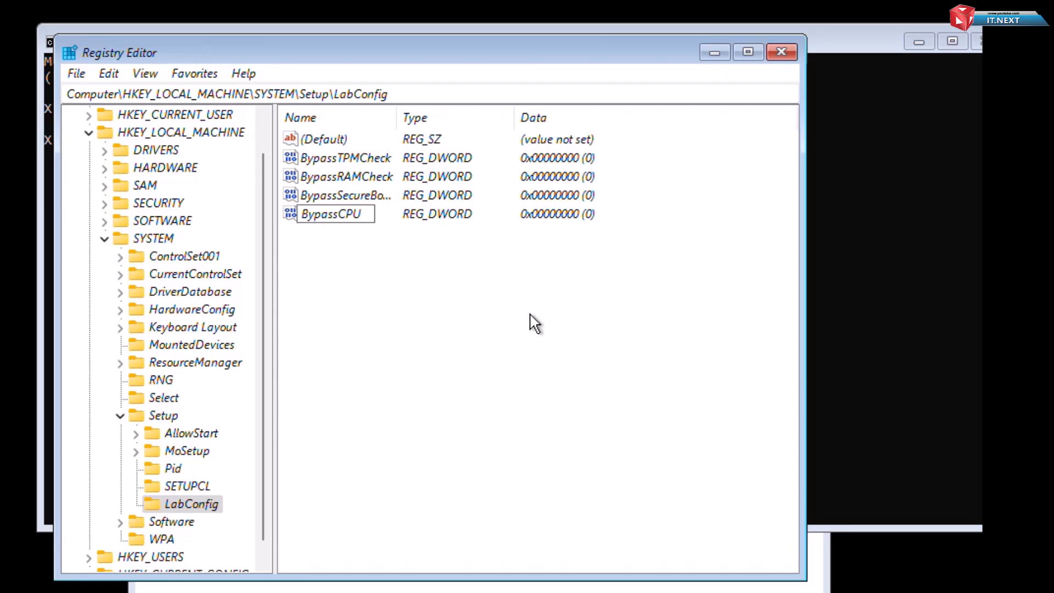
pyautogui.write('BypassCPUCheck')
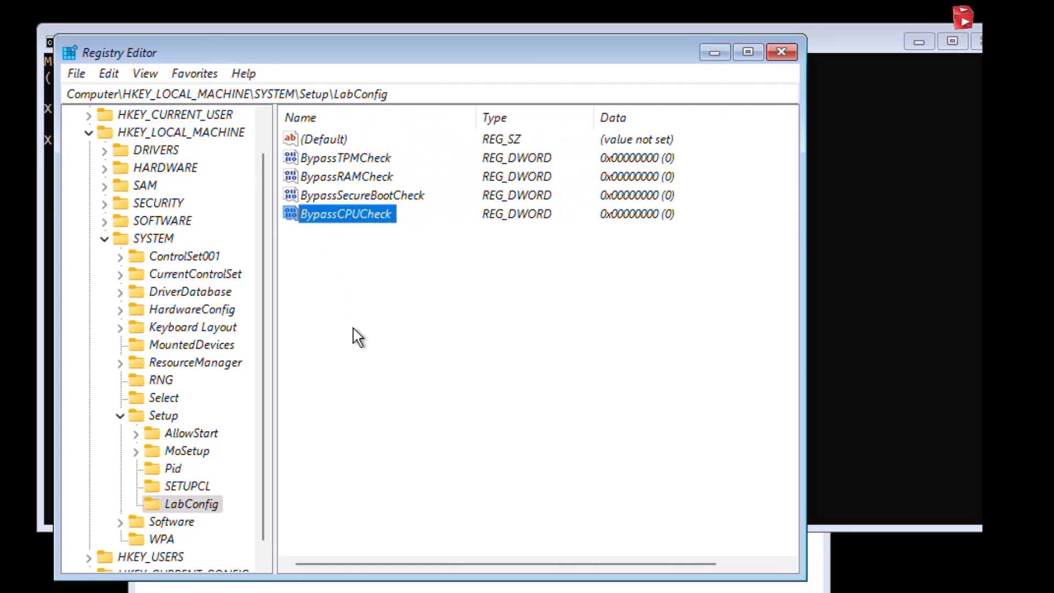
# Step: Set BypassTPMCheck, BypassCPUCheck and the other Bypass values to 1, then close Registry Editor
pyautogui.click(346, 158)
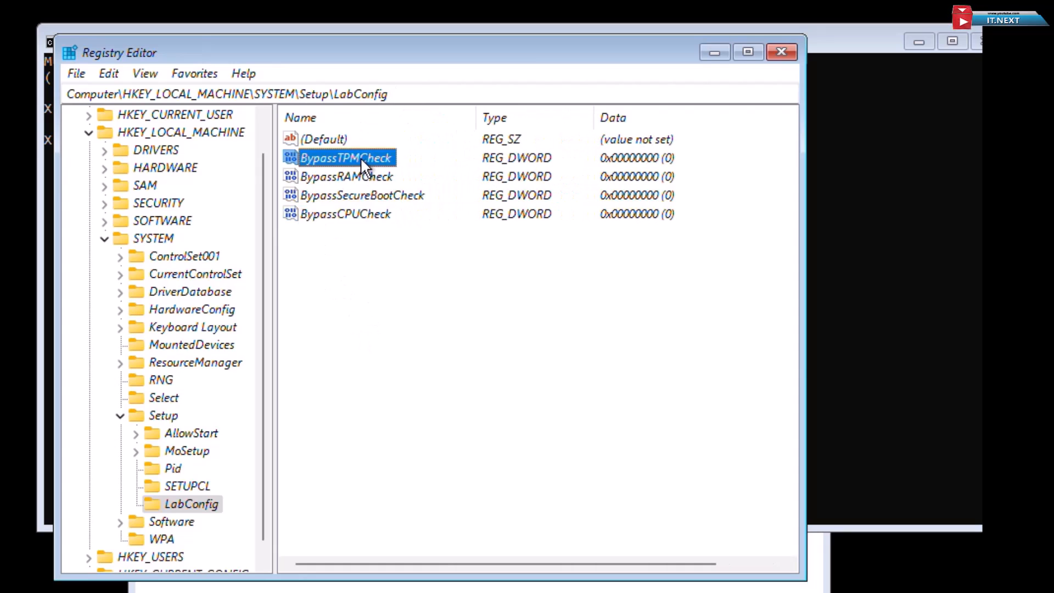
pyautogui.doubleClick(346, 157)
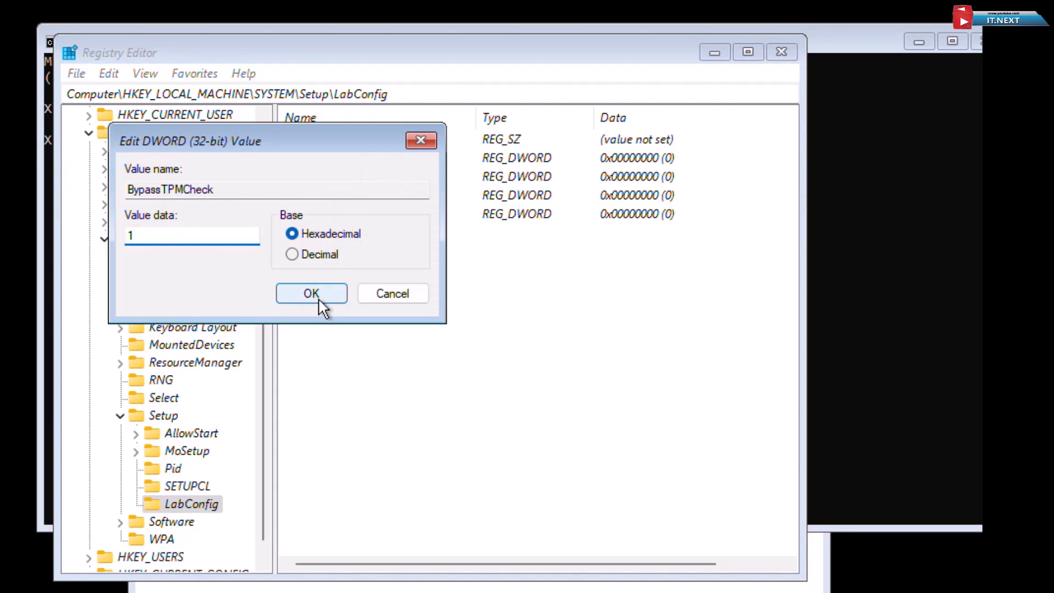
pyautogui.click(310, 293)
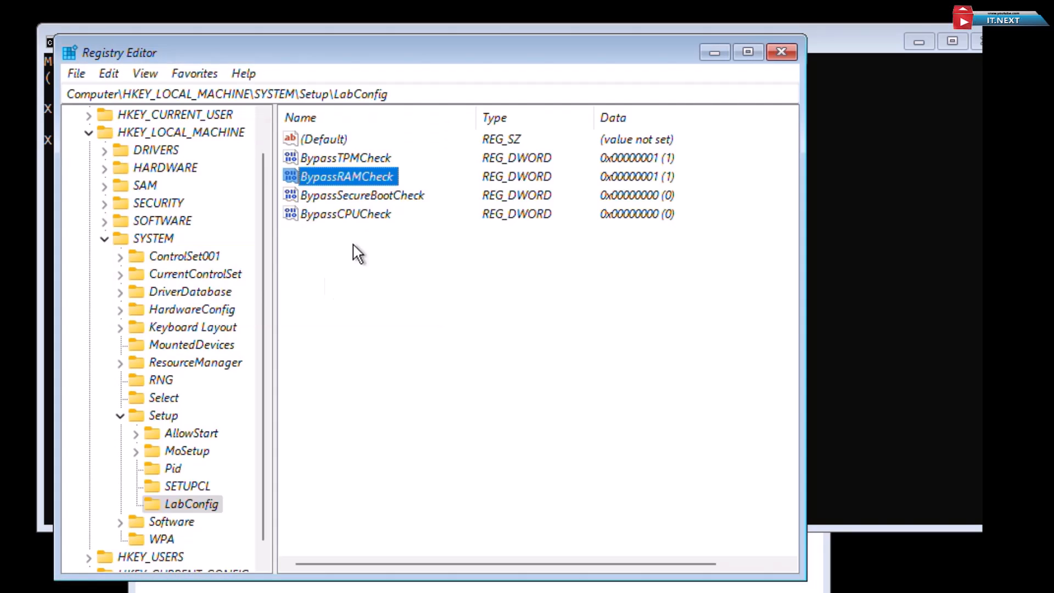
pyautogui.doubleClick(345, 214)
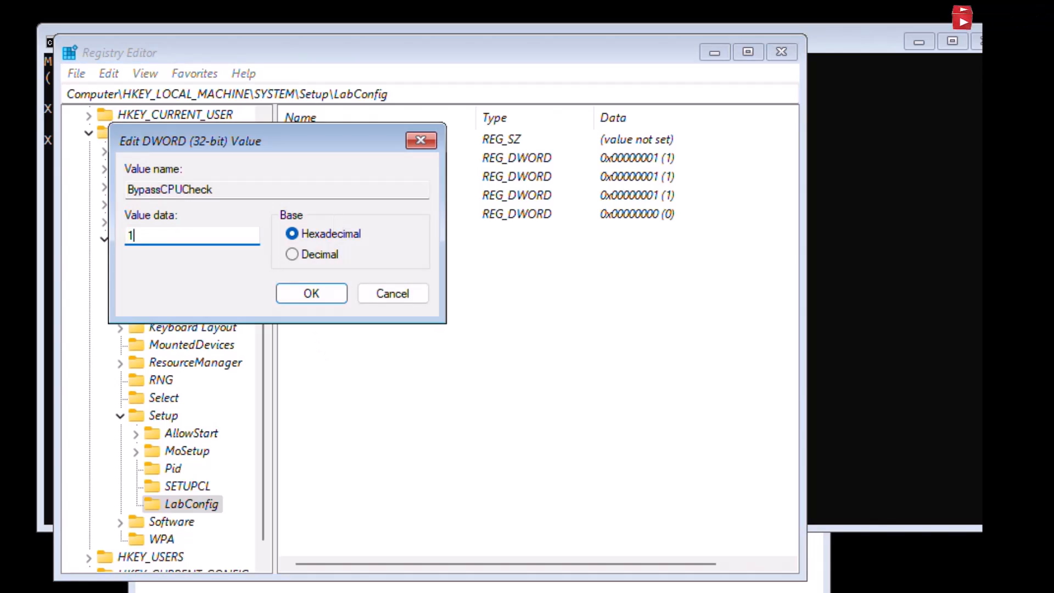
pyautogui.click(311, 293)
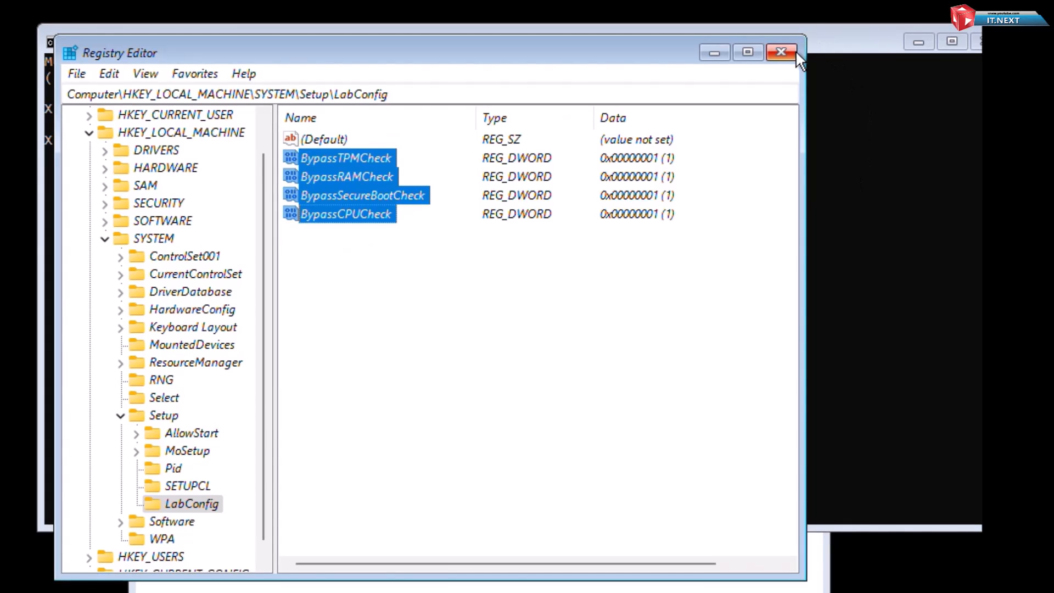
pyautogui.click(781, 53)
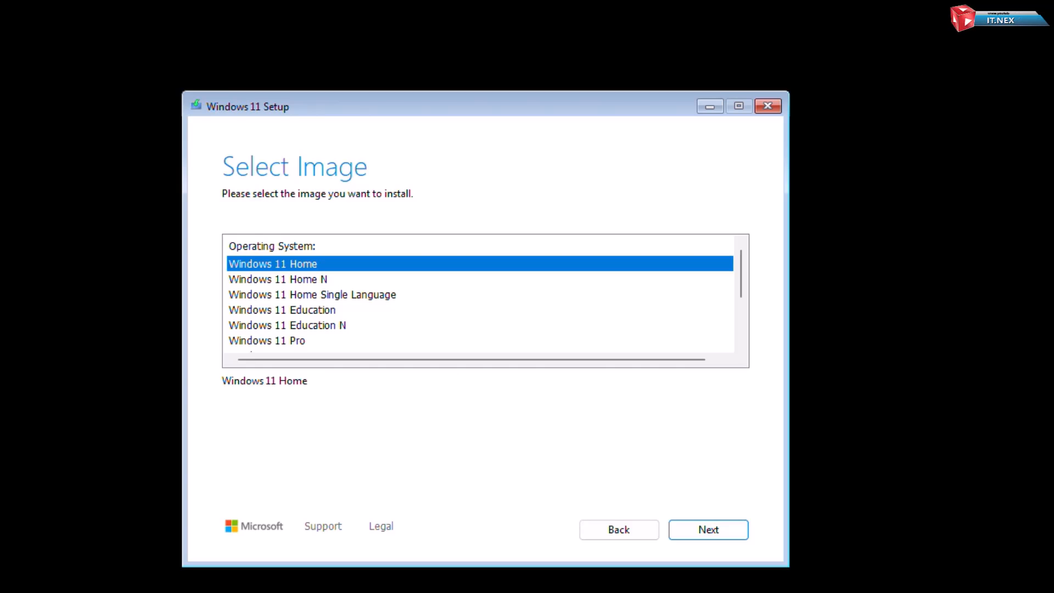
# Step: Select the Windows 11 Pro edition and accept the licence terms
pyautogui.click(267, 340)
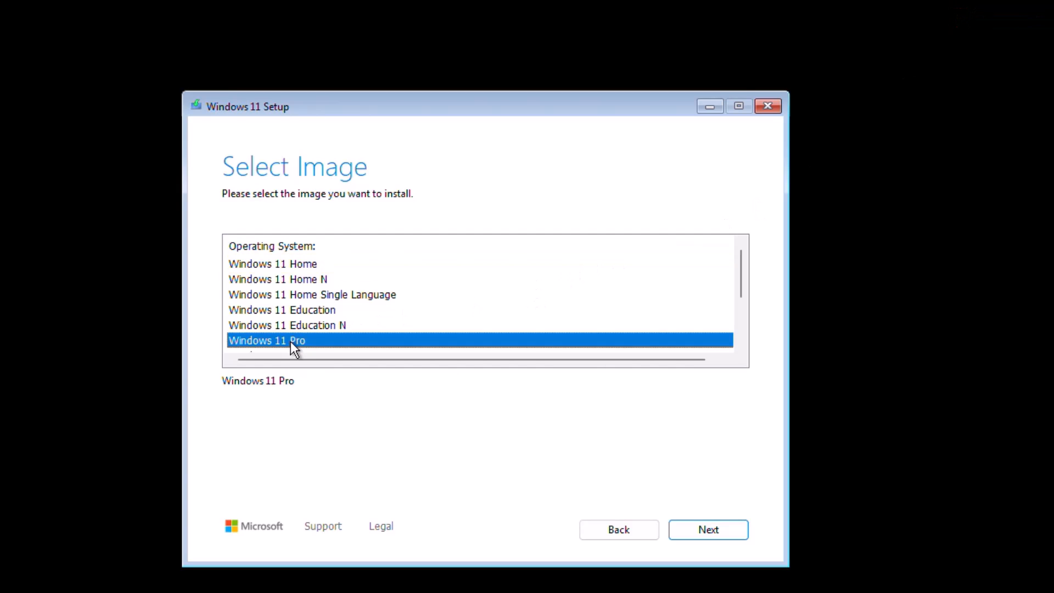
pyautogui.moveTo(295, 339)
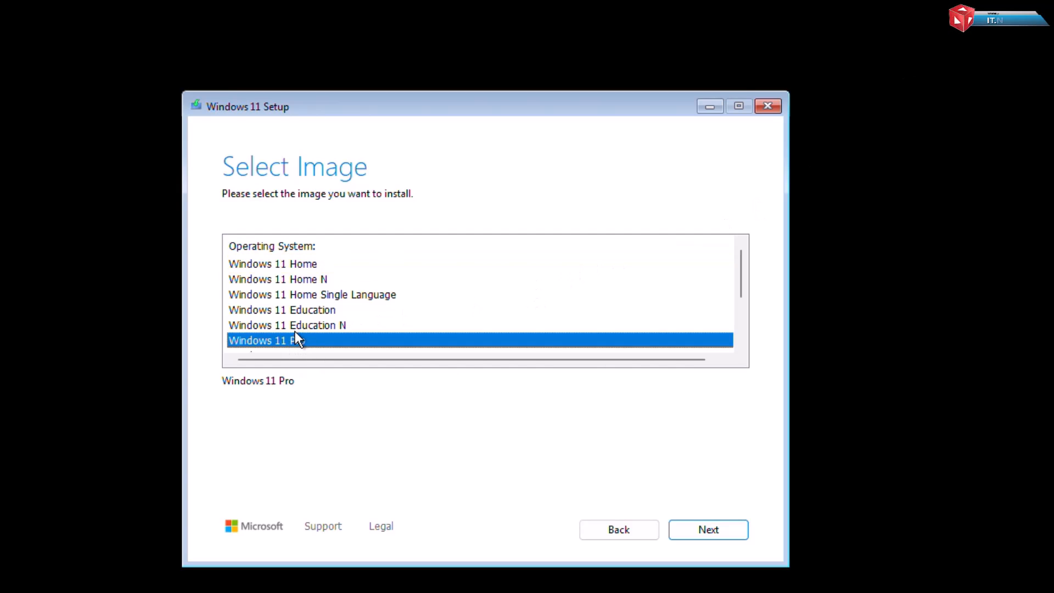
pyautogui.click(707, 529)
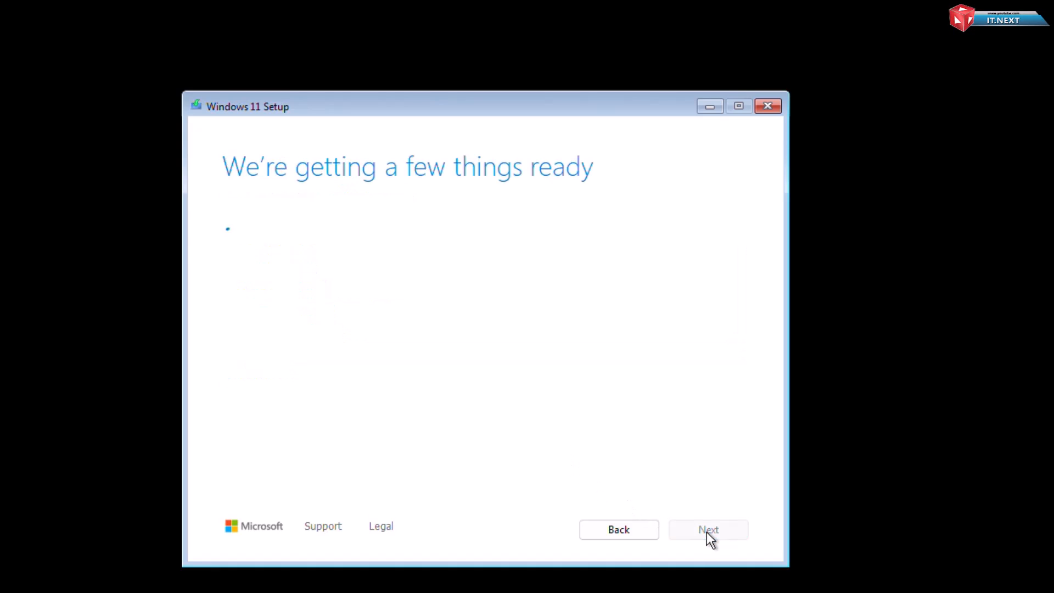
pyautogui.click(708, 530)
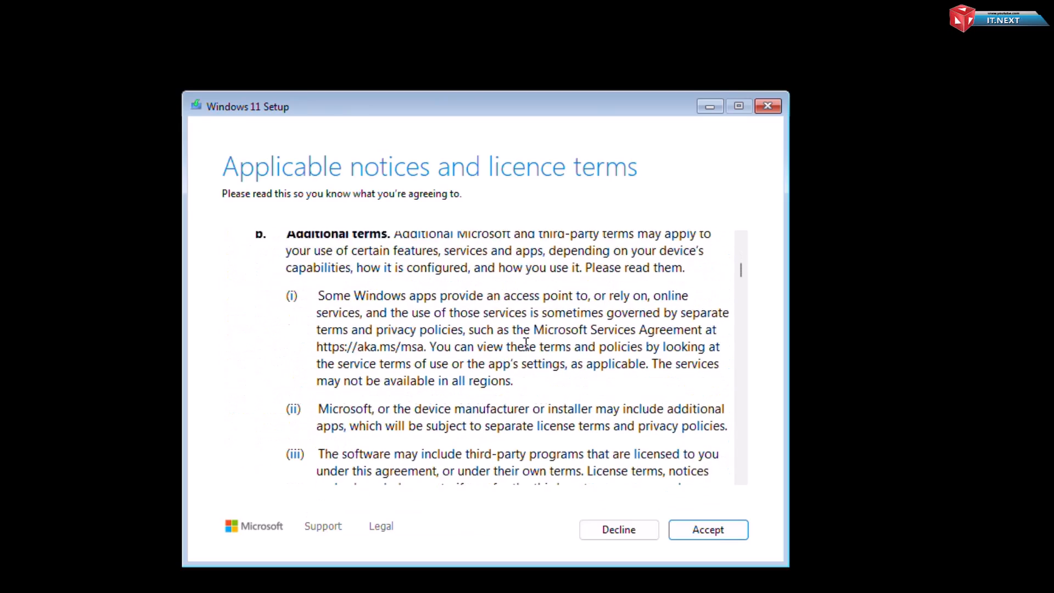
pyautogui.click(707, 529)
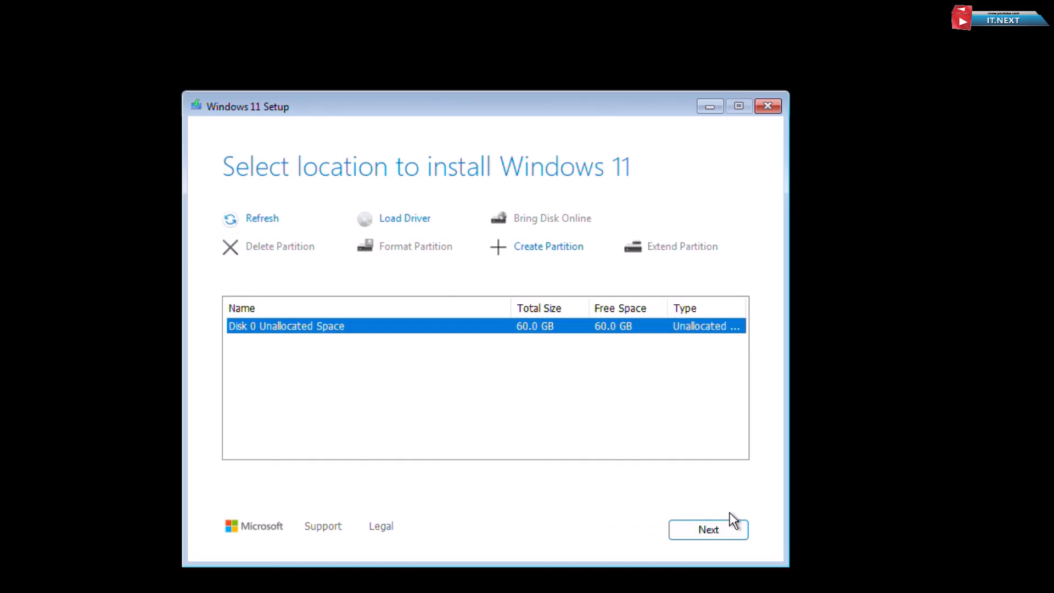
pyautogui.moveTo(685, 102)
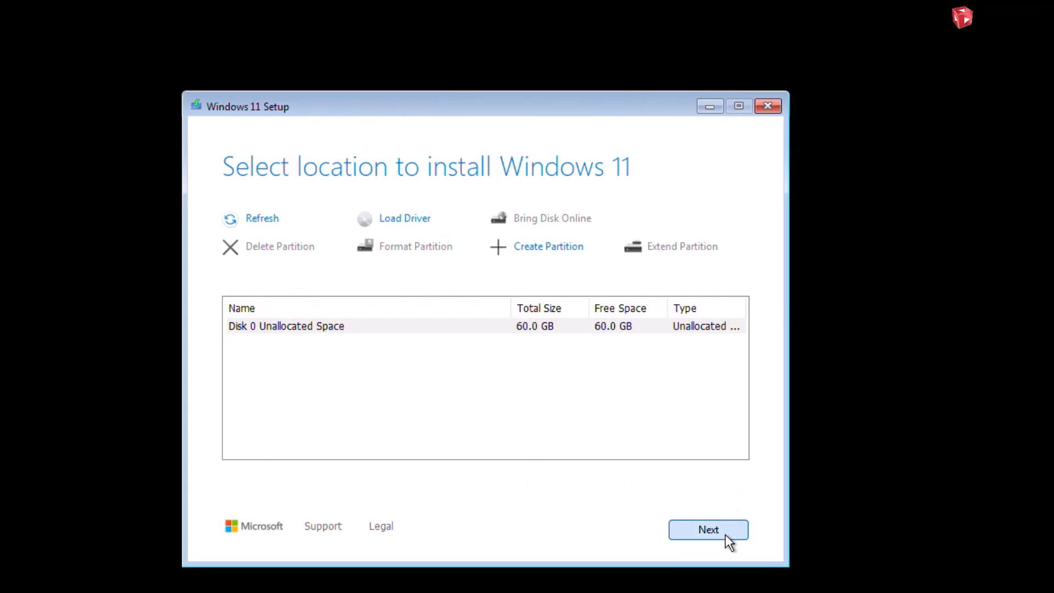
# Step: Install Windows onto the unallocated 60 GB Disk 0
pyautogui.click(285, 326)
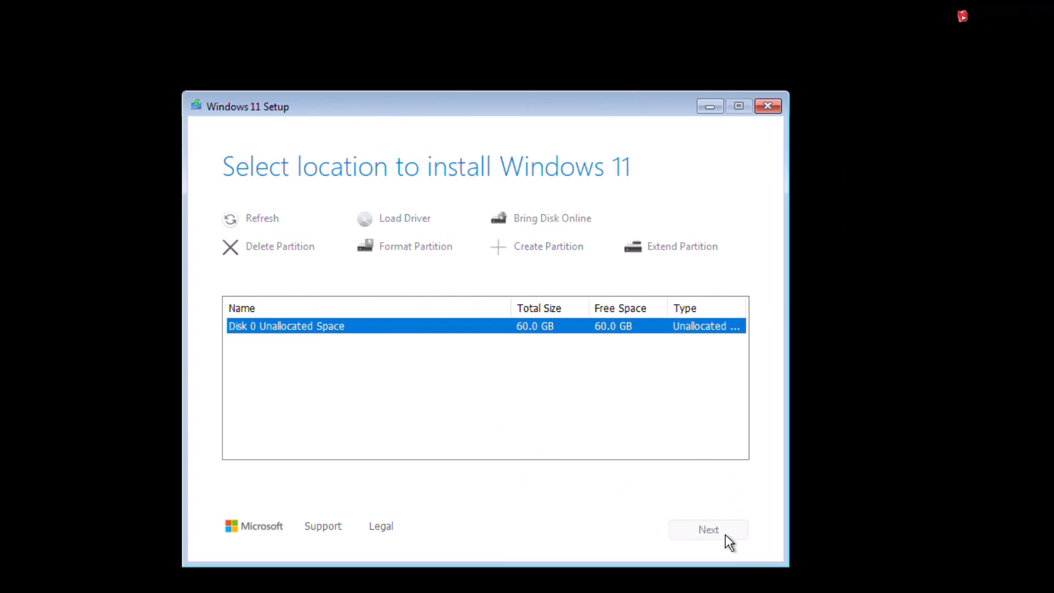
pyautogui.click(708, 529)
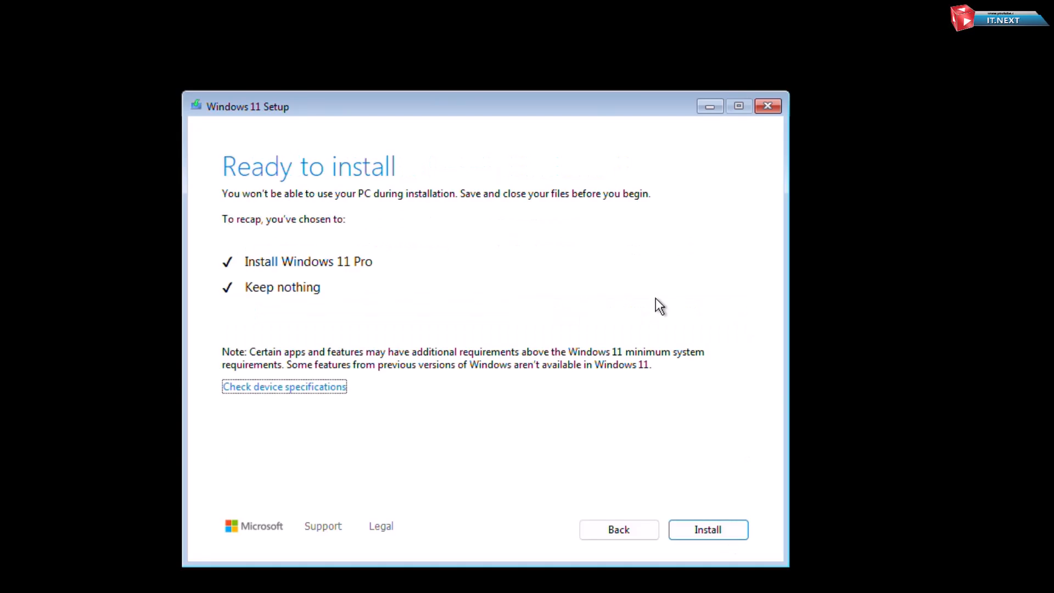
pyautogui.click(707, 530)
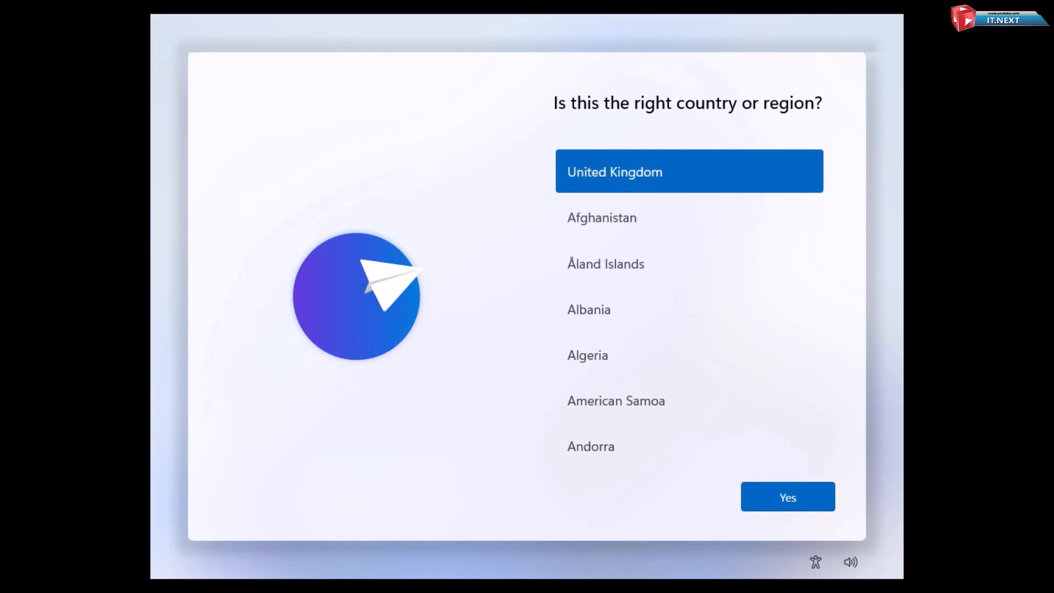
# Step: Confirm United States region and United States-International keyboard, skipping a second layout
pyautogui.scroll(-3)
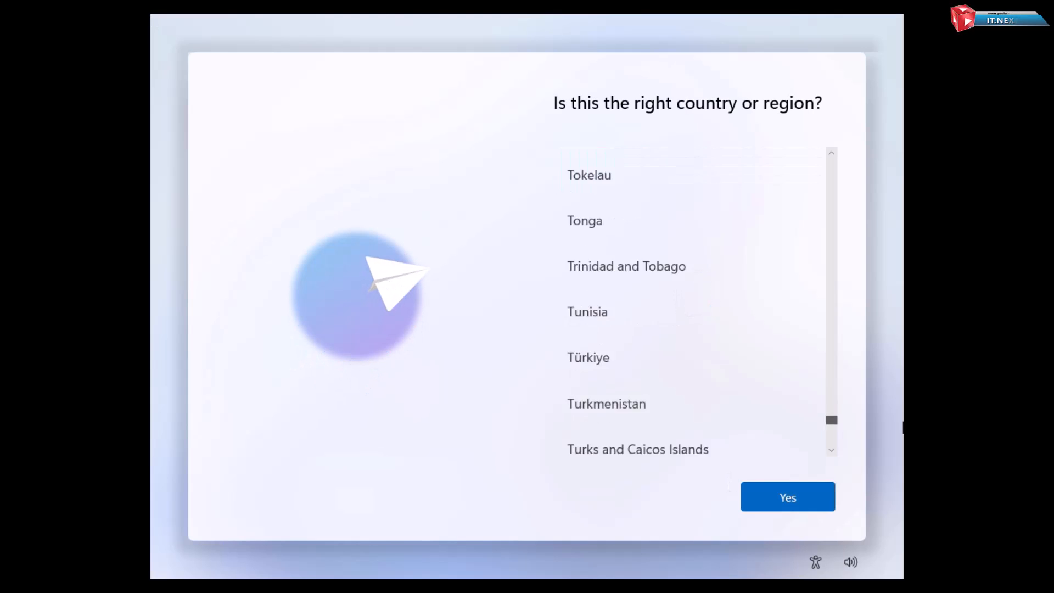
pyautogui.scroll(-3)
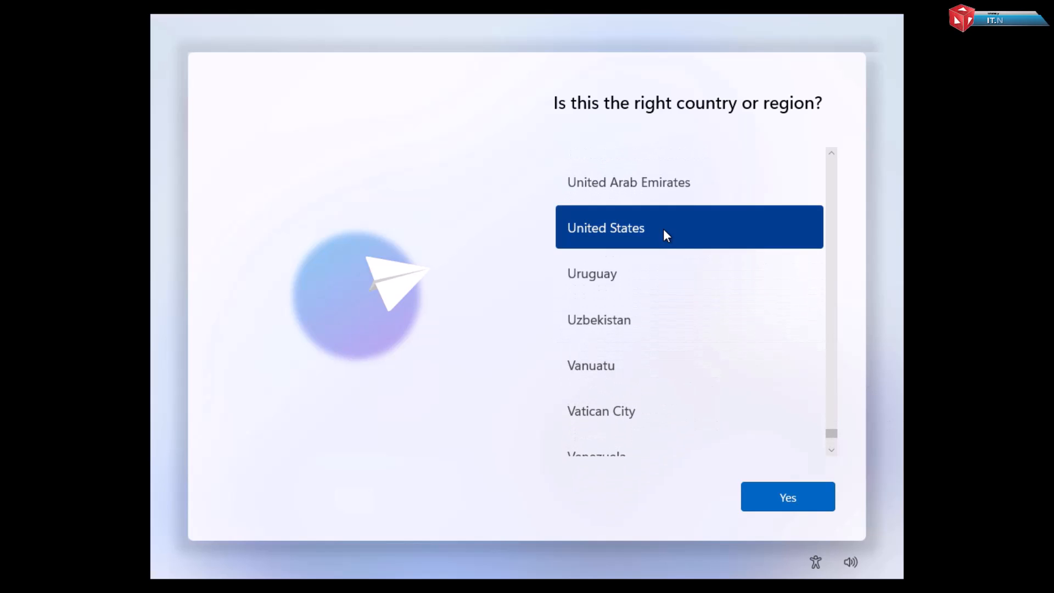
pyautogui.moveTo(858, 507)
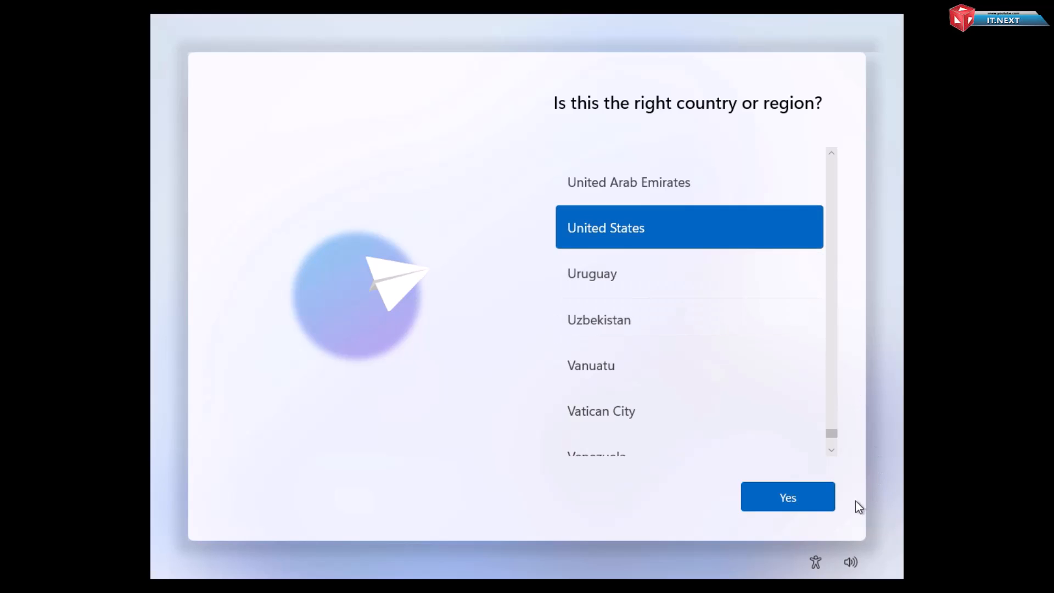
pyautogui.click(787, 496)
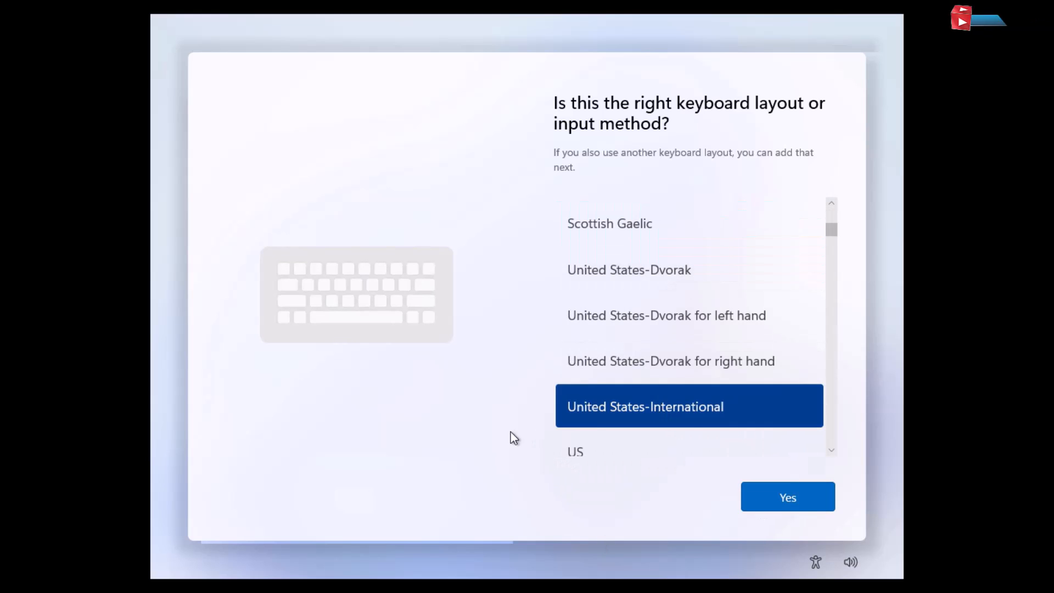
pyautogui.click(787, 497)
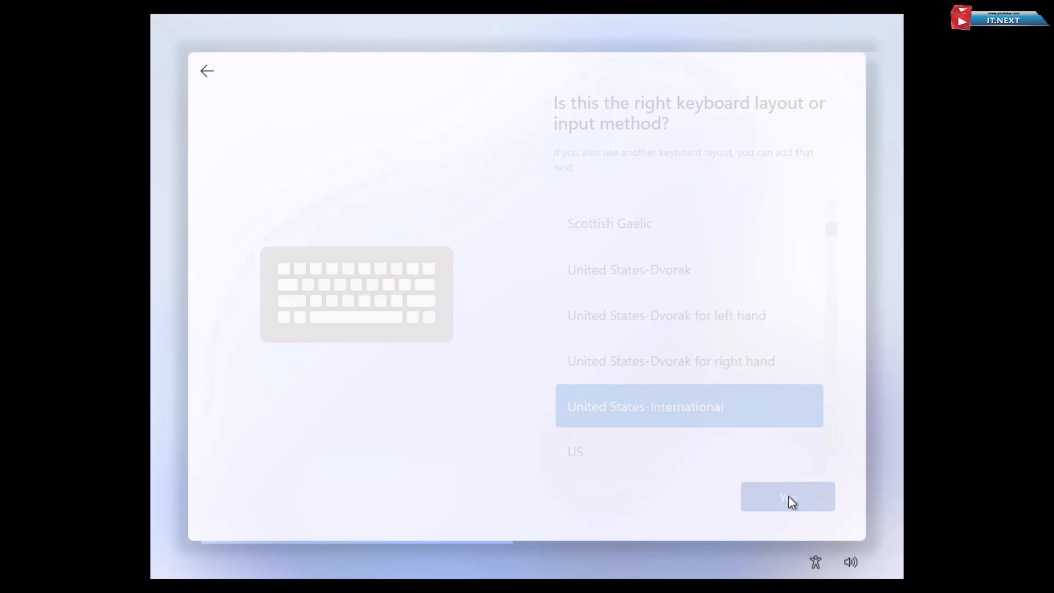
pyautogui.click(787, 496)
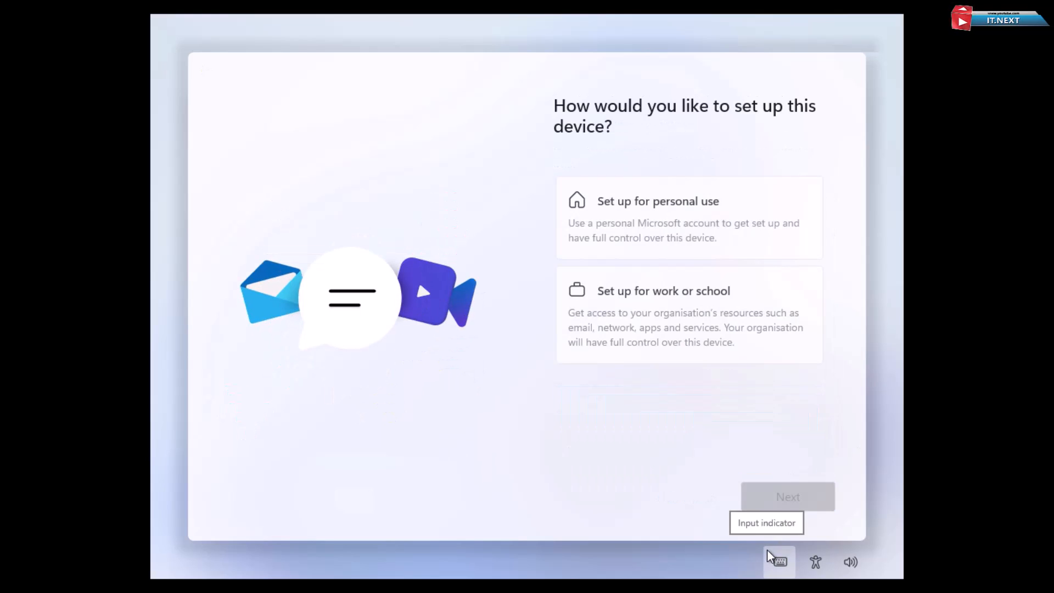
# Step: Choose to set up the device for personal use
pyautogui.click(688, 216)
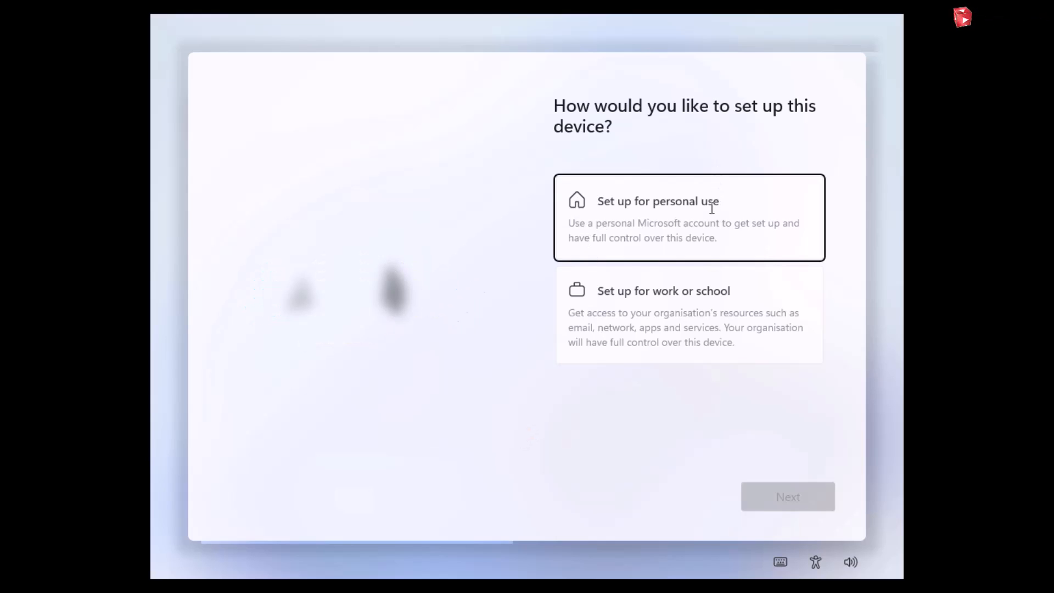
pyautogui.click(688, 217)
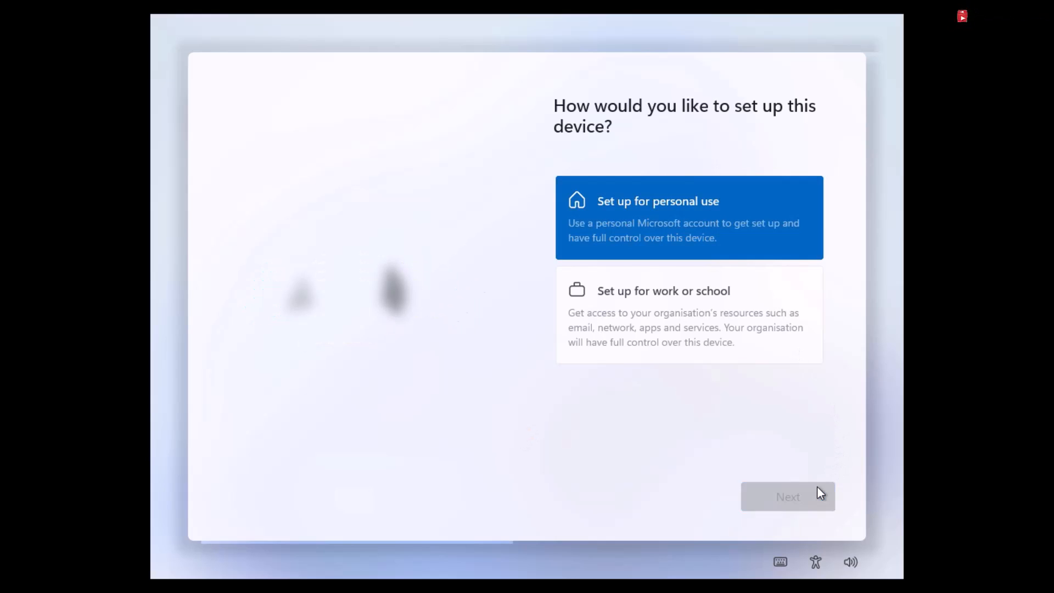
pyautogui.click(787, 497)
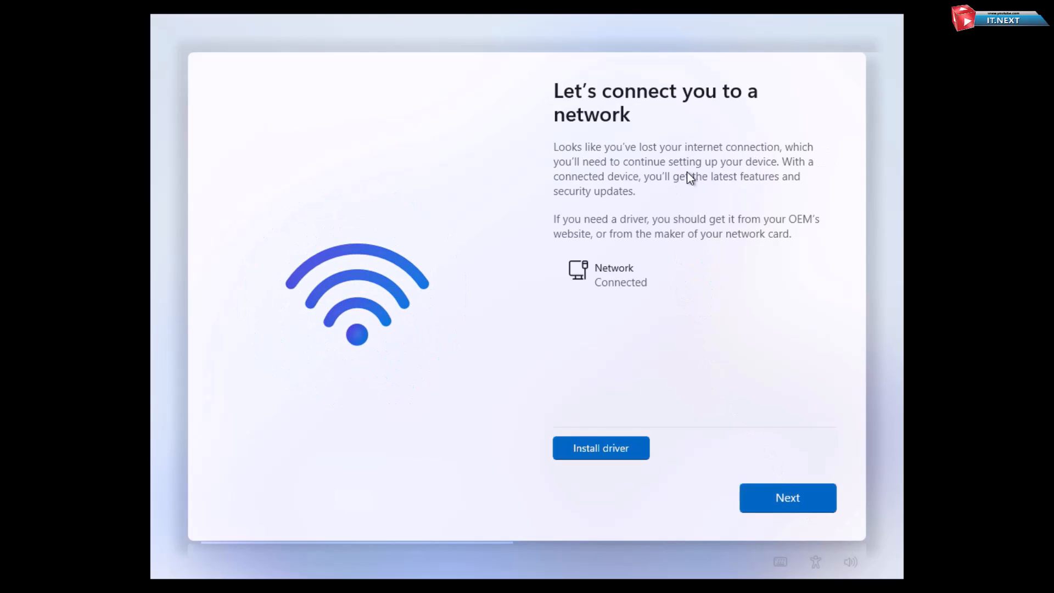
pyautogui.moveTo(692, 369)
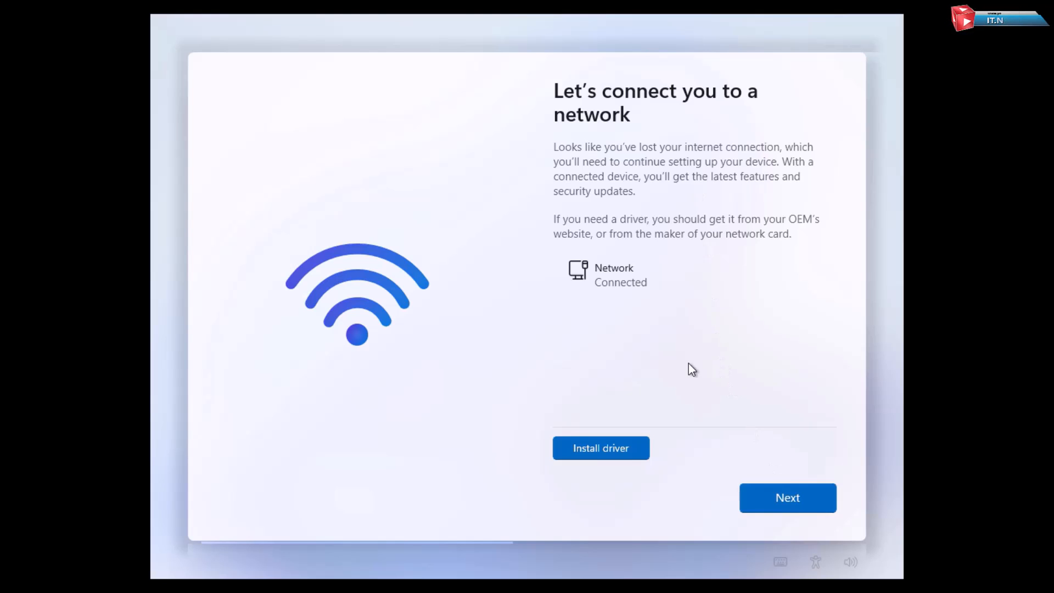
# Step: Open a command prompt with Shift+F10 and run OOBE\BYPASSNRO
pyautogui.press('shift+F10')
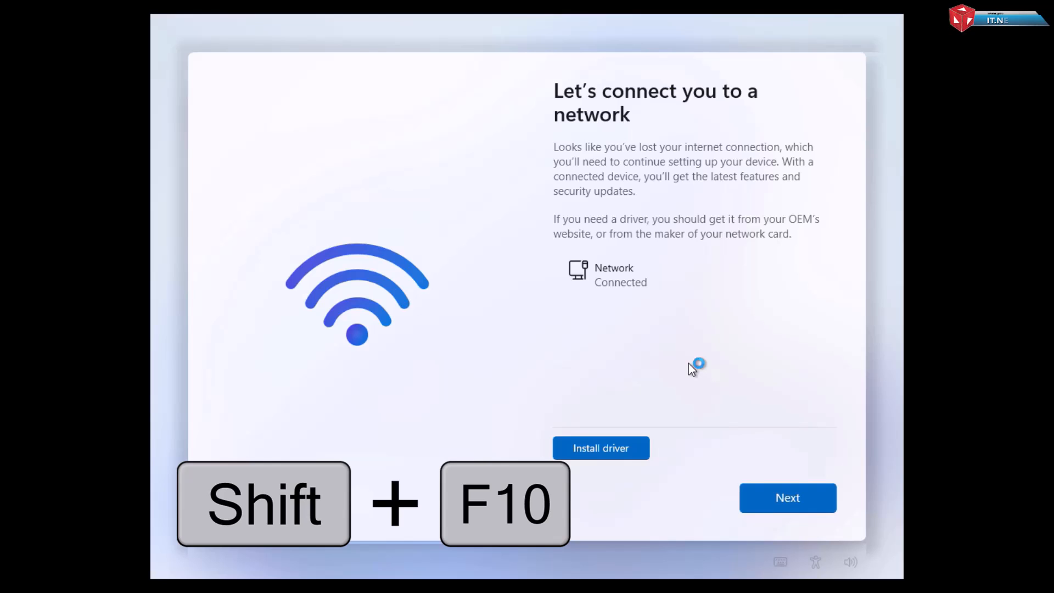
pyautogui.press('Shift+F10')
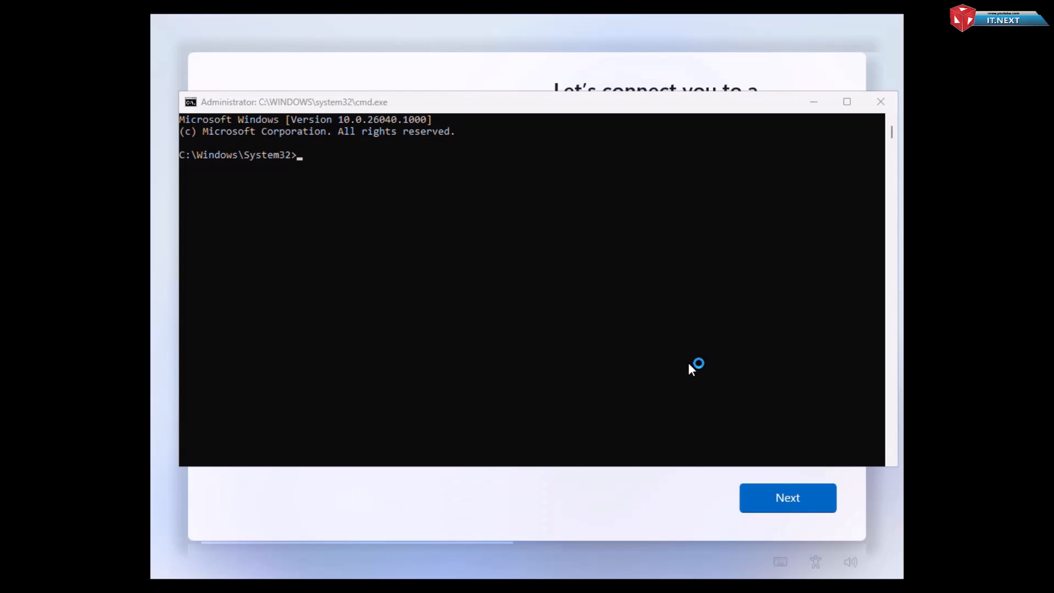
pyautogui.write('OOBE\\')
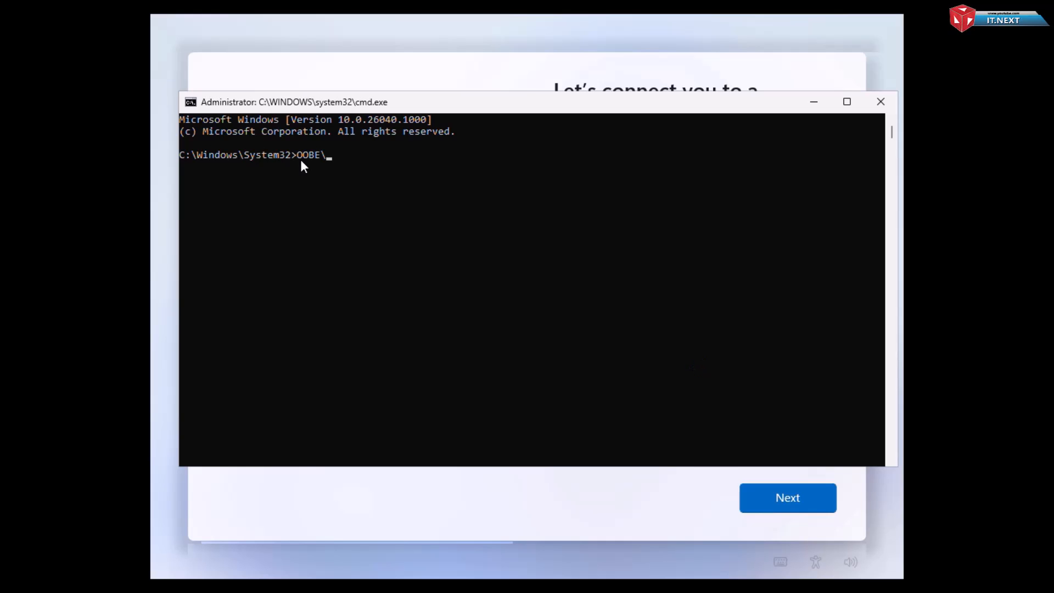
pyautogui.write('BYP')
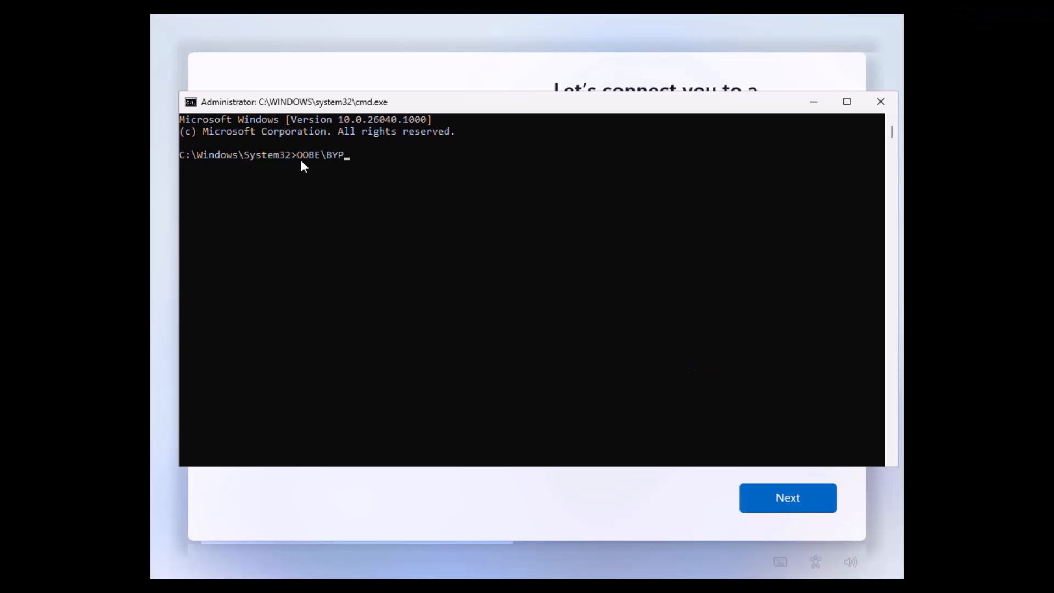
pyautogui.write('ASS')
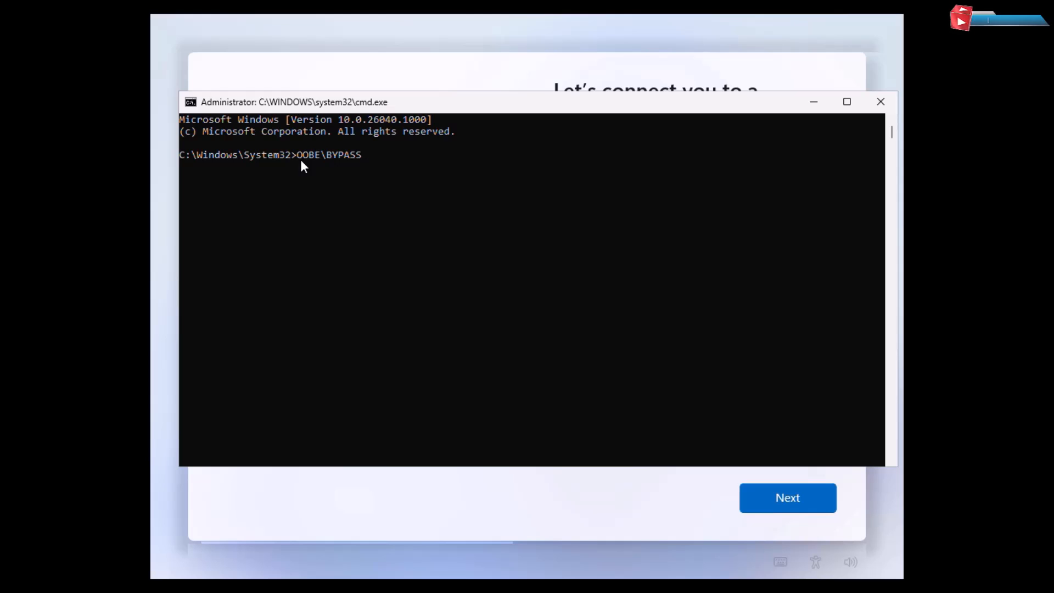
pyautogui.write('NR')
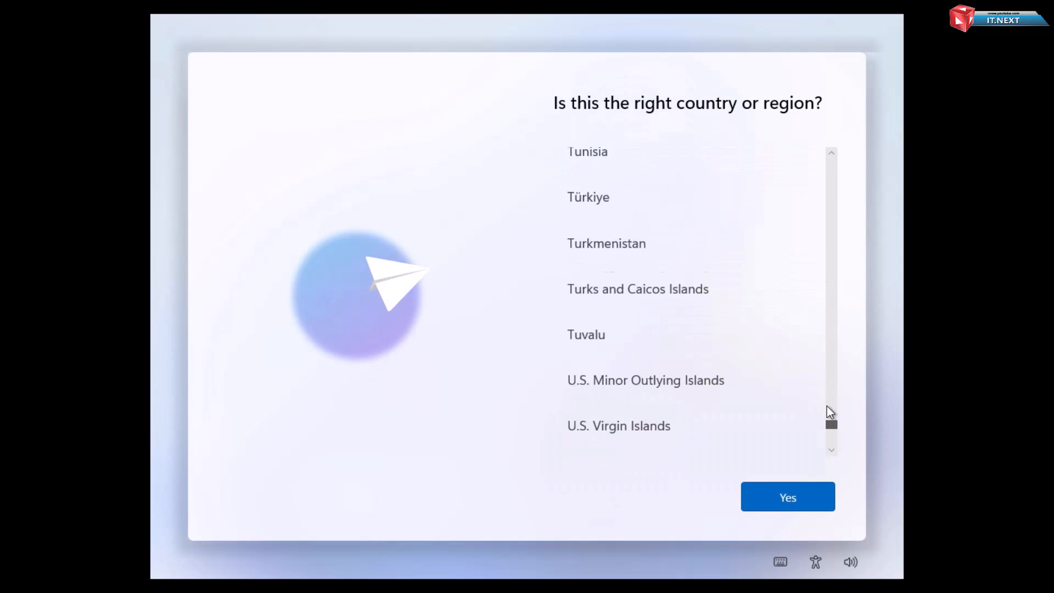
# Step: Confirm region, continue without internet, and create local user IT NEXT with no password
pyautogui.click(787, 496)
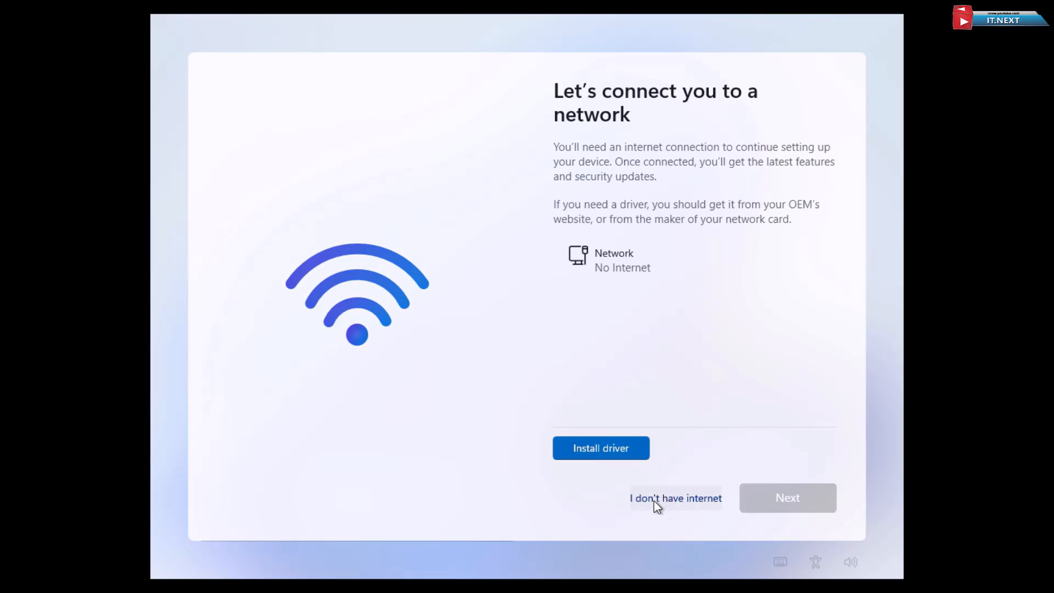
pyautogui.click(674, 497)
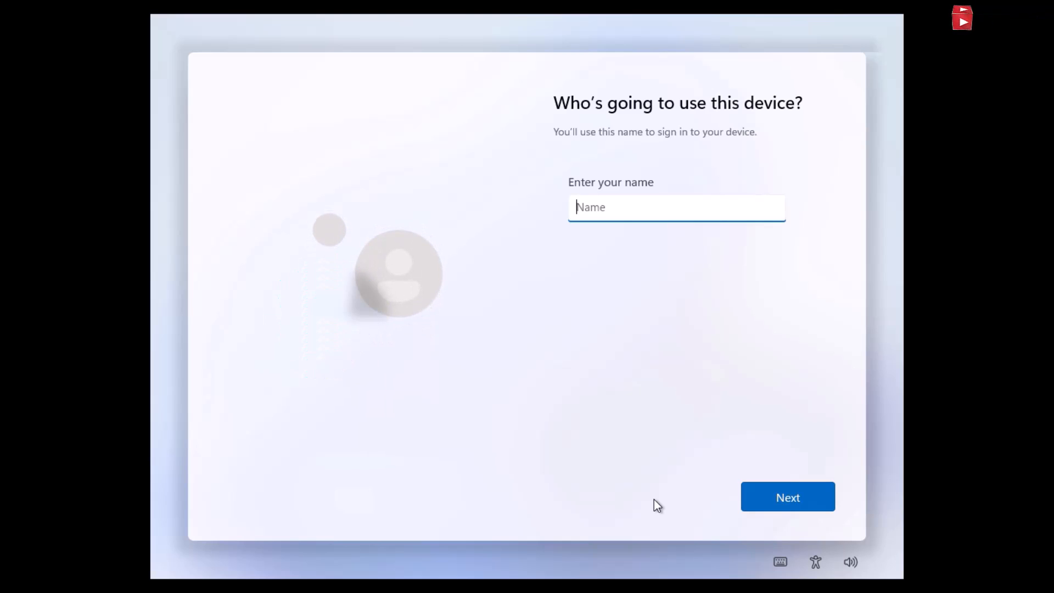
pyautogui.write('IT NEXT')
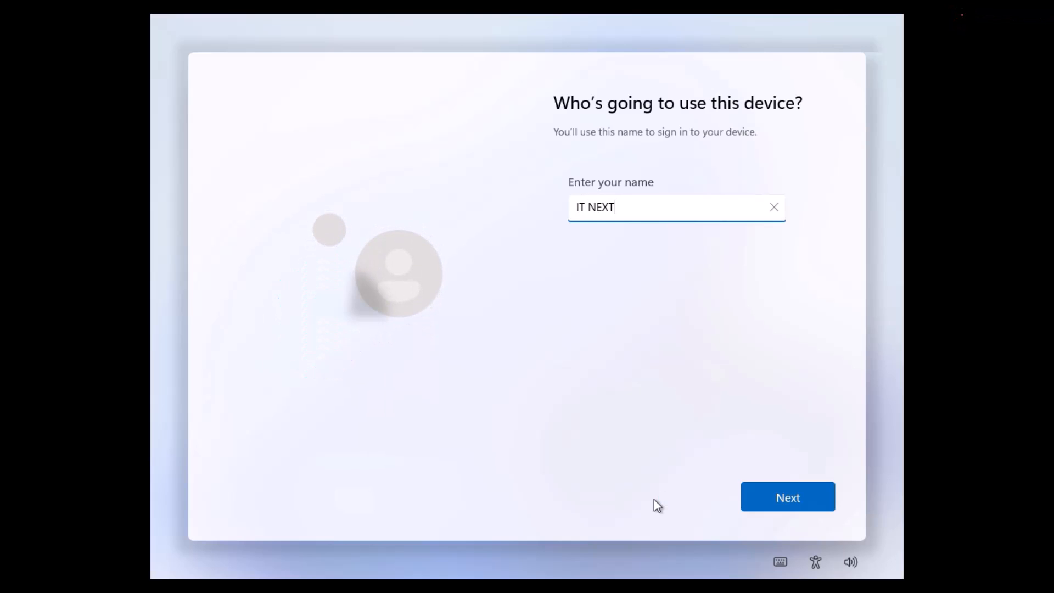
pyautogui.click(786, 496)
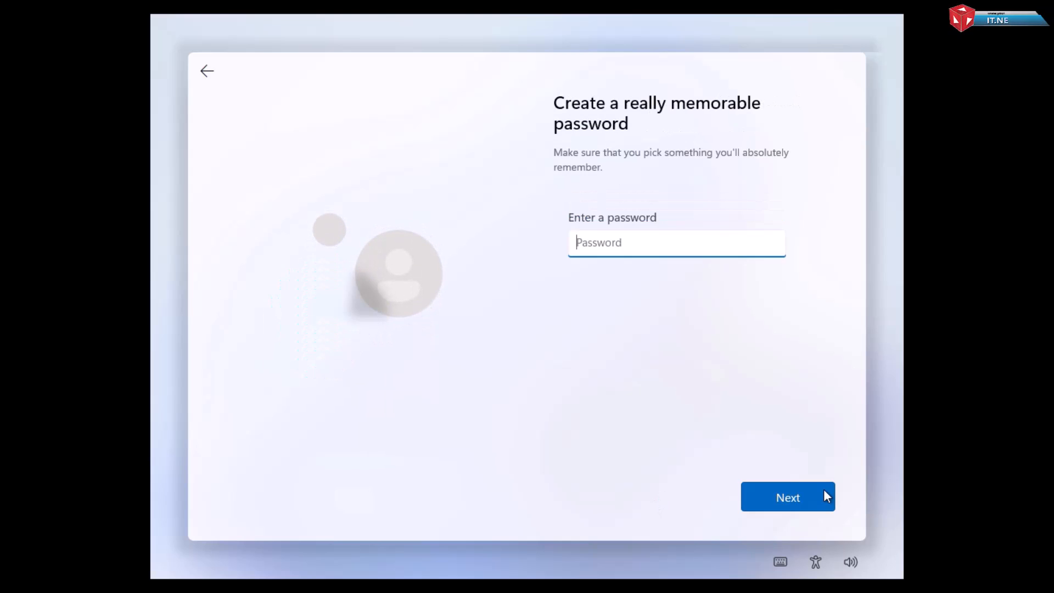
pyautogui.click(786, 497)
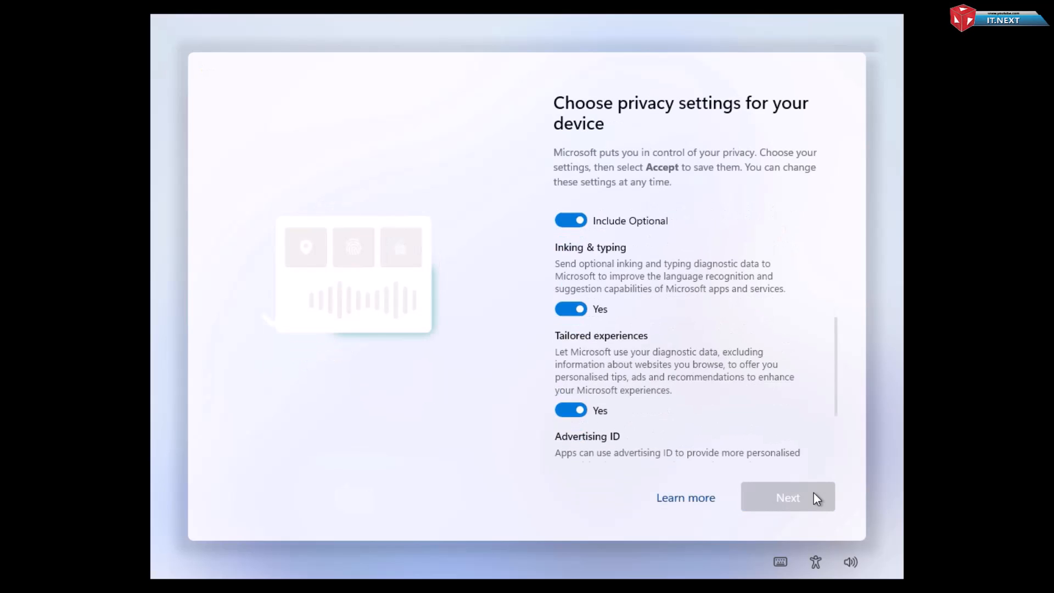
pyautogui.click(787, 497)
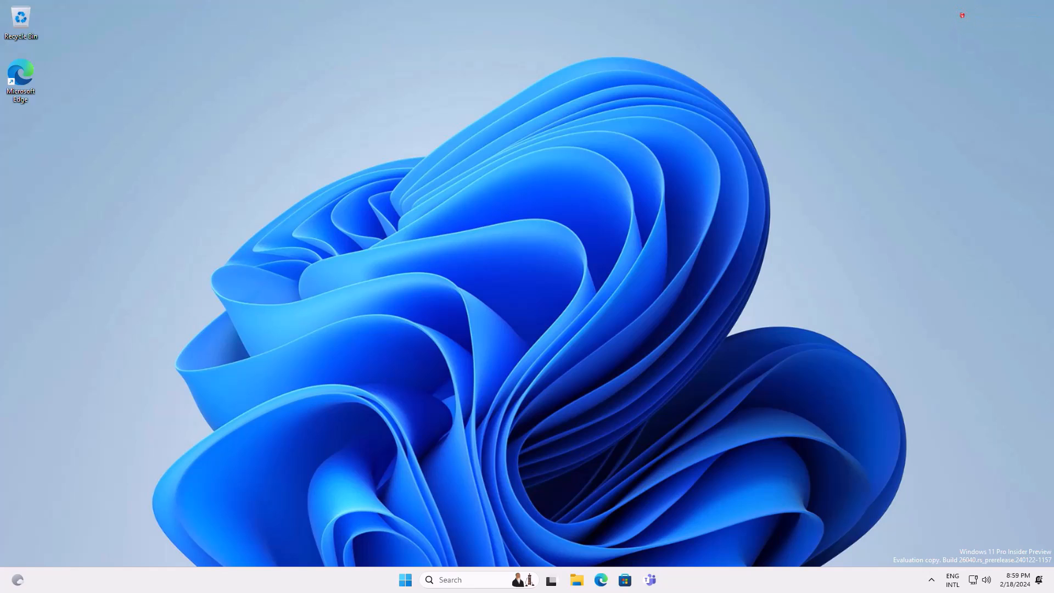
# Step: Open Settings from Start and show System > About with OS build 26040.1000
pyautogui.click(404, 579)
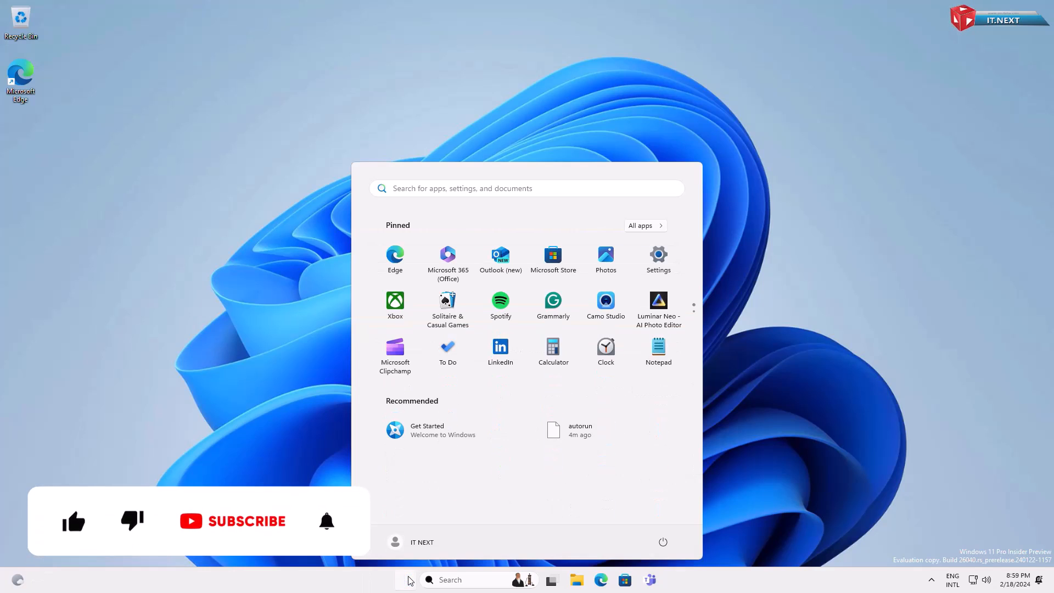
pyautogui.click(404, 580)
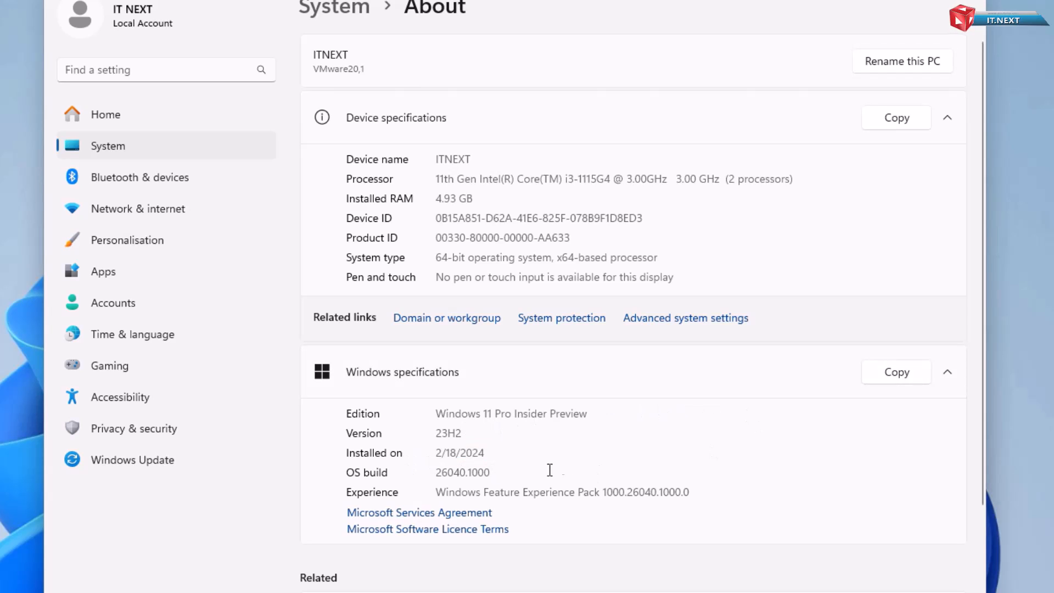
pyautogui.doubleClick(461, 472)
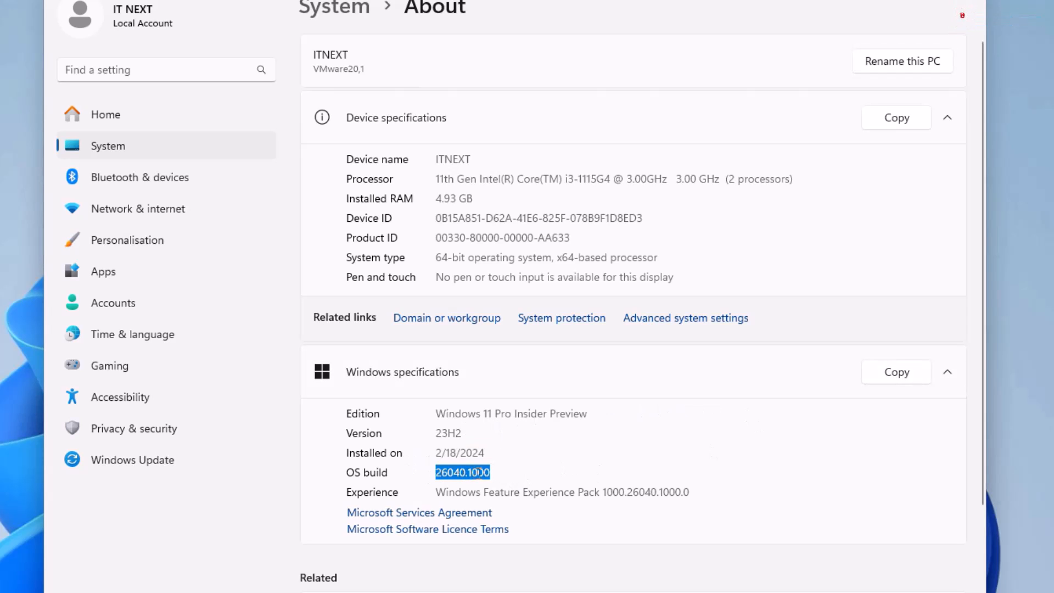